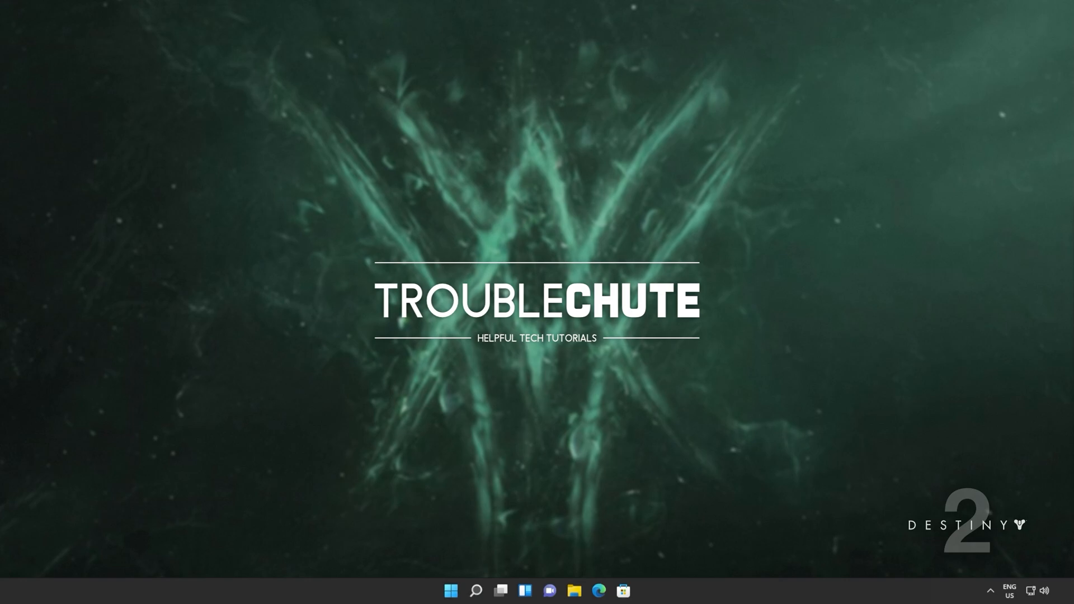
Step: Open the Start menu from the taskbar to reach its search box
left_click(450, 591)
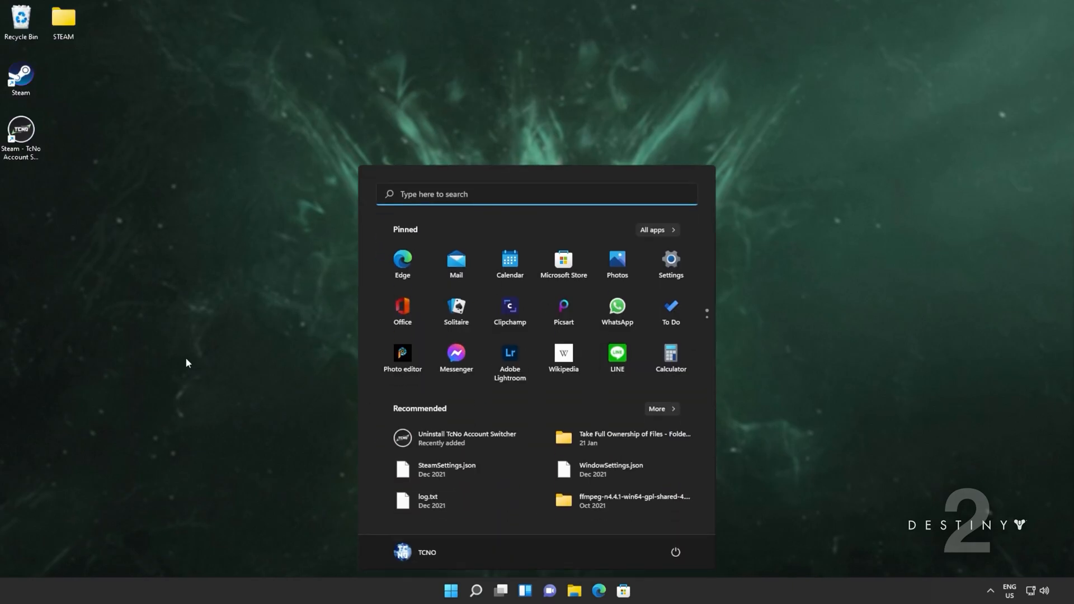
Step: Run Disk Cleanup as administrator and delete every C: category except Thumbnails
type("cleanup")
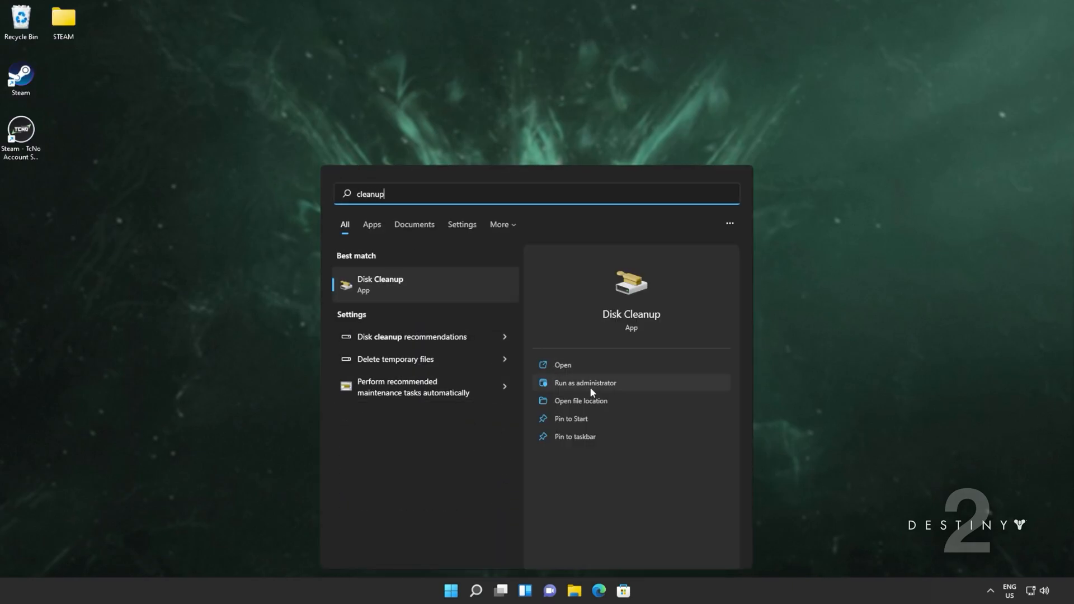
left_click(584, 383)
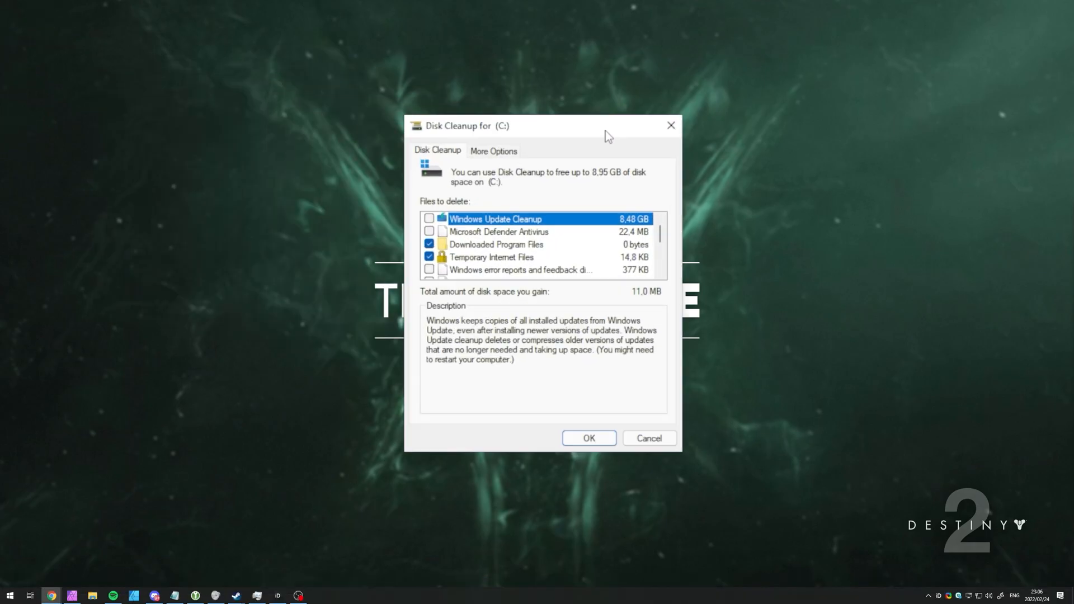
mouse_move(520, 222)
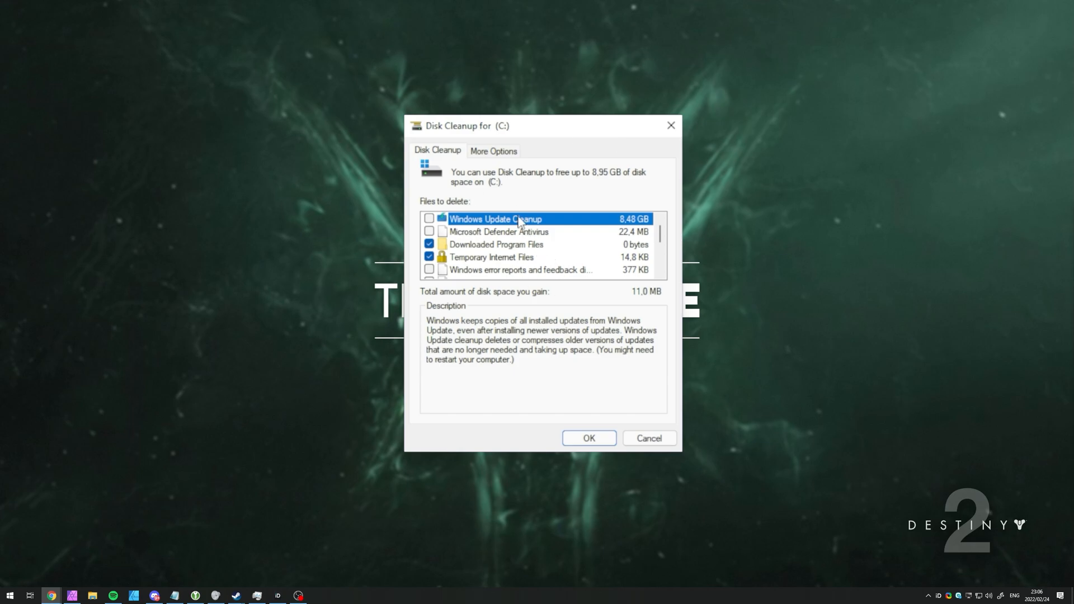
scroll("down", 3)
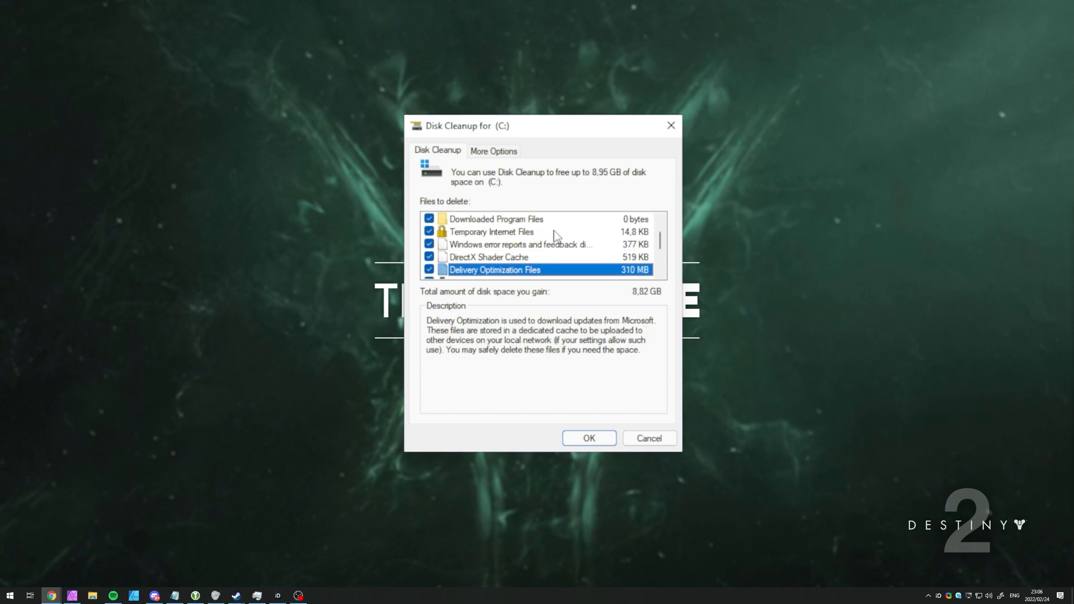
scroll("down", 3)
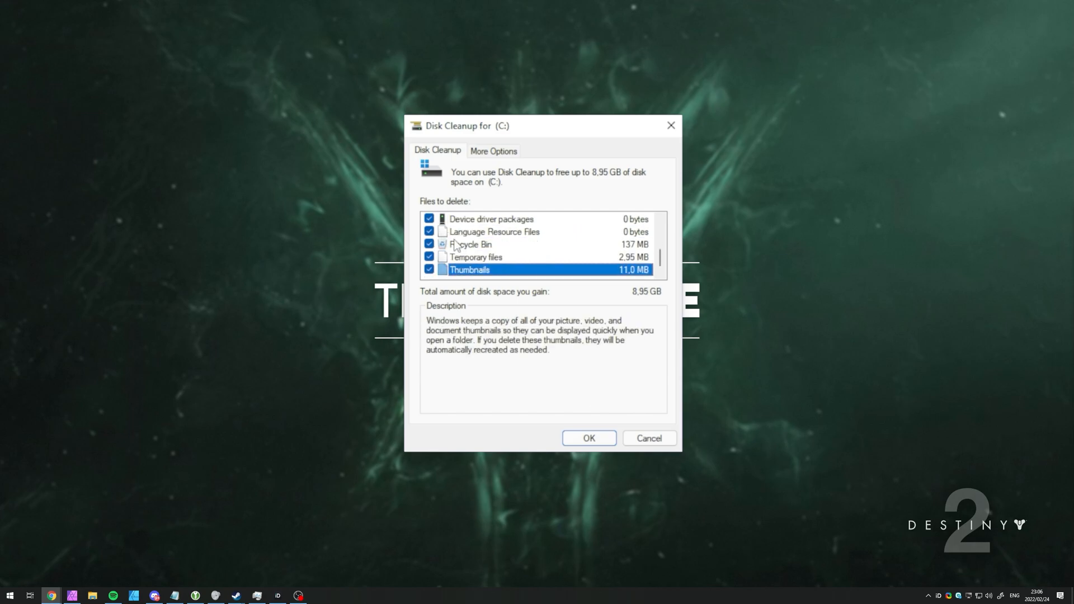
left_click(471, 244)
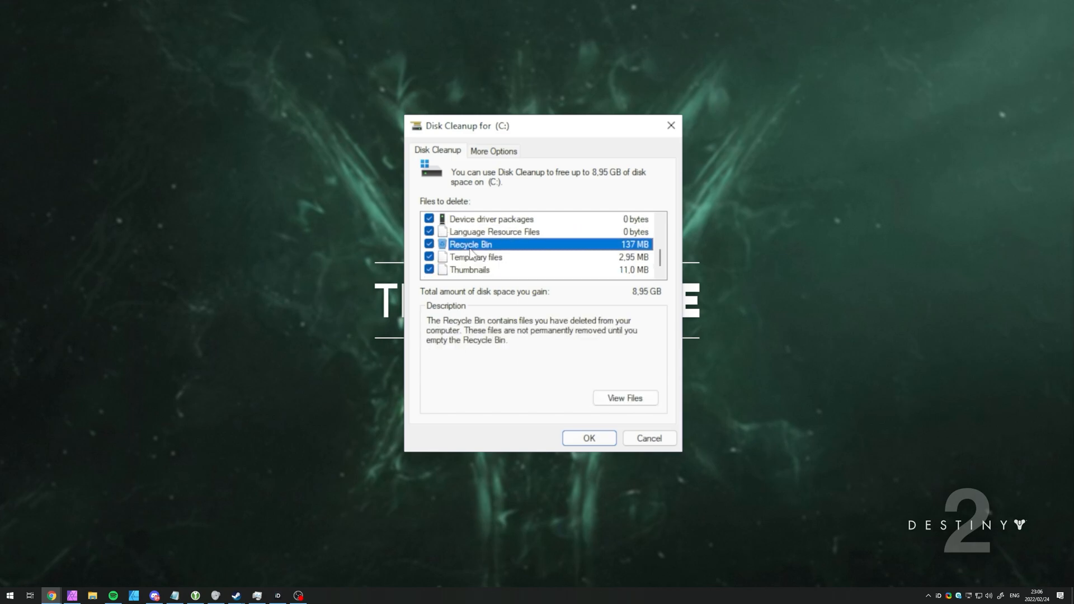
left_click(470, 269)
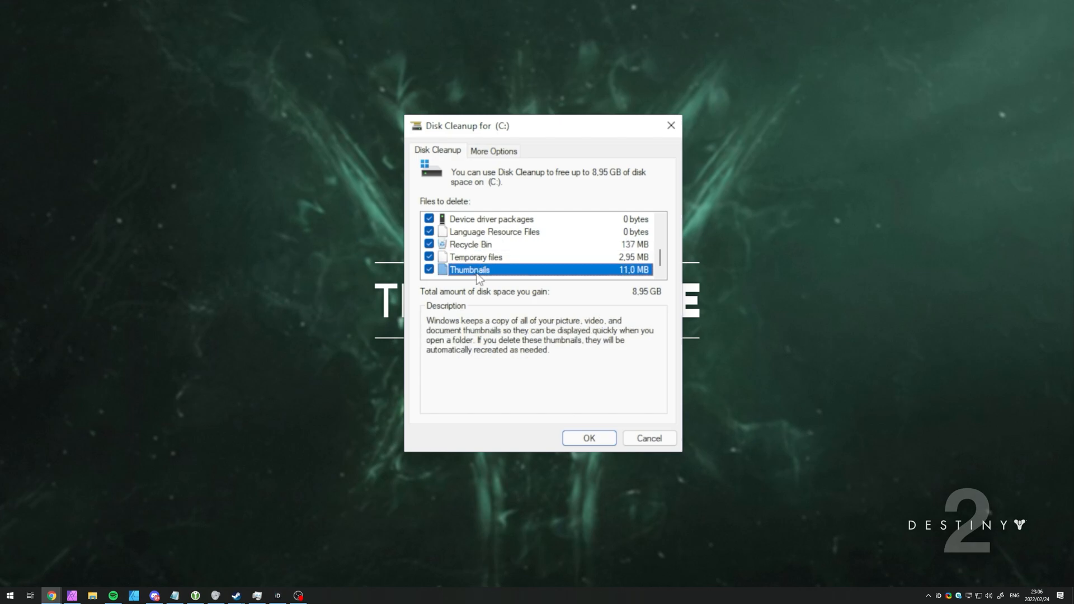
left_click(430, 269)
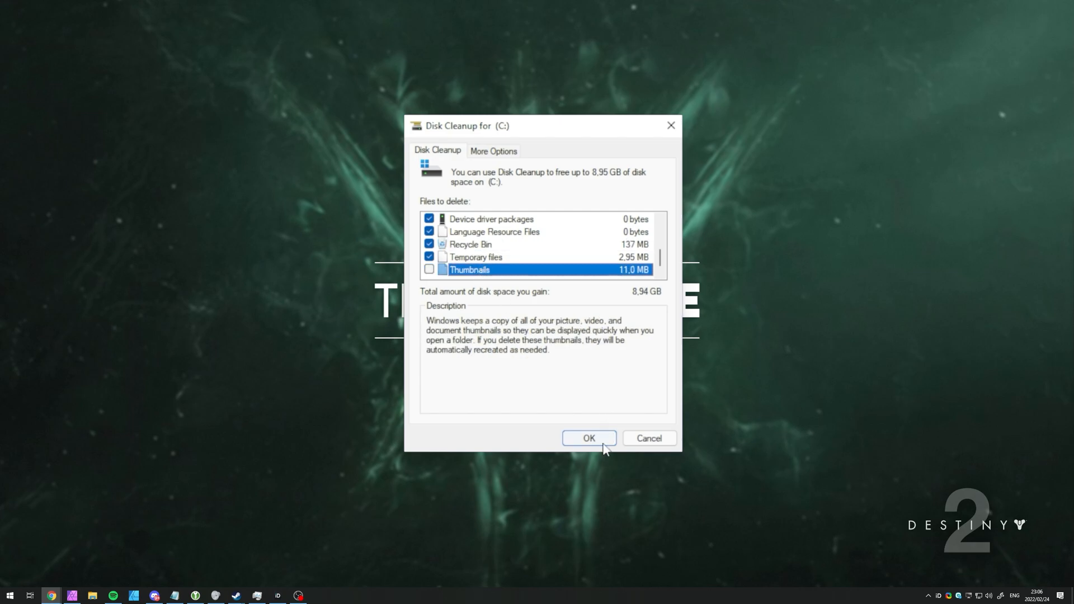
left_click(588, 438)
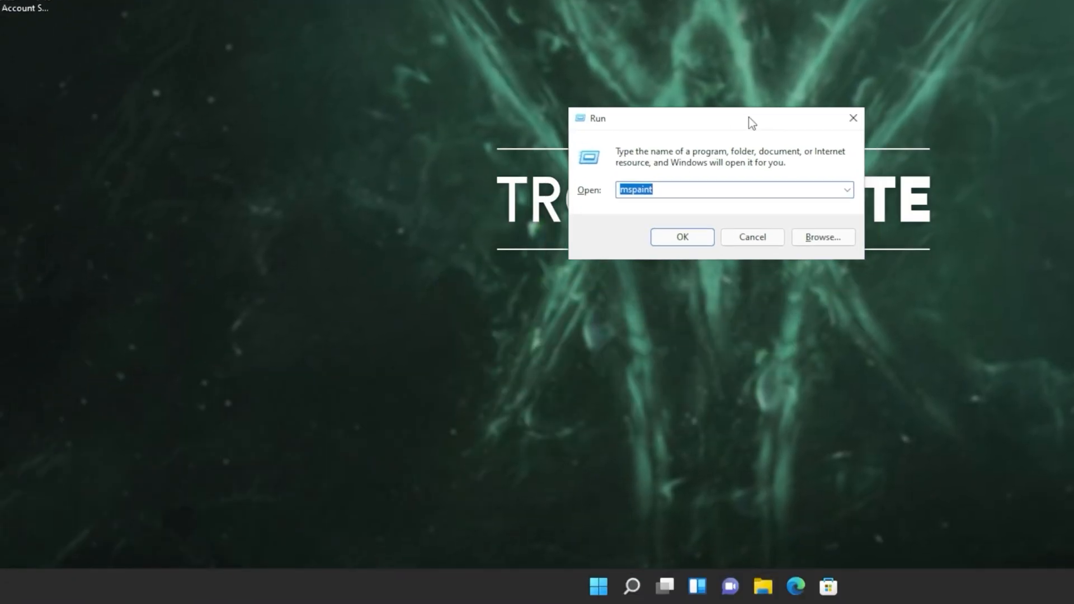
Step: Delete everything in %temp, approving protected items and skipping in-use folders
type("%temp")
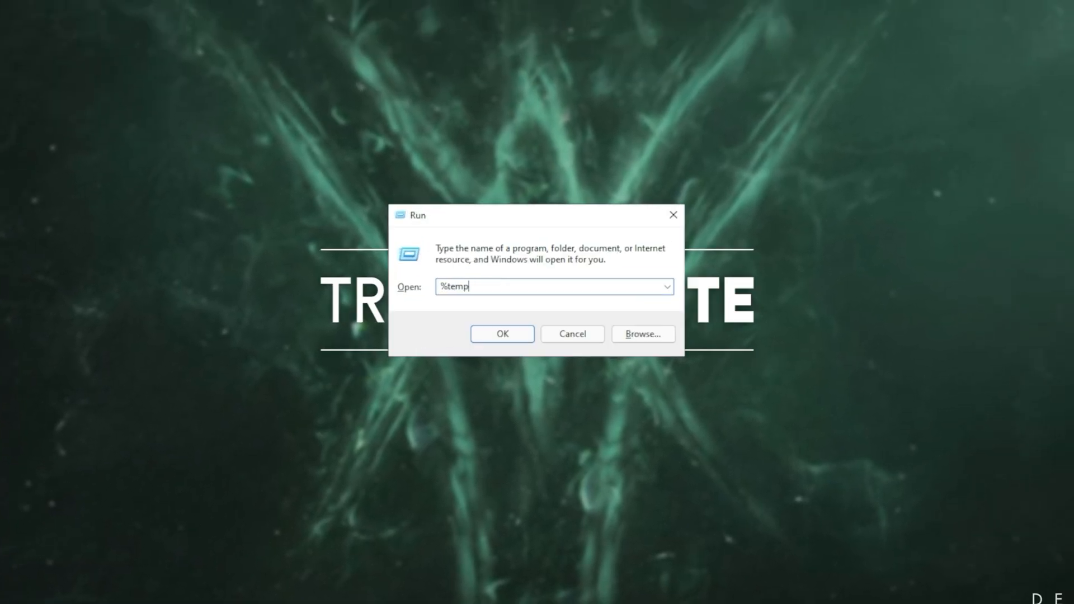
left_click(501, 334)
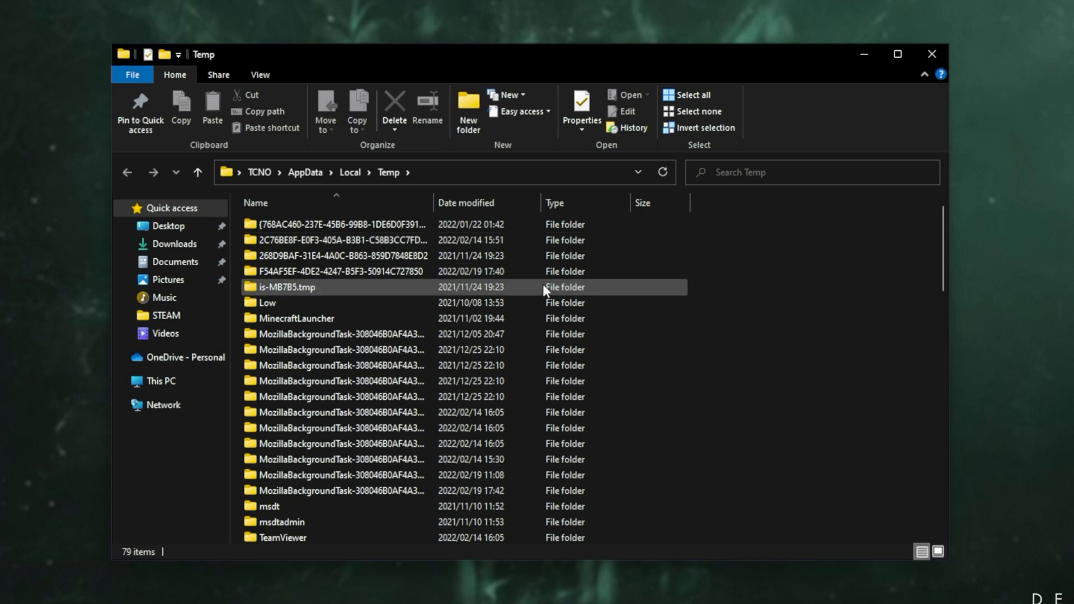
left_click(693, 95)
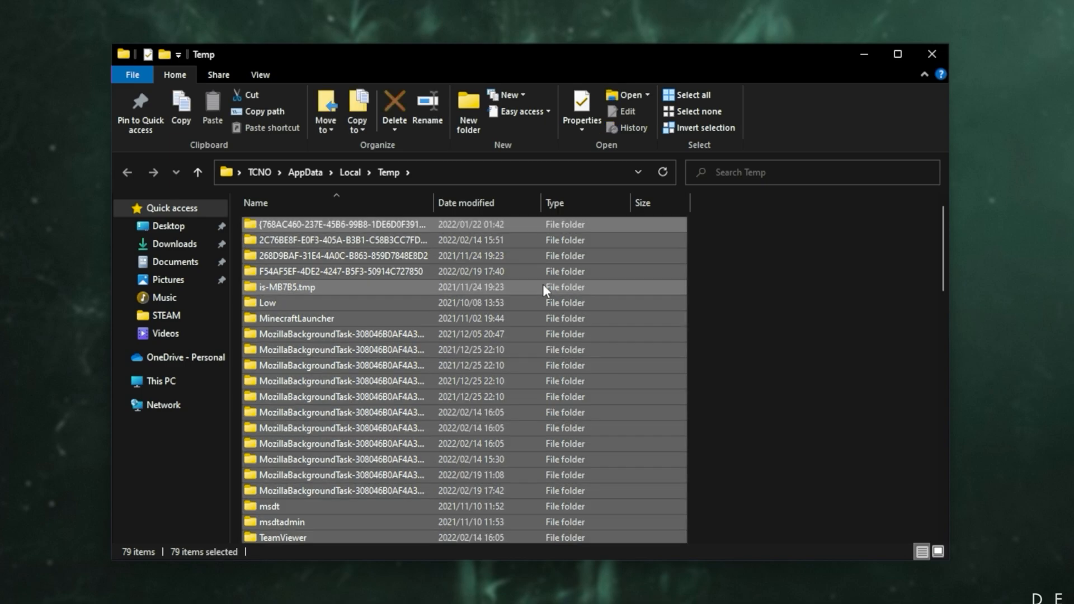
left_click(394, 110)
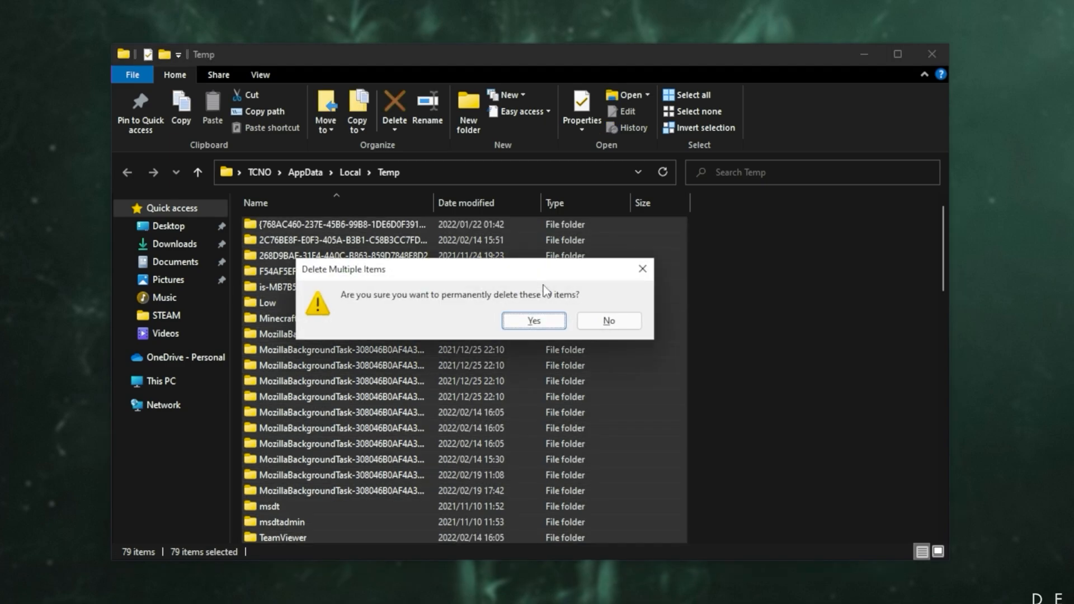
left_click(534, 321)
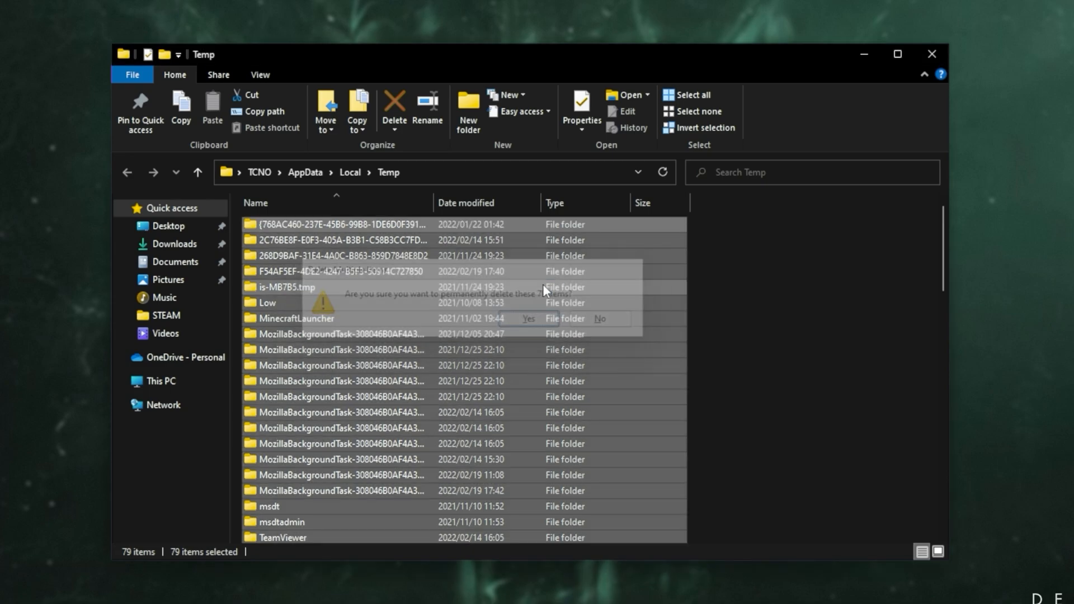
left_click(528, 319)
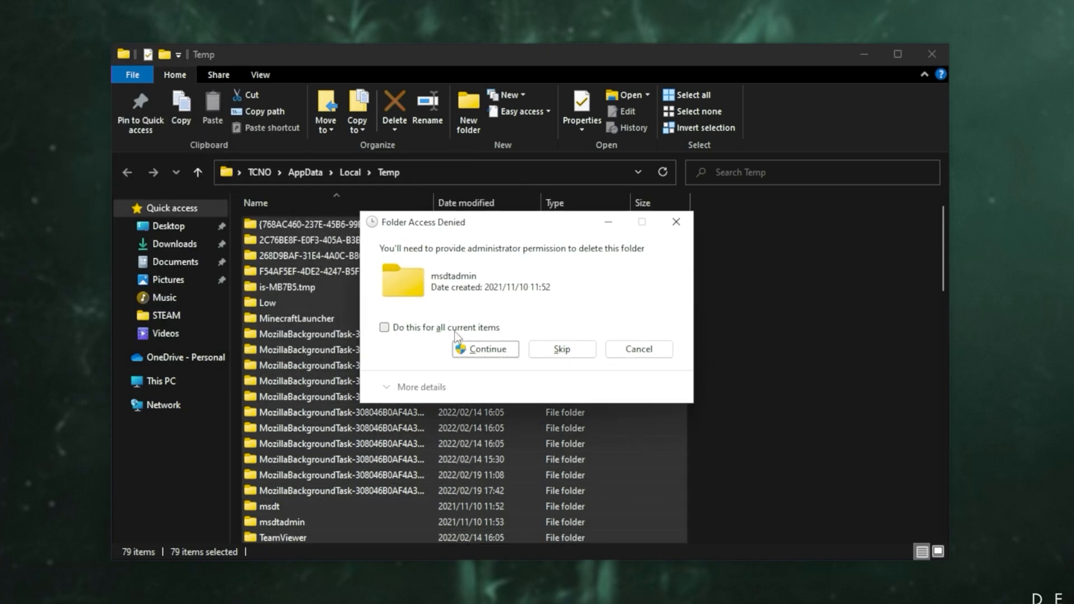
left_click(483, 348)
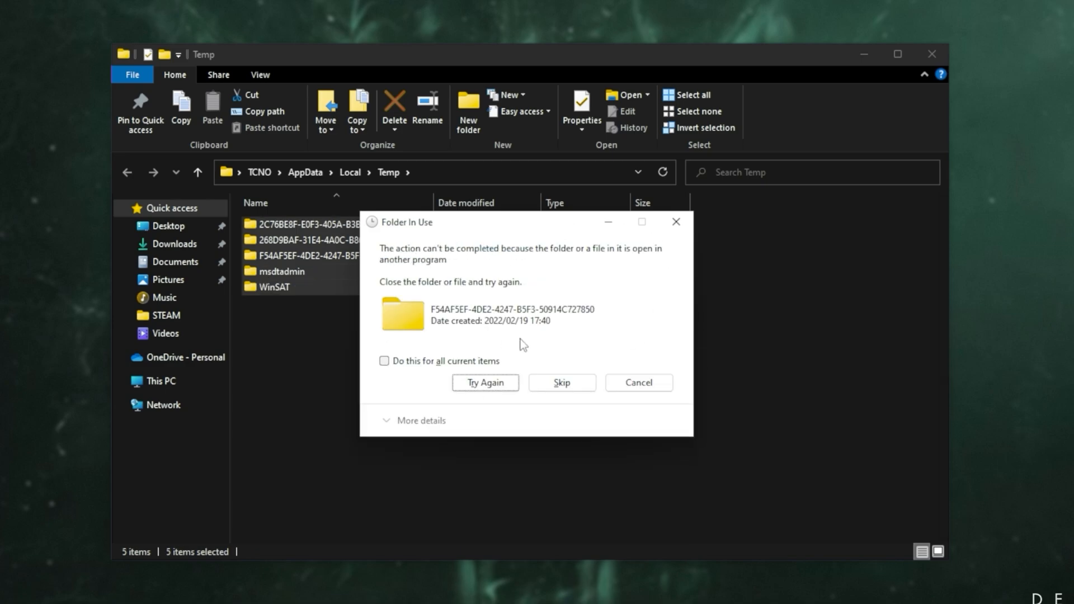
left_click(384, 361)
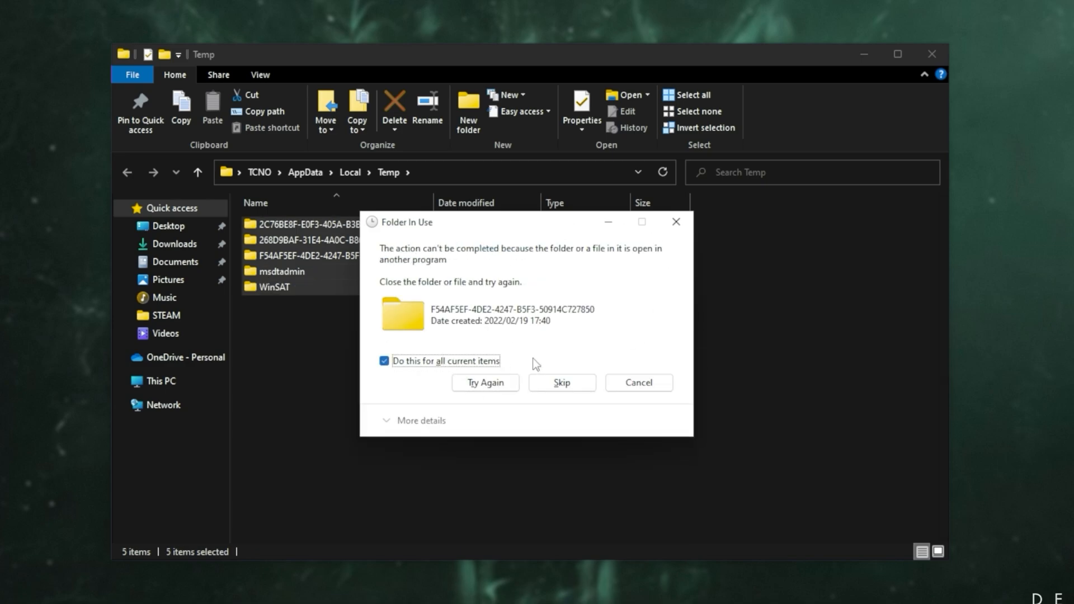
left_click(561, 382)
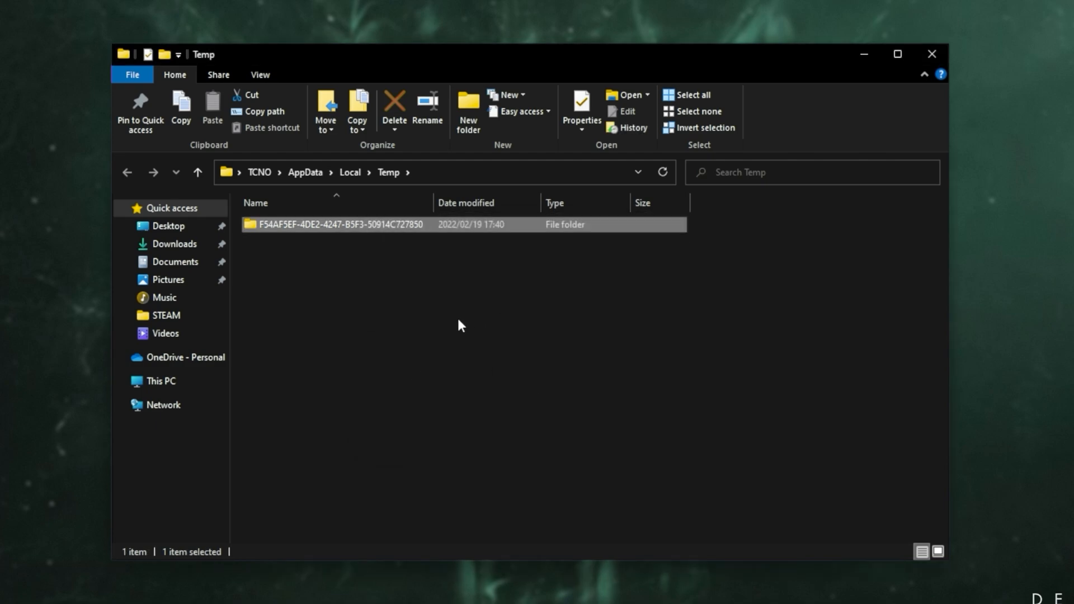
Step: Delete the contents of C:\Windows\Temp and close File Explorer
left_click(159, 381)
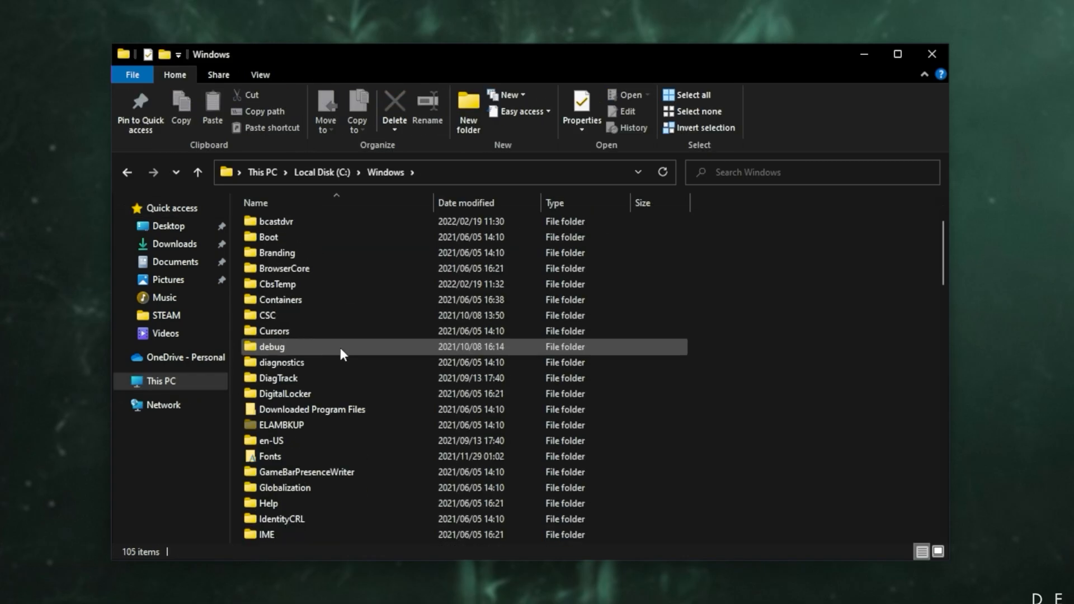
scroll("down", 3)
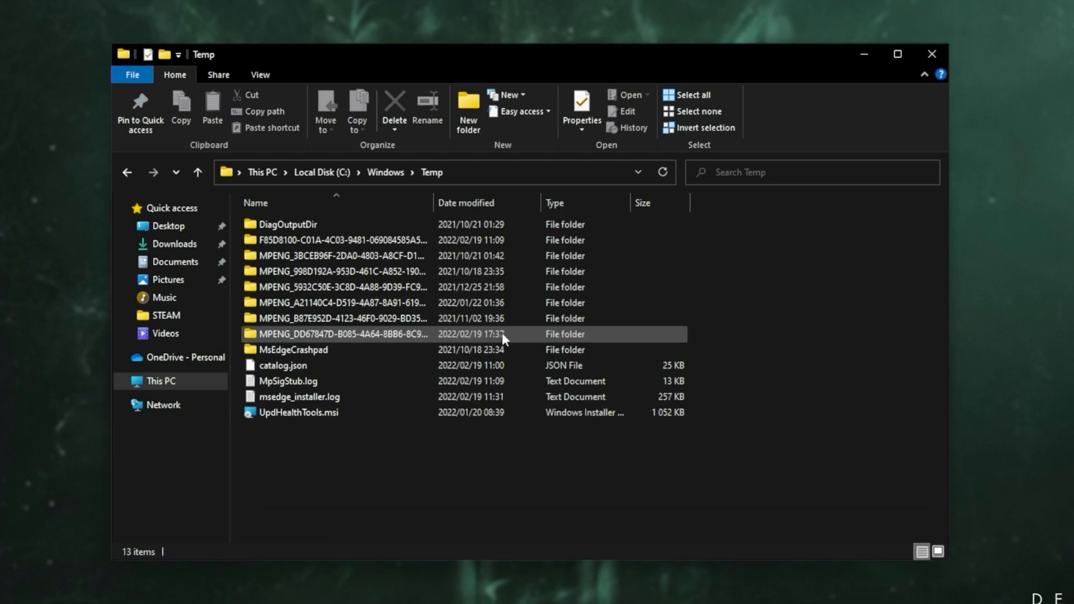
key("ctrl+a")
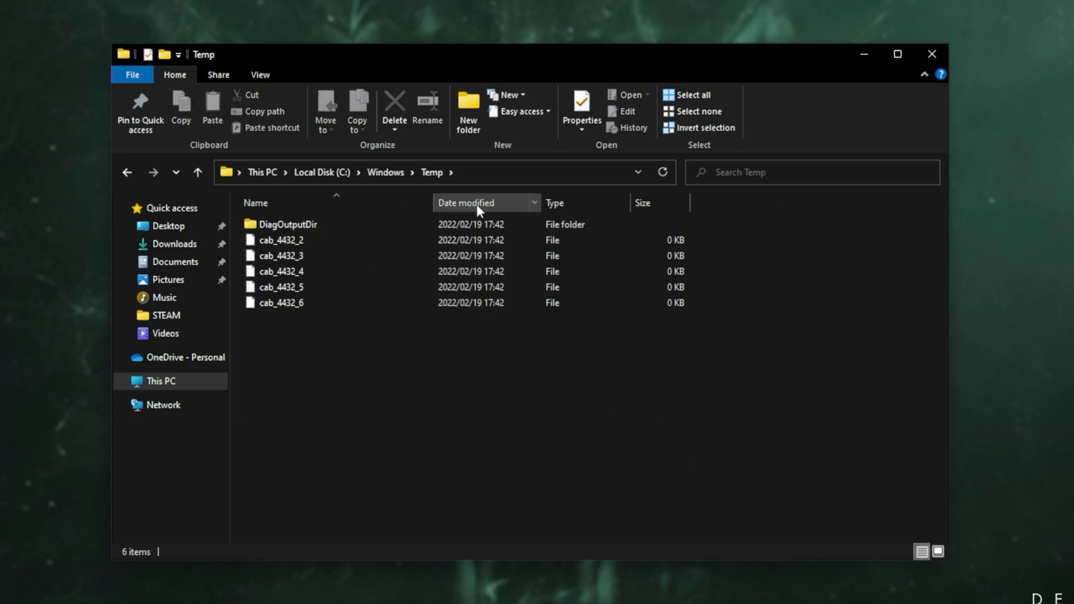
mouse_move(932, 54)
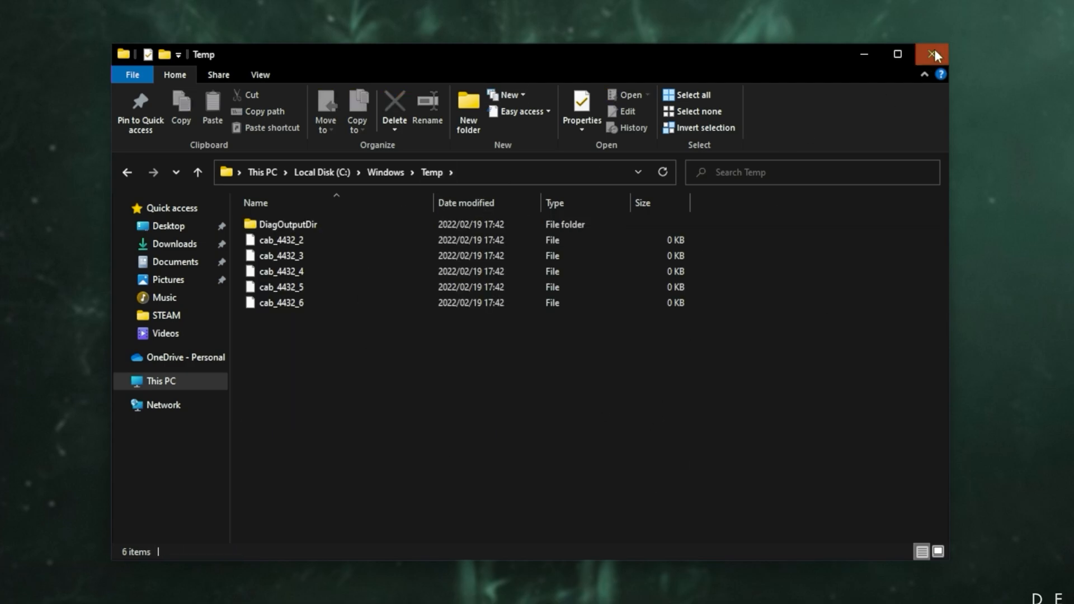
left_click(931, 55)
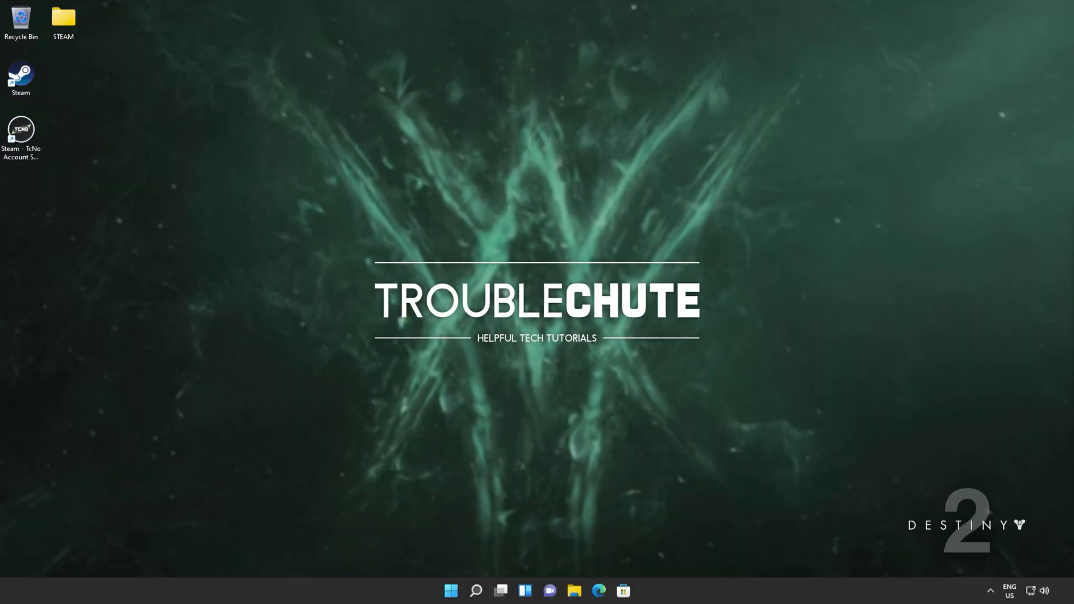
Step: Find Power Options by searching 'po', open it and reposition its window
type("power plan")
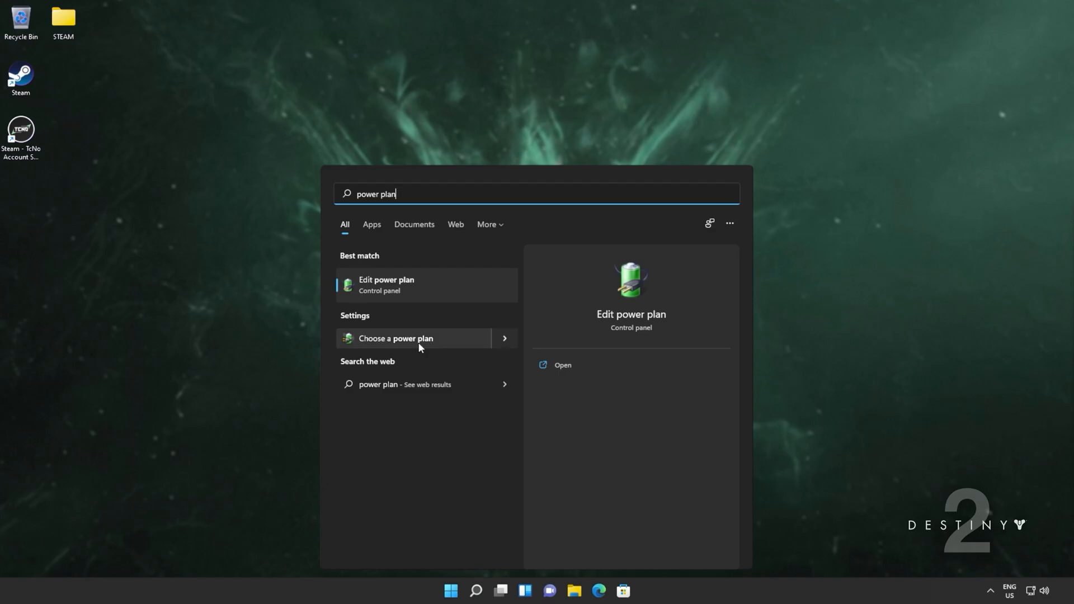
left_click(396, 338)
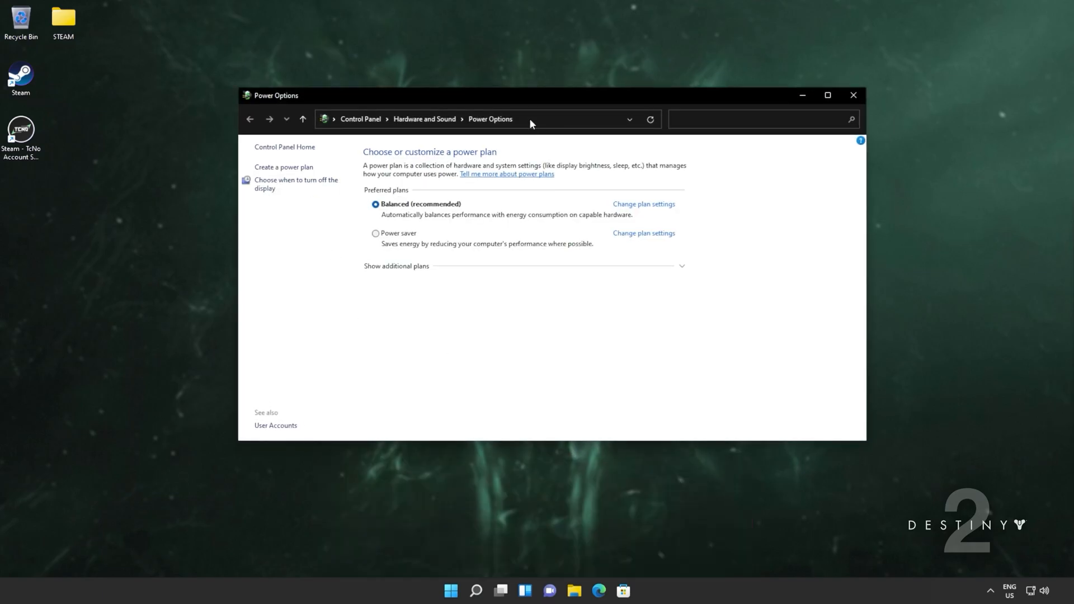
left_click_drag(531, 95, 533, 108)
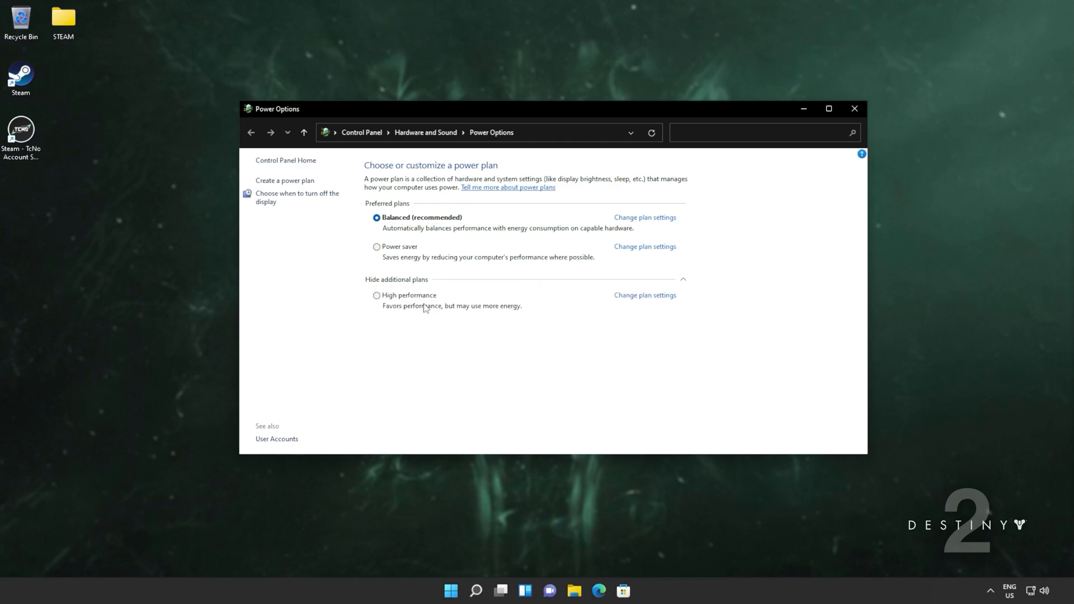
mouse_move(431, 237)
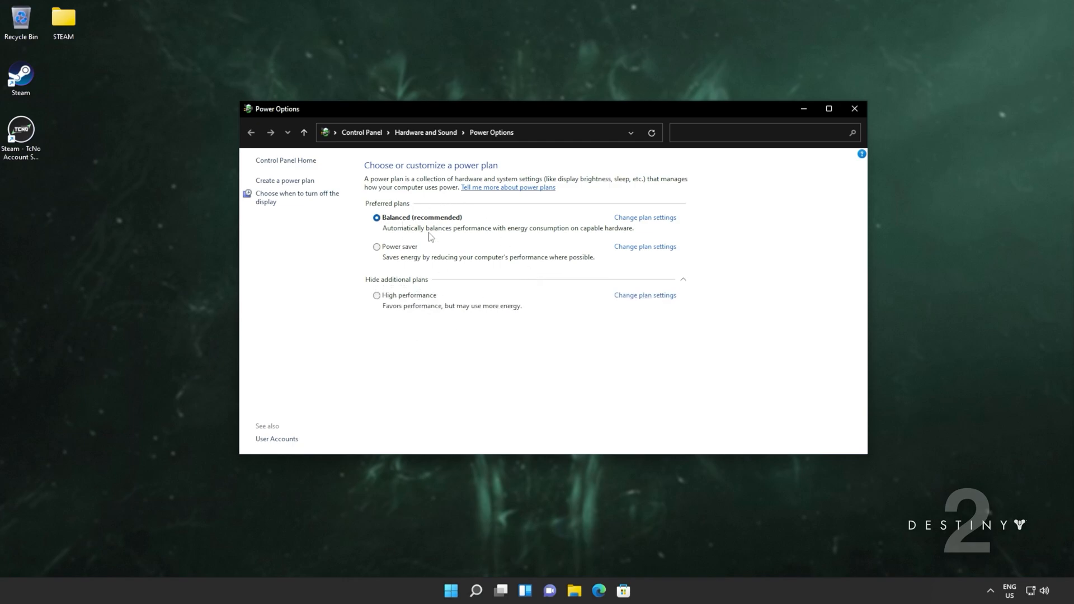
mouse_move(454, 219)
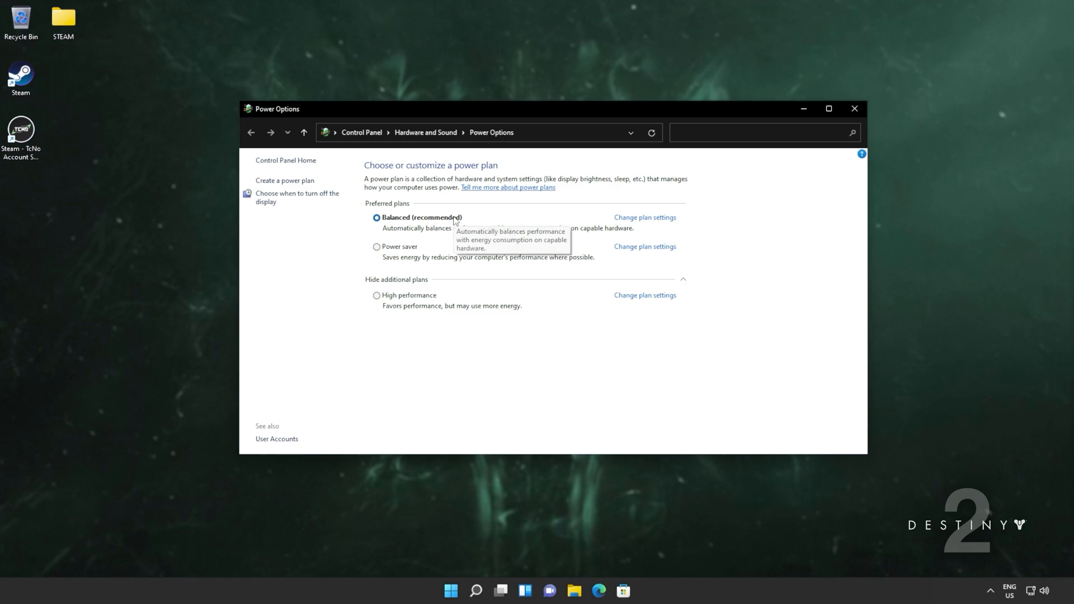
mouse_move(411, 306)
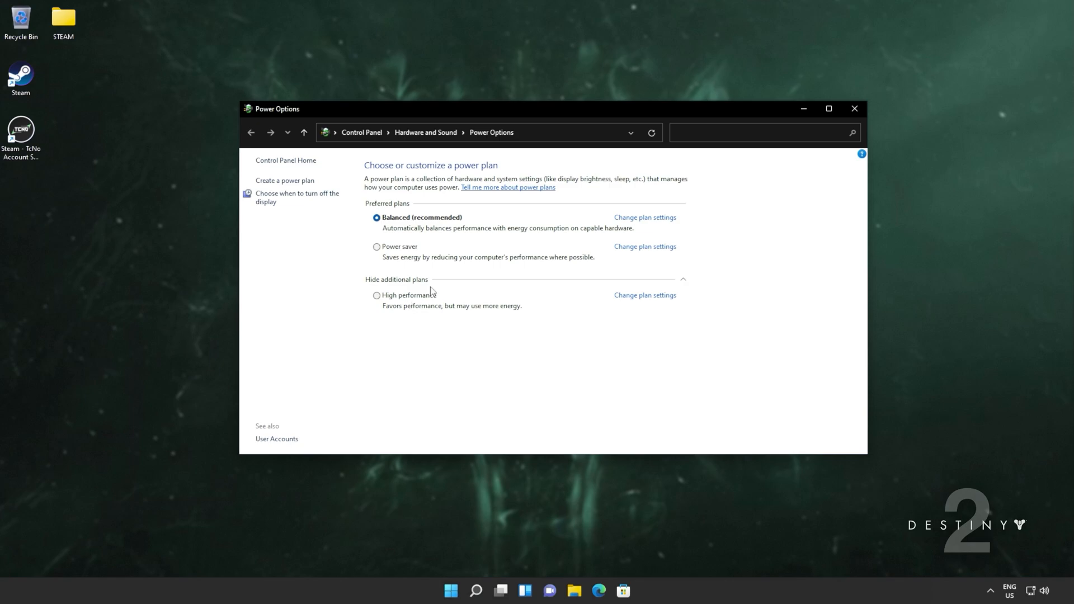
mouse_move(429, 291)
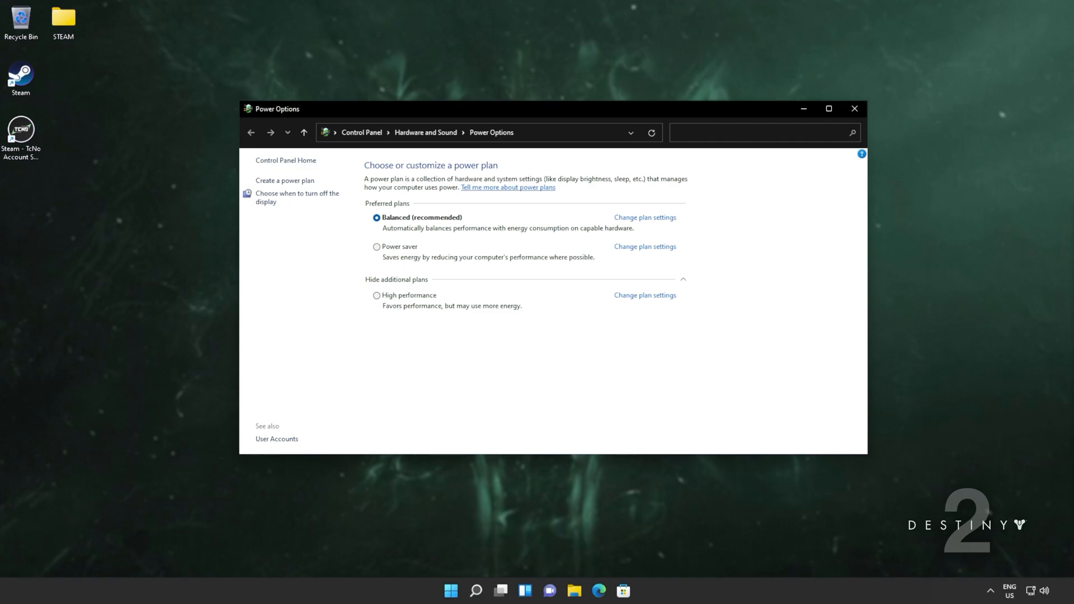
Step: Run powercfg -duplicatescheme in an elevated Command Prompt, then close it
left_click(450, 595)
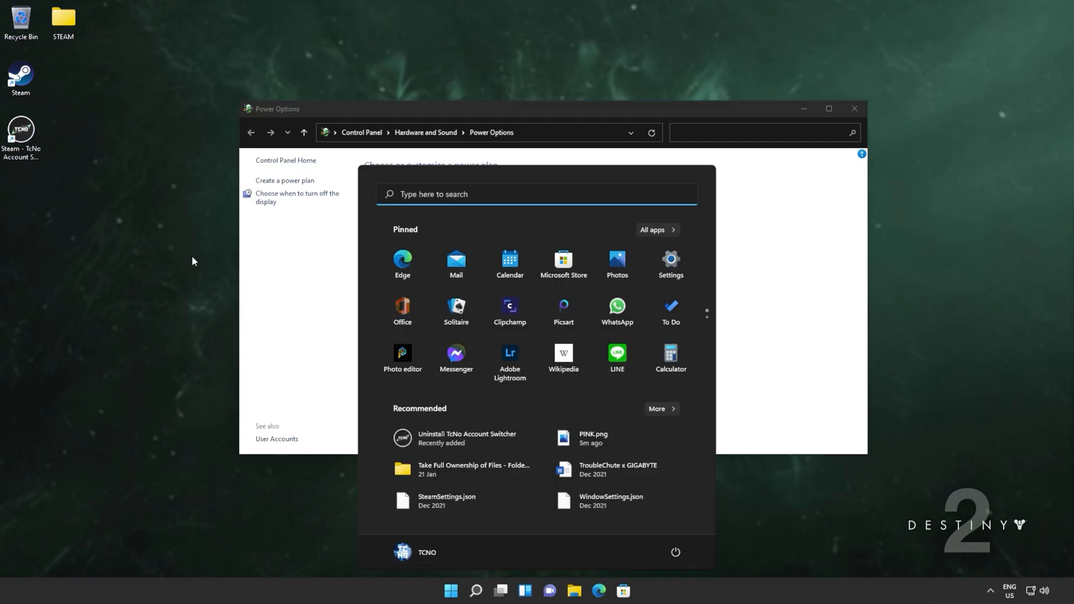
type("cmd")
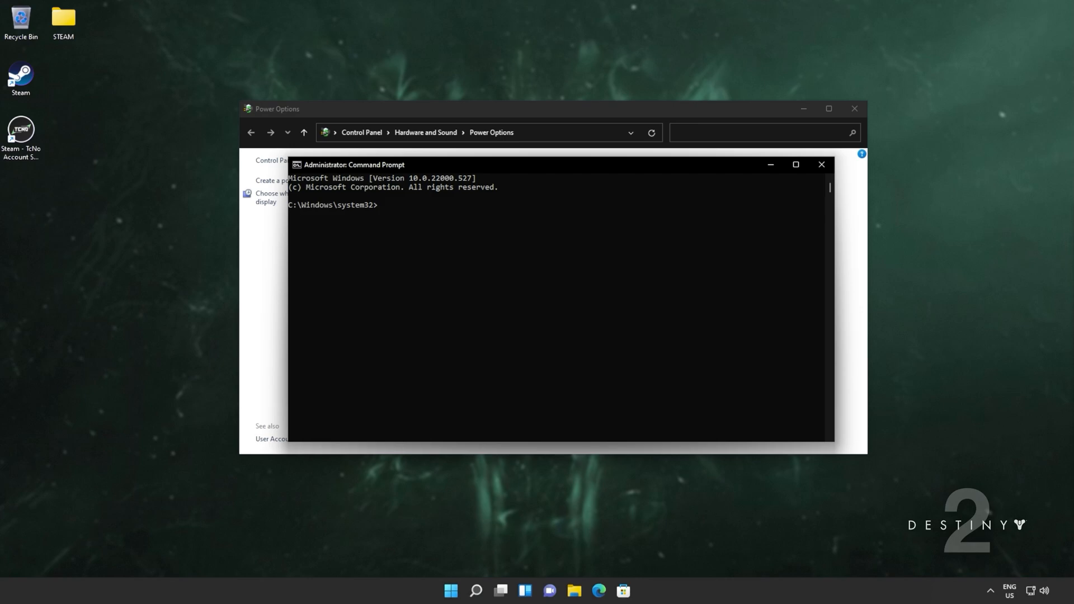
key("Return")
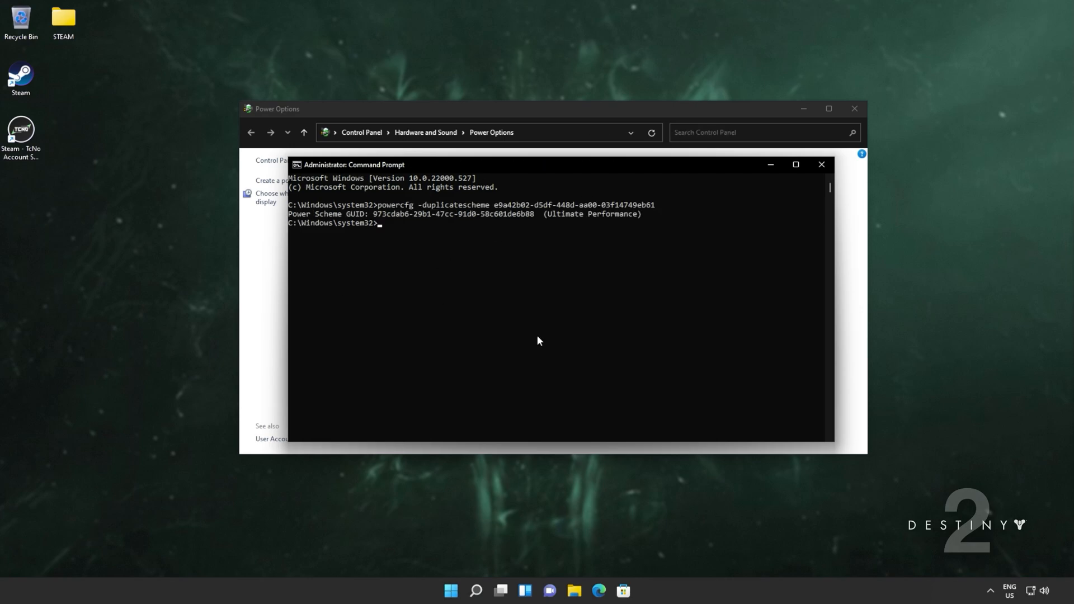
left_click(821, 165)
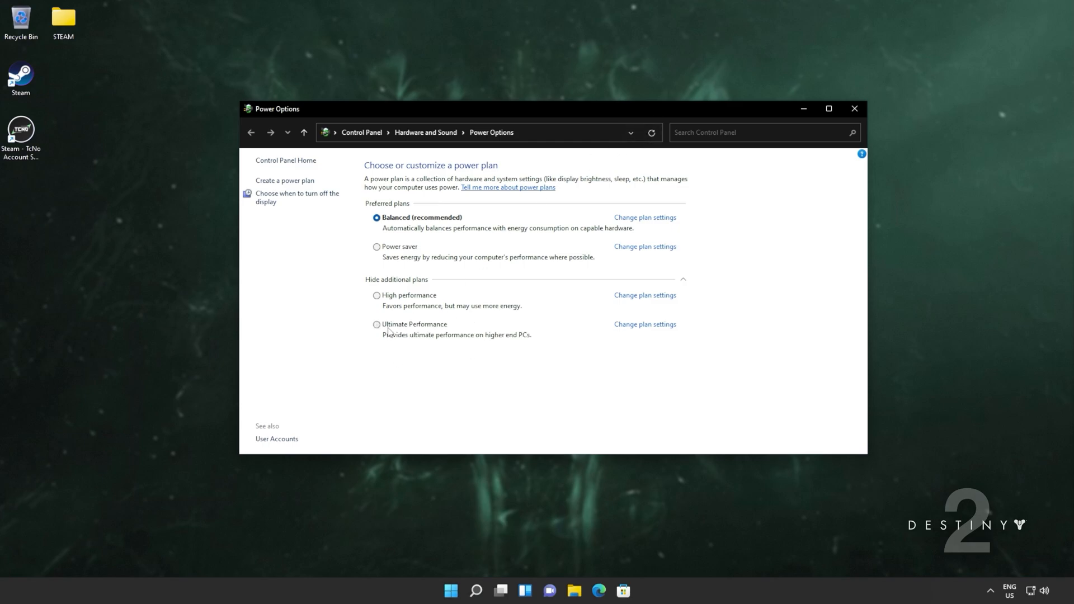
Step: Select the Ultimate Performance plan and close the Power Options window
left_click(376, 324)
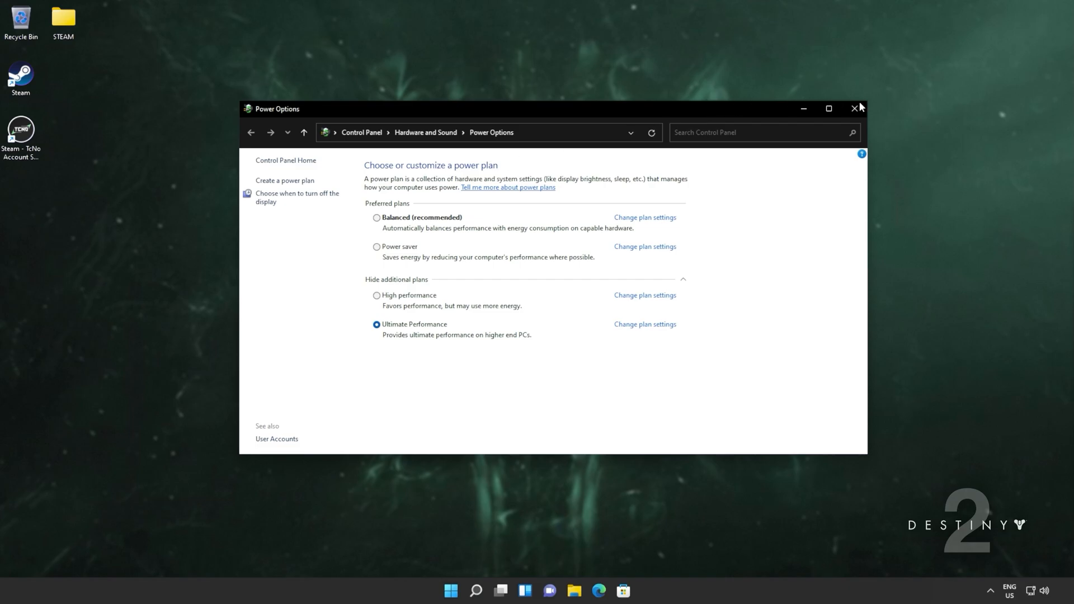
left_click(855, 108)
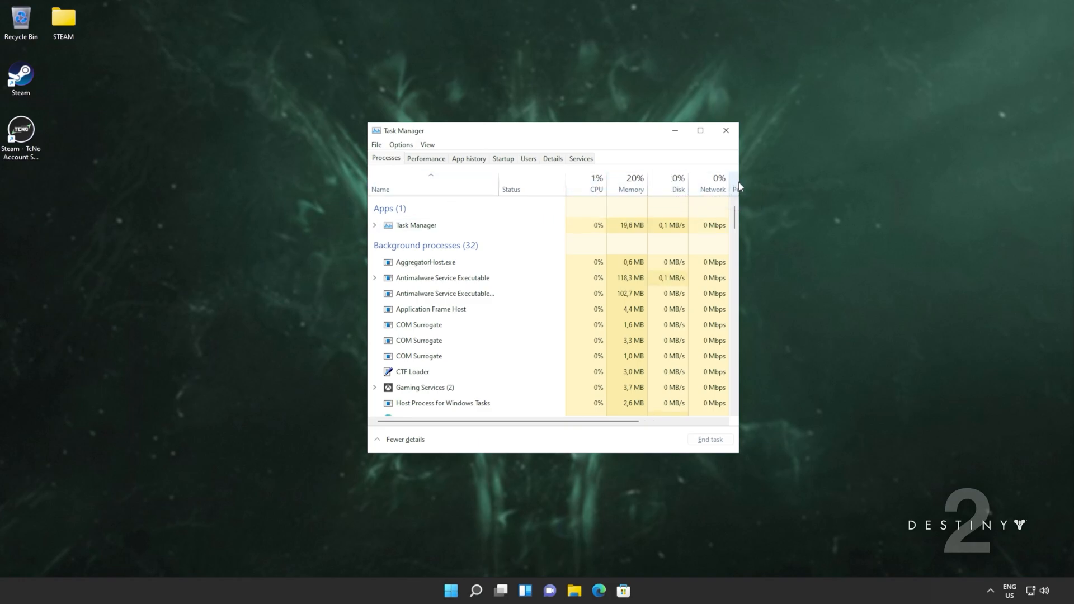
Step: Tick GPU in the Processes column-header menu to add a GPU column
right_click(735, 186)
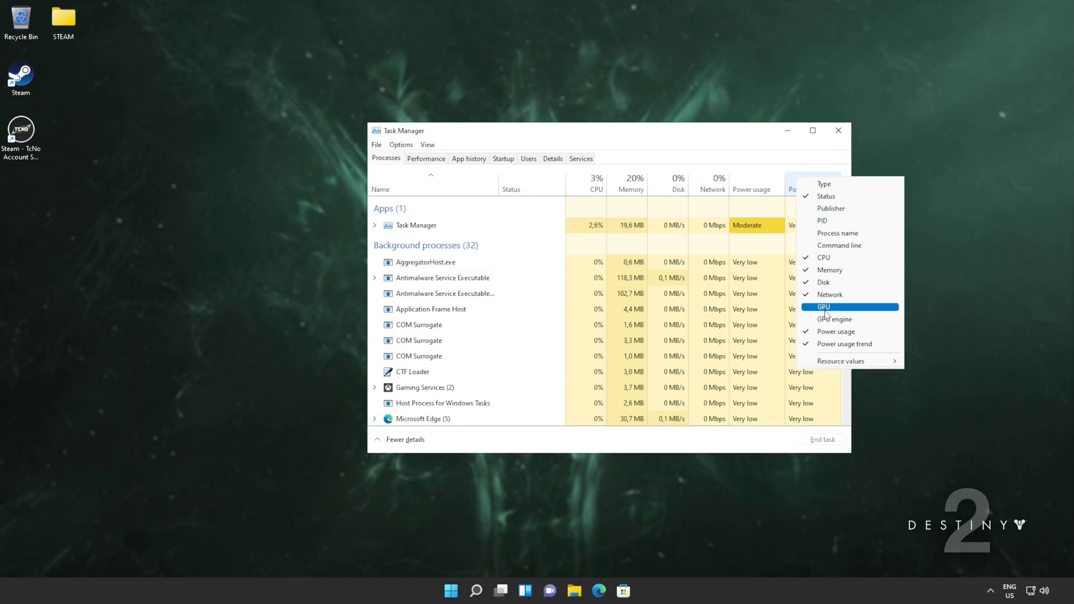
left_click(824, 306)
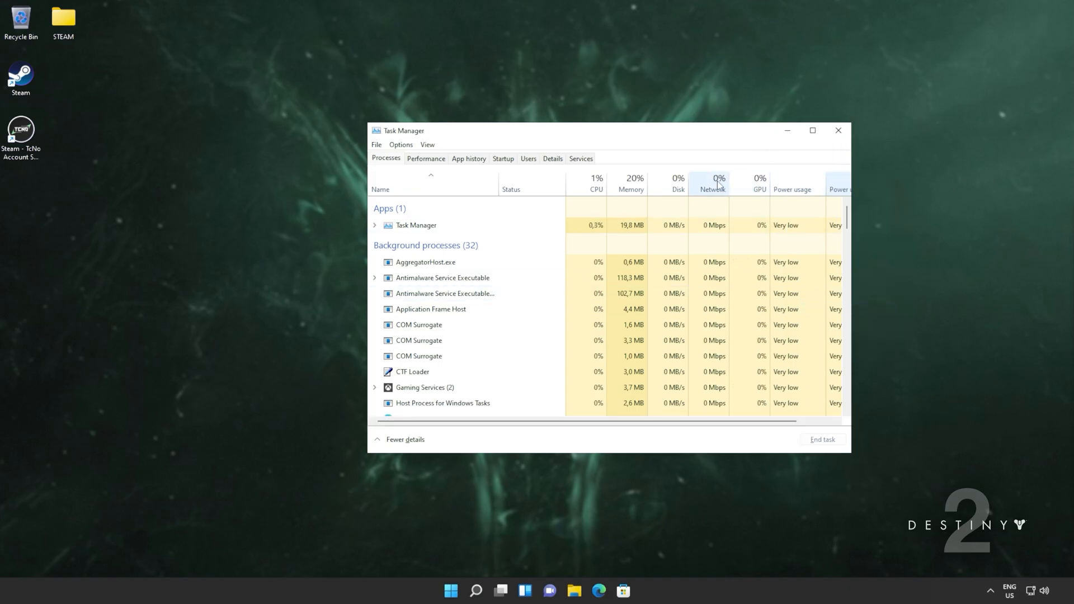
mouse_move(712, 189)
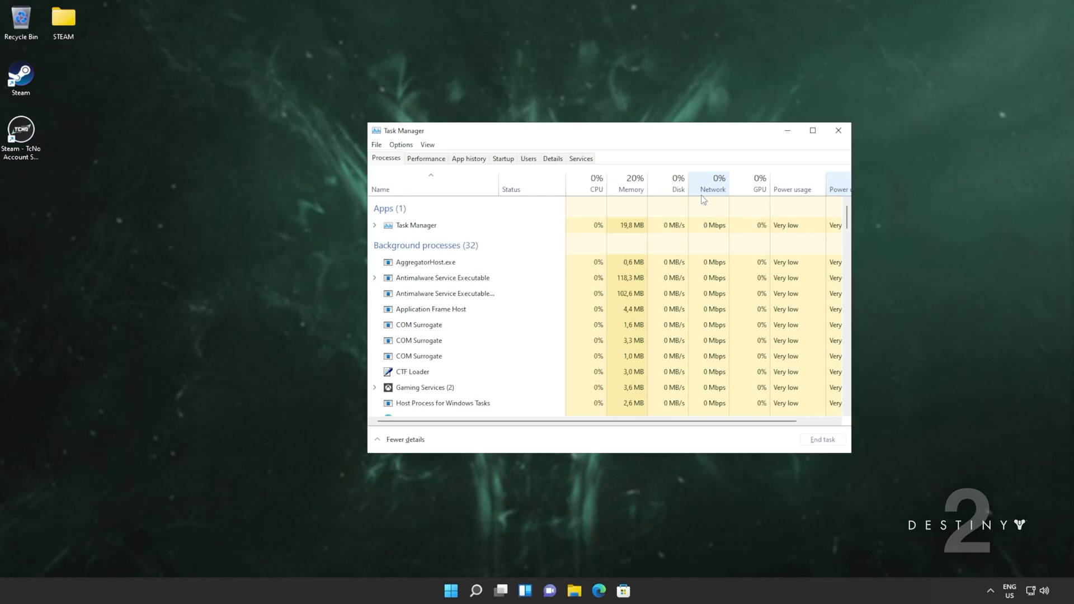
mouse_move(612, 309)
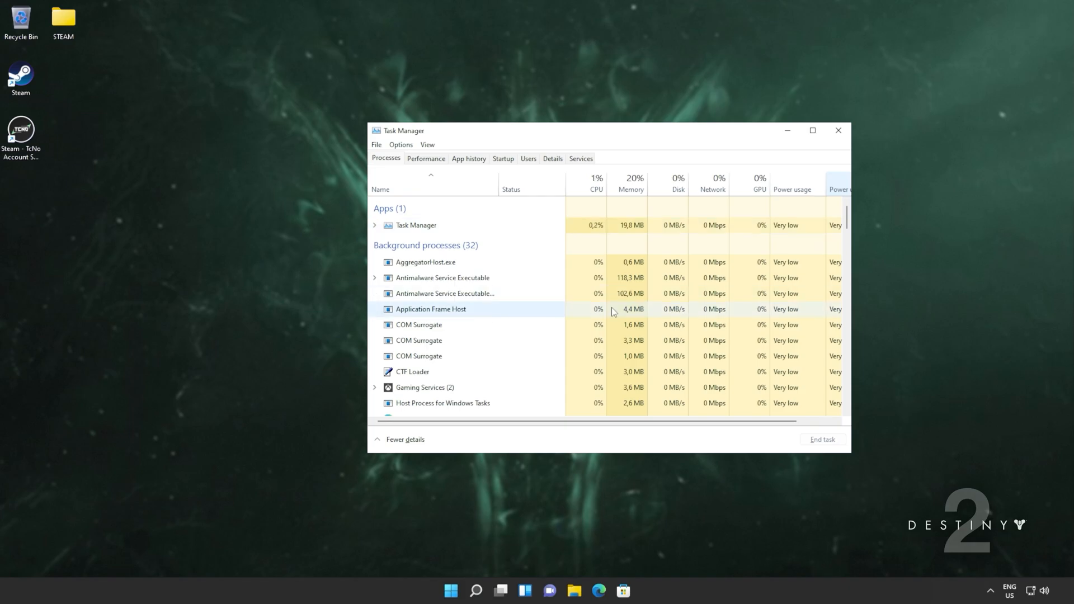
mouse_move(555, 309)
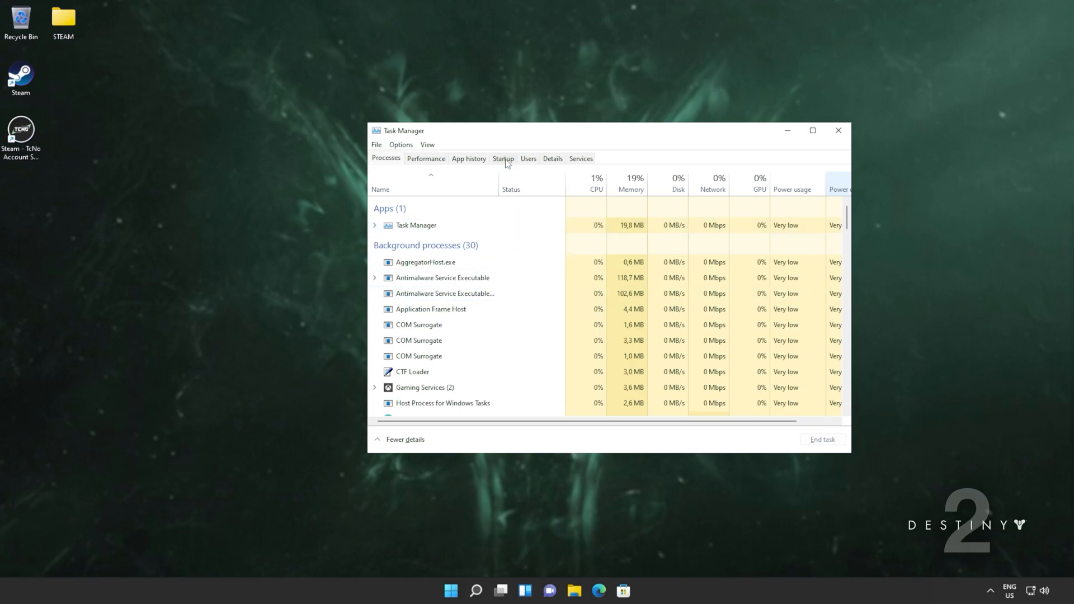
Step: Disable Microsoft Edge on Task Manager's Startup tab
left_click(502, 158)
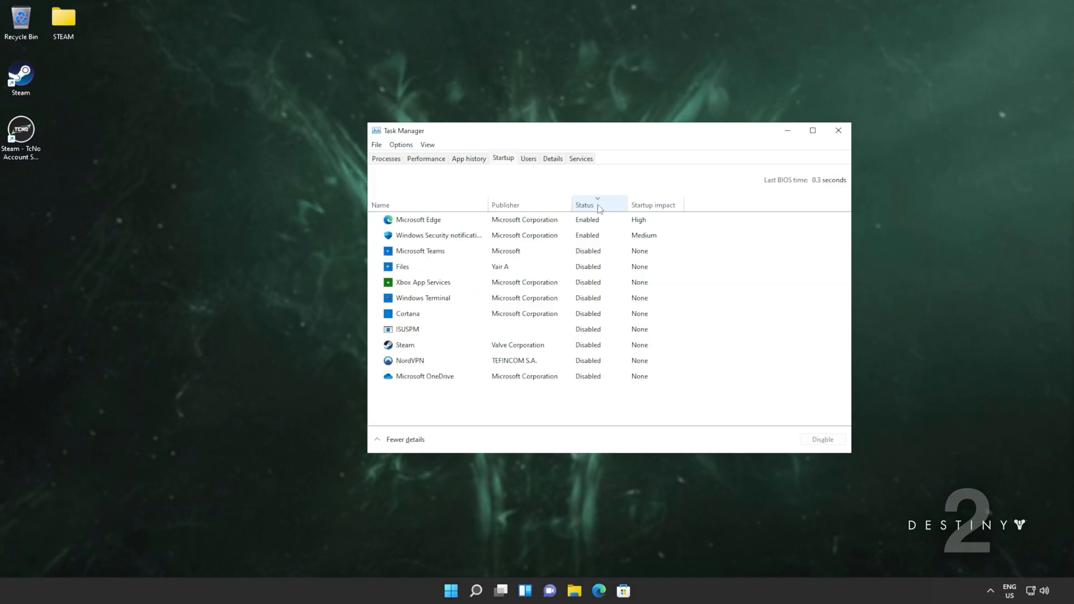
left_click(524, 219)
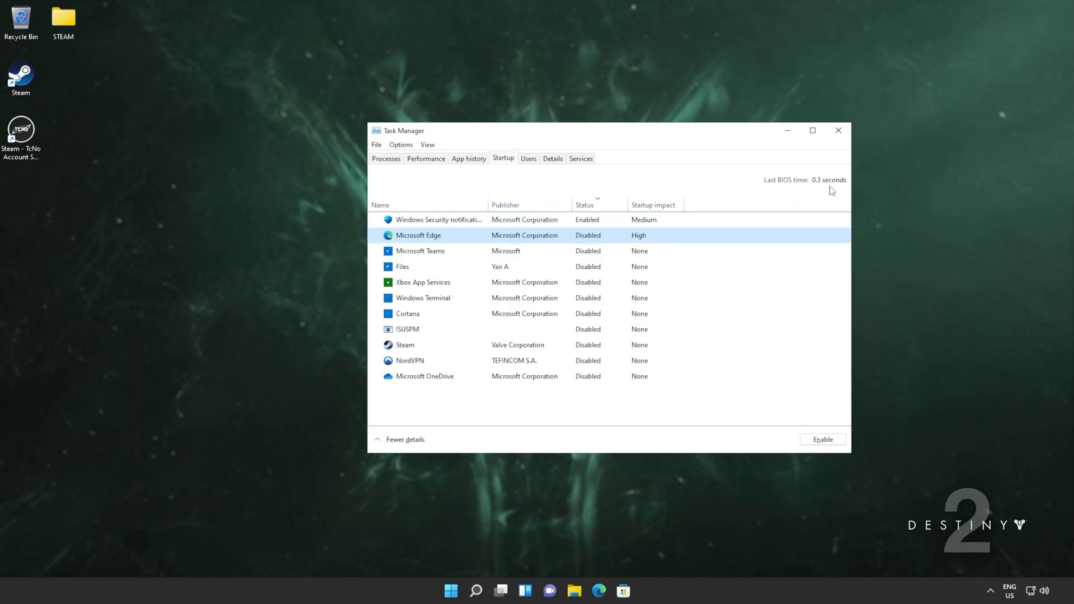
mouse_move(629, 226)
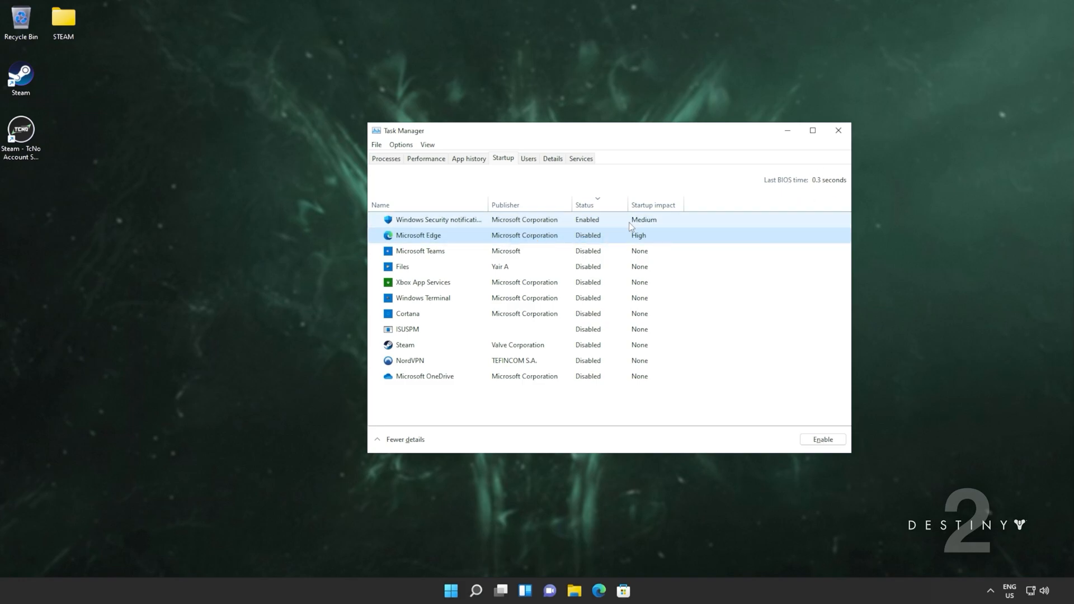
mouse_move(549, 256)
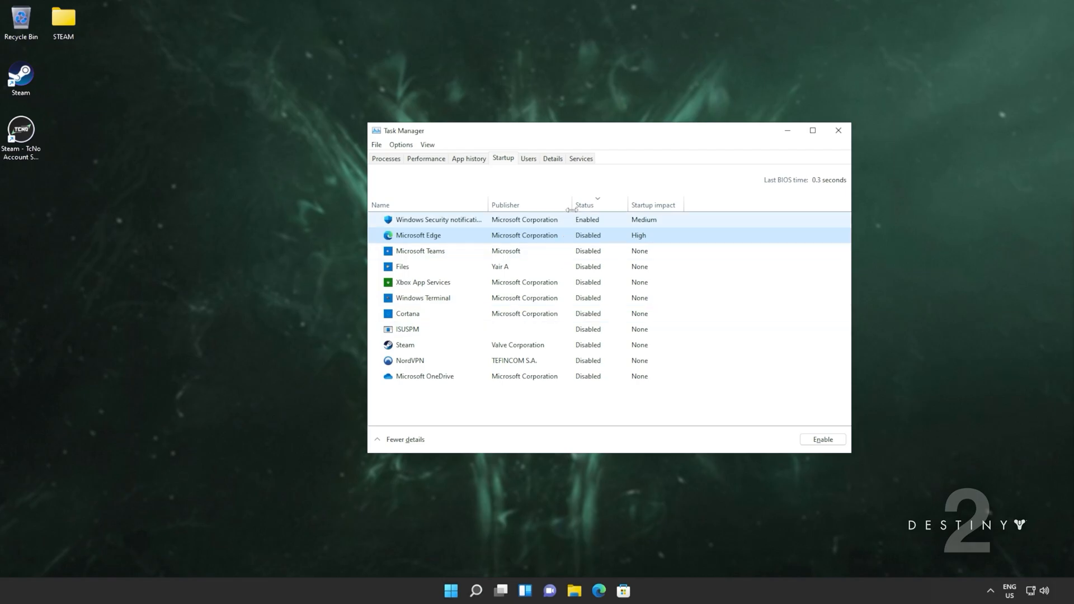
Step: Open the Services console and set nordvpn-service's startup type to Manual
left_click(580, 160)
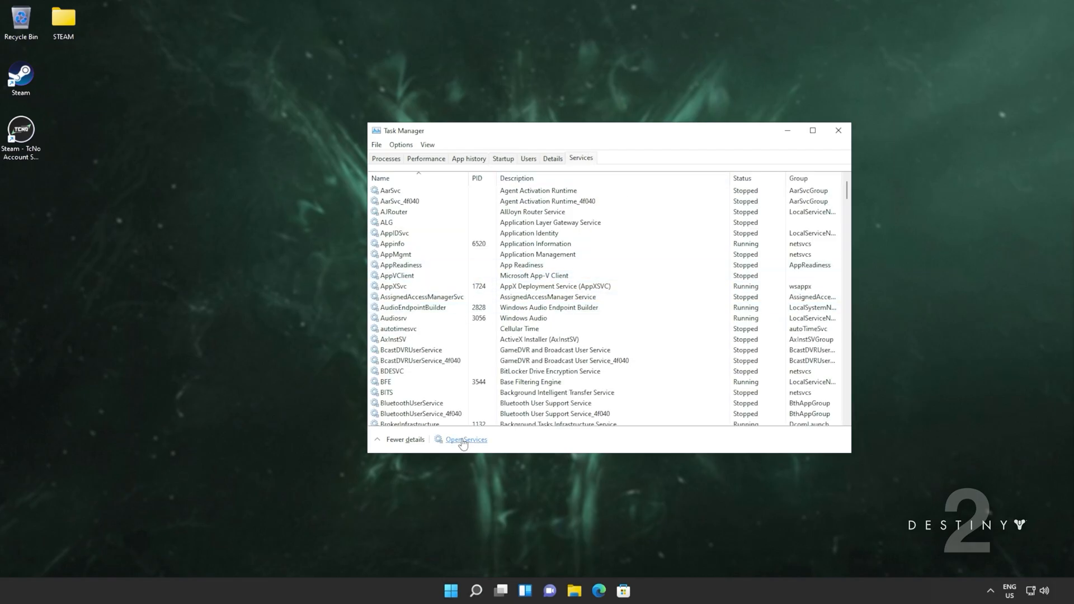
left_click(466, 440)
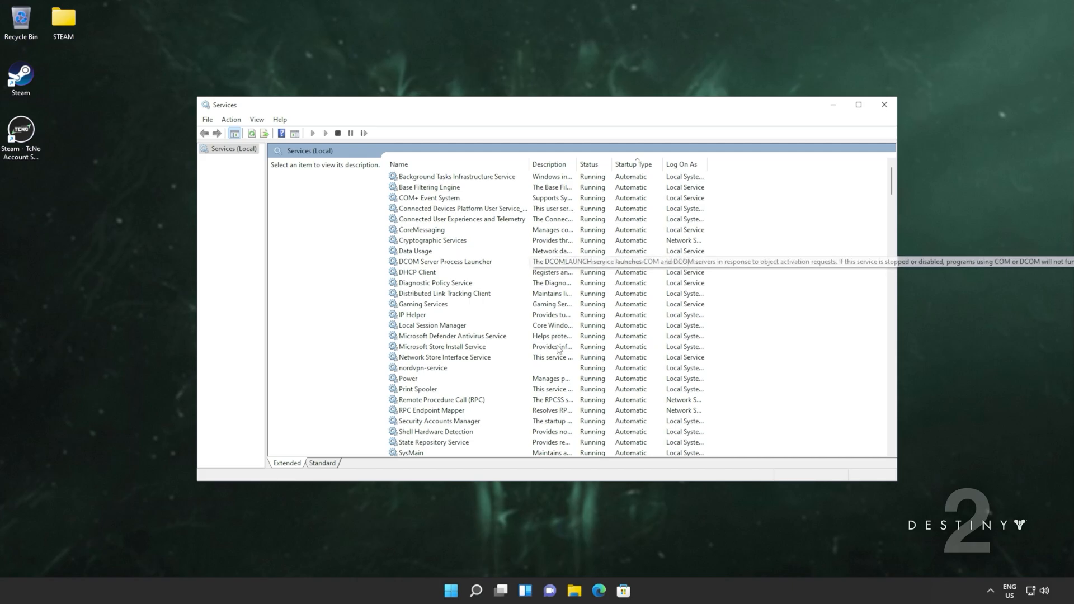
double_click(422, 368)
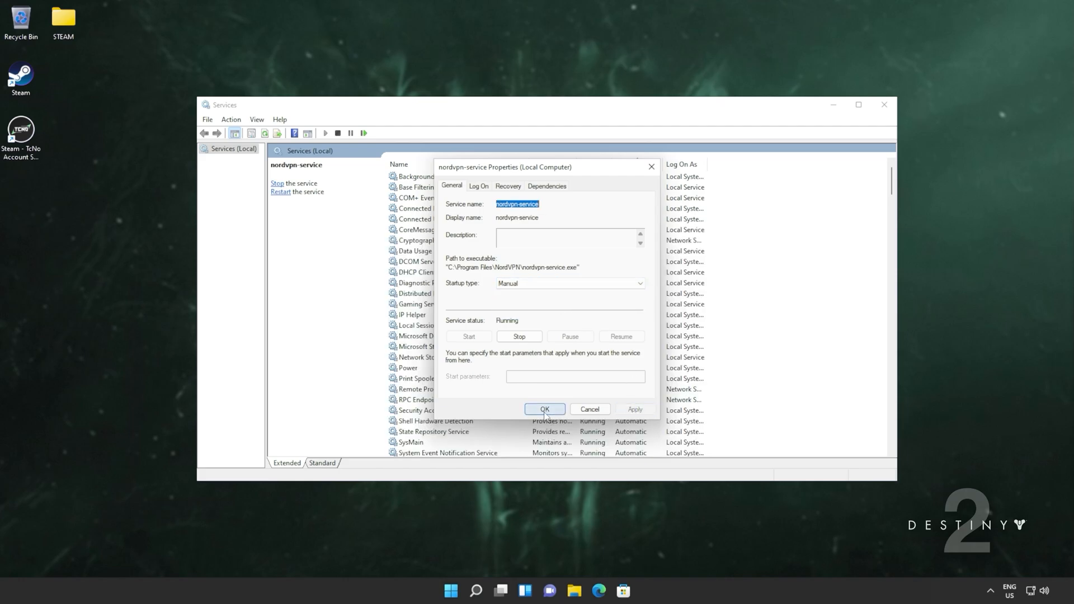
left_click(543, 409)
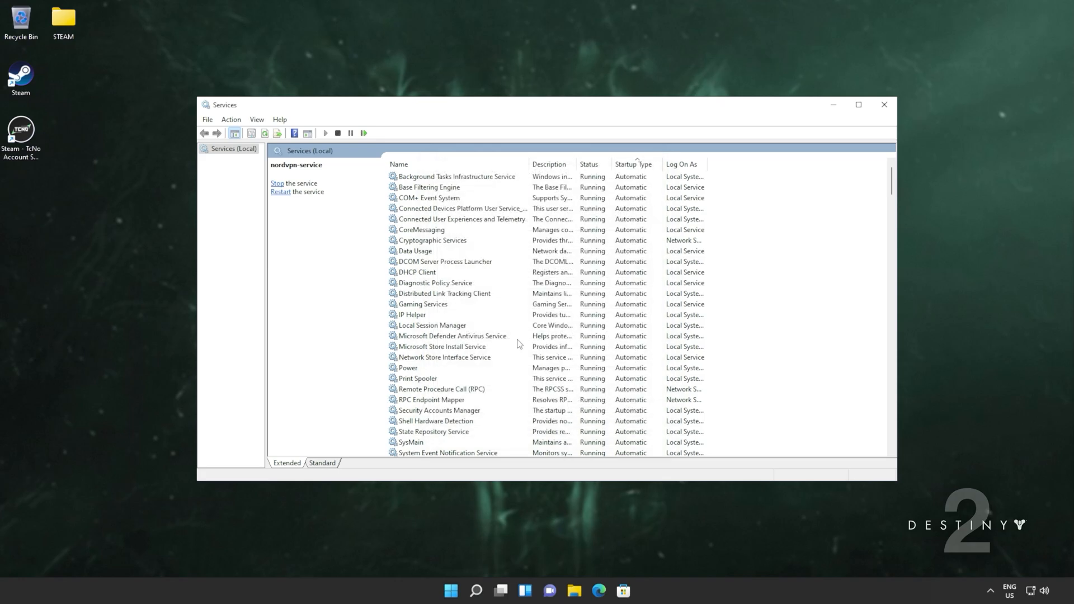
mouse_move(543, 330)
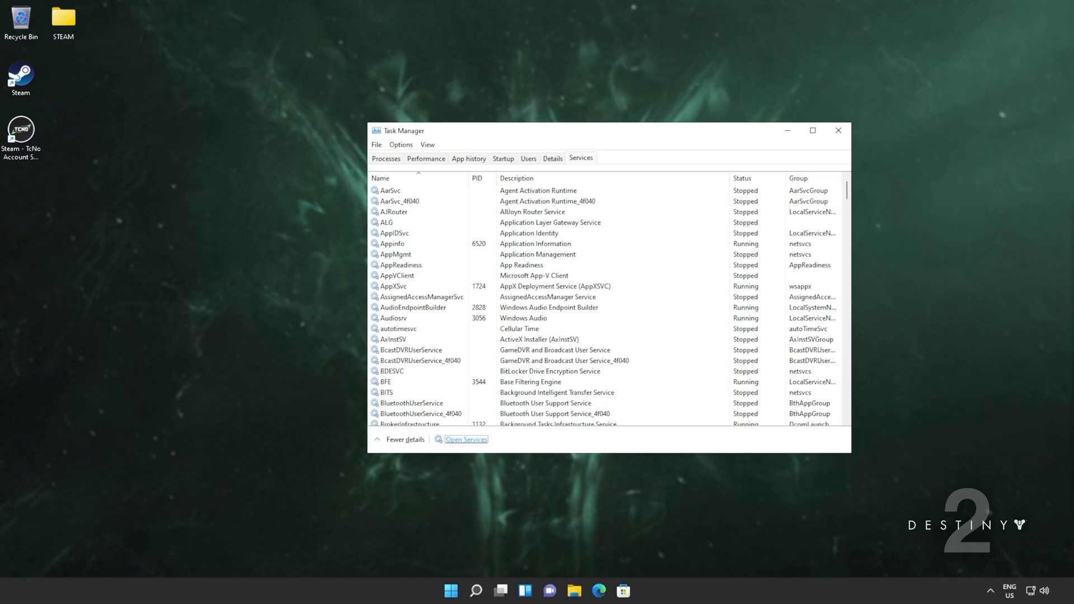
left_click(837, 130)
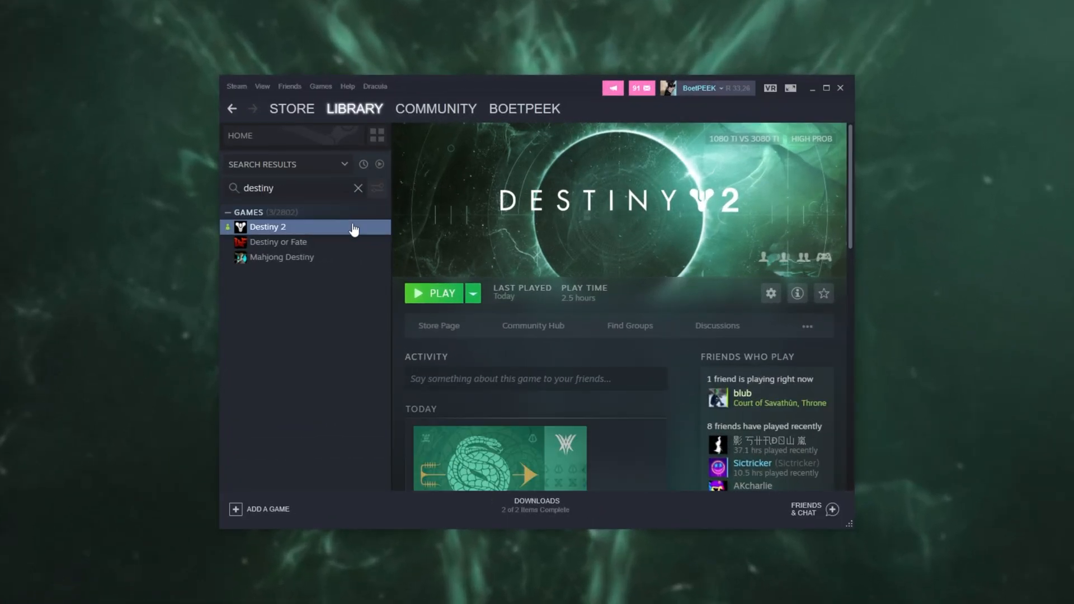
Step: Open Destiny 2's install folder from Steam via Manage > Browse local files
right_click(268, 226)
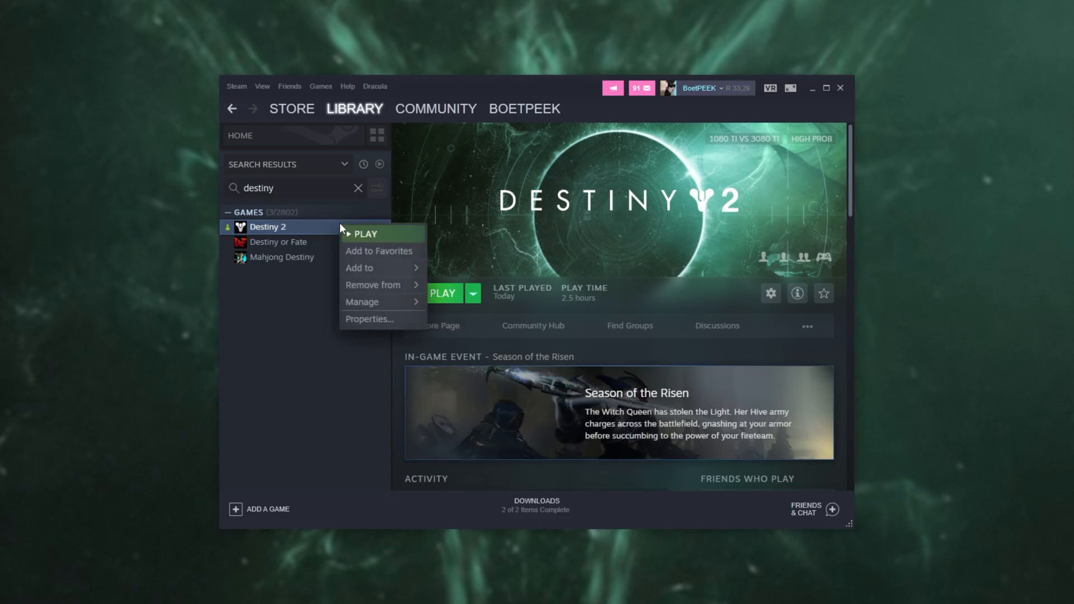
left_click(362, 301)
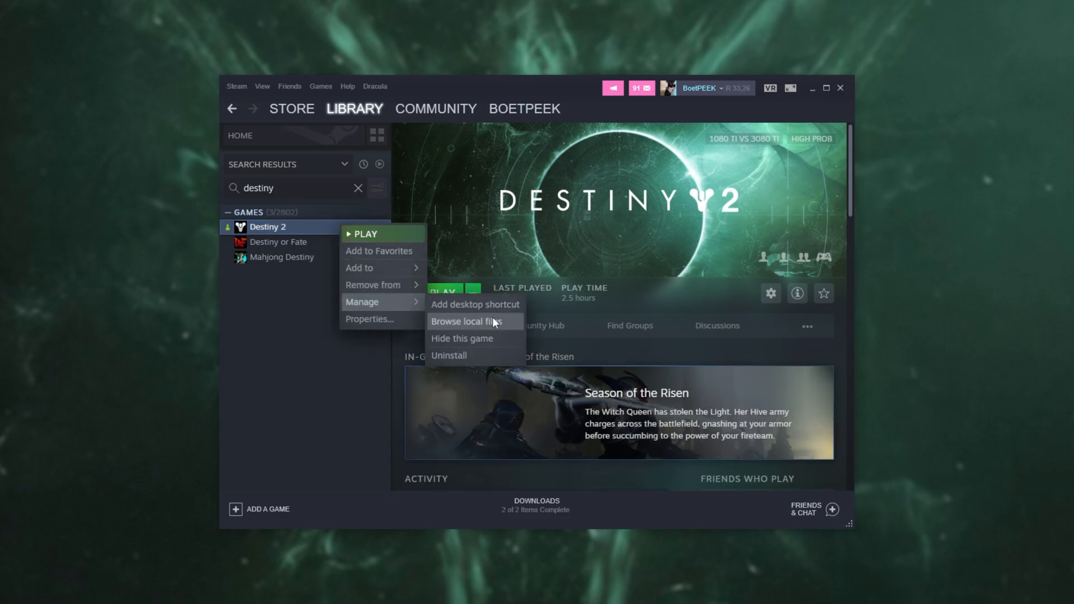
left_click(466, 321)
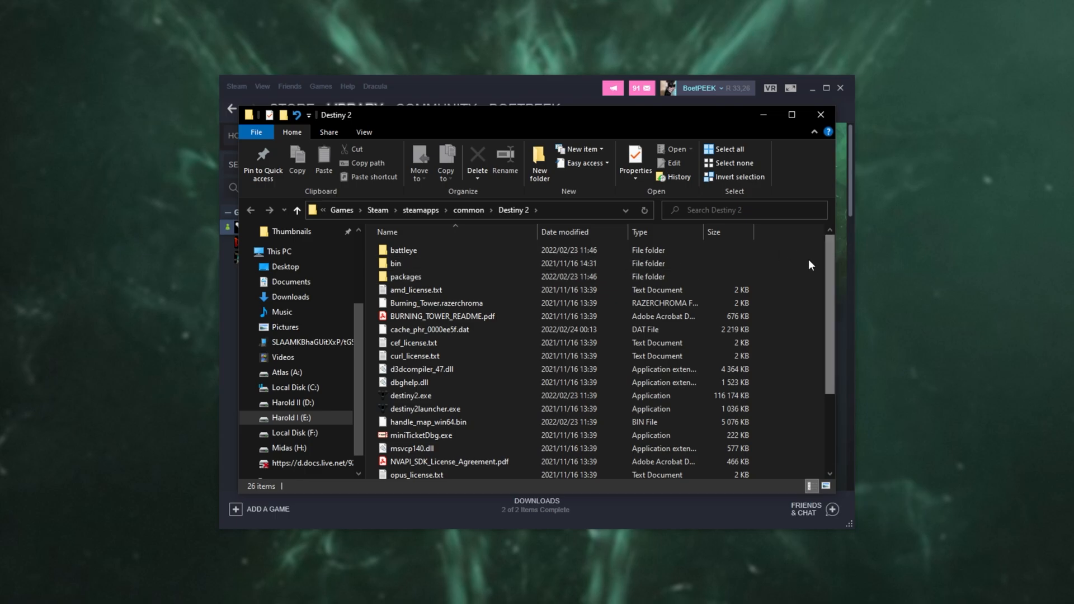
Step: Set destiny2.exe to override high DPI scaling with Application, then close File Explorer
left_click(411, 396)
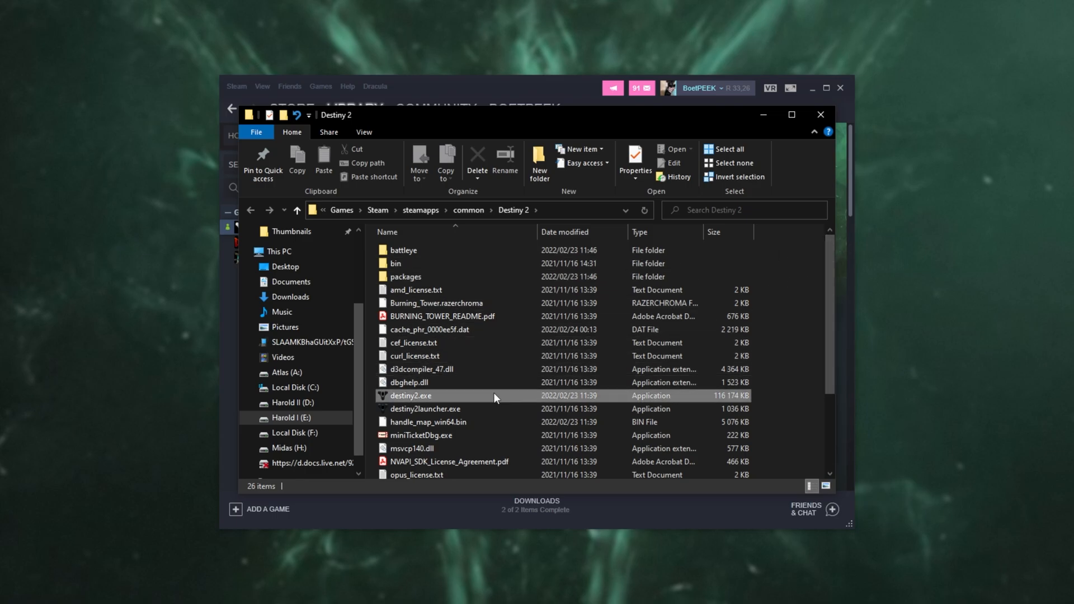
left_click(431, 409)
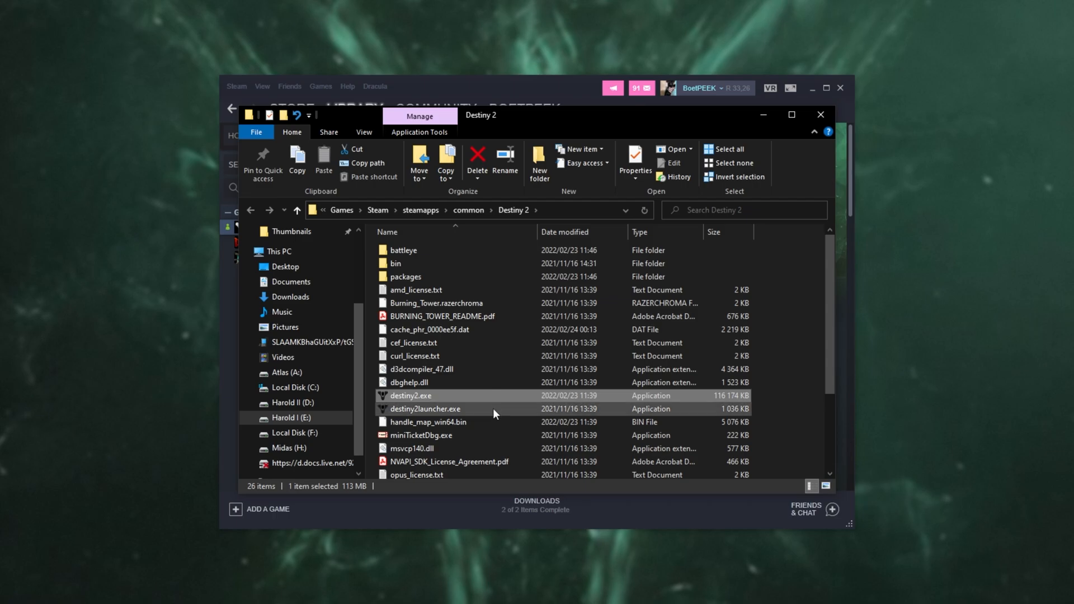
mouse_move(487, 400)
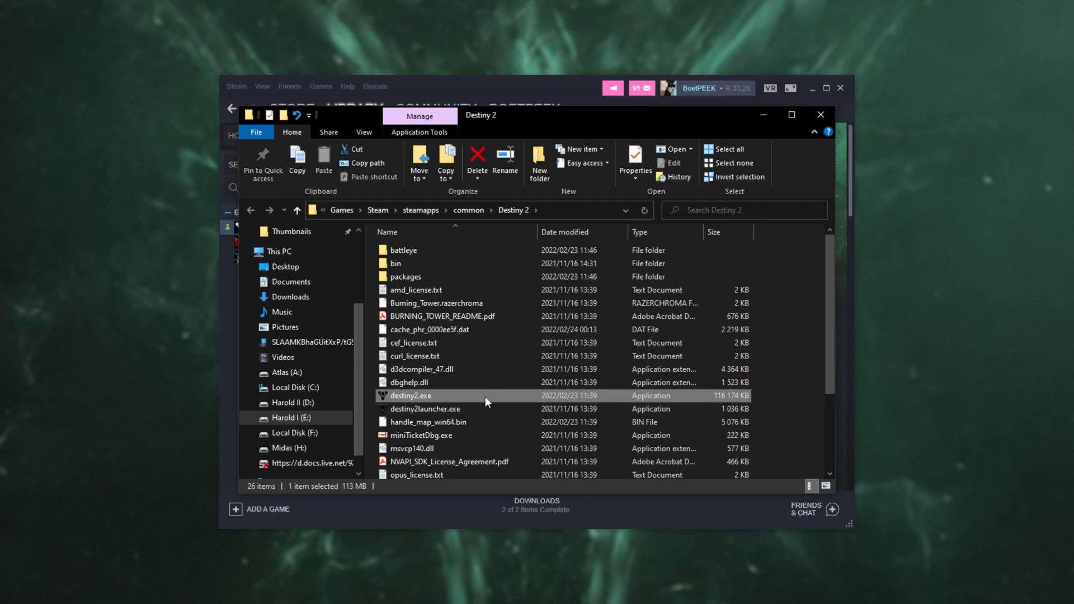
right_click(410, 396)
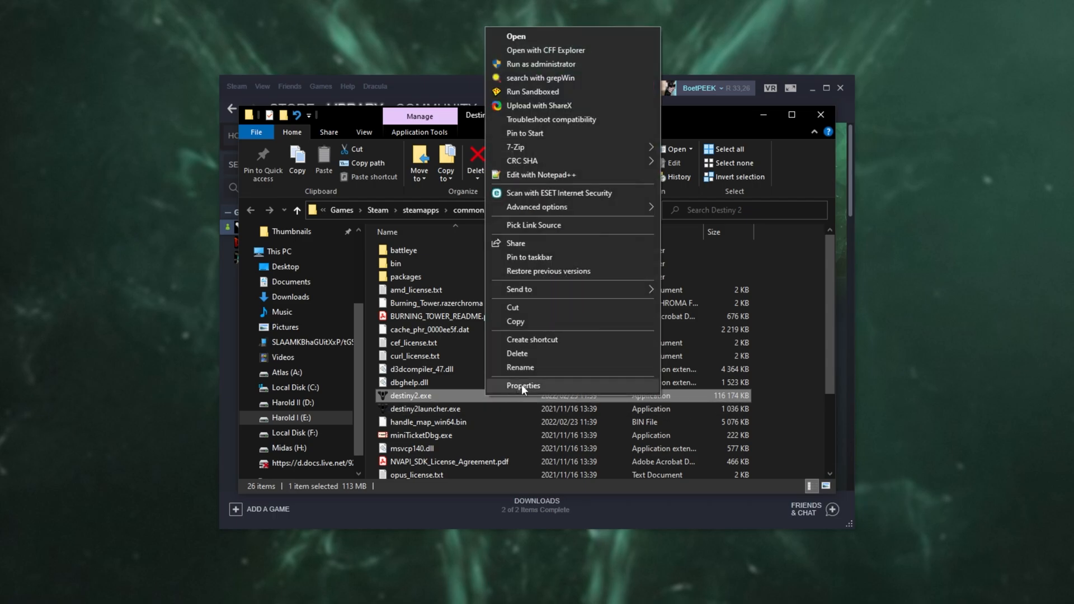
left_click(523, 385)
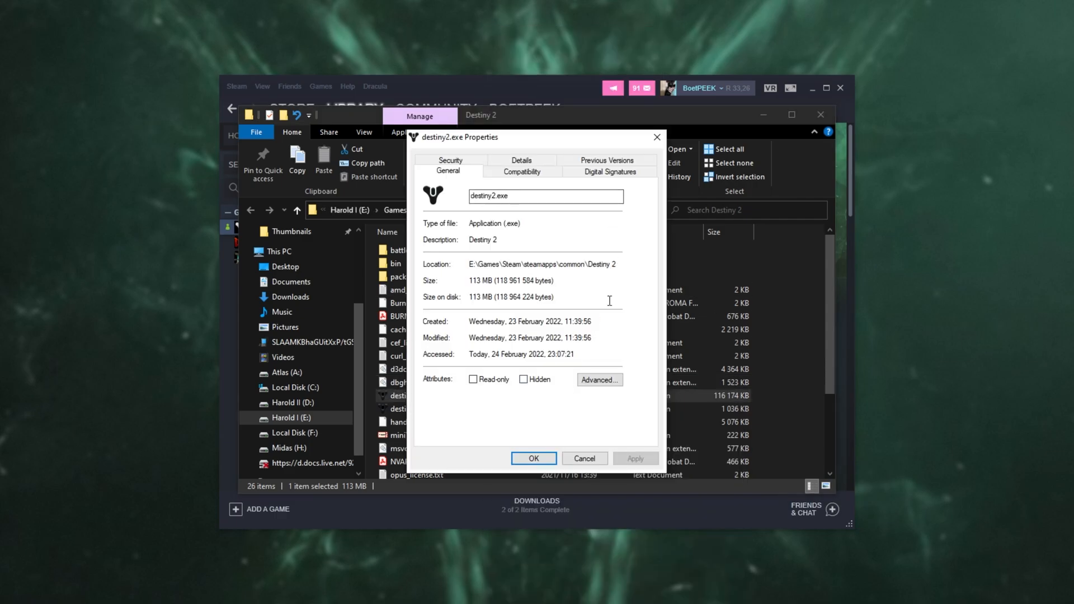
left_click(521, 170)
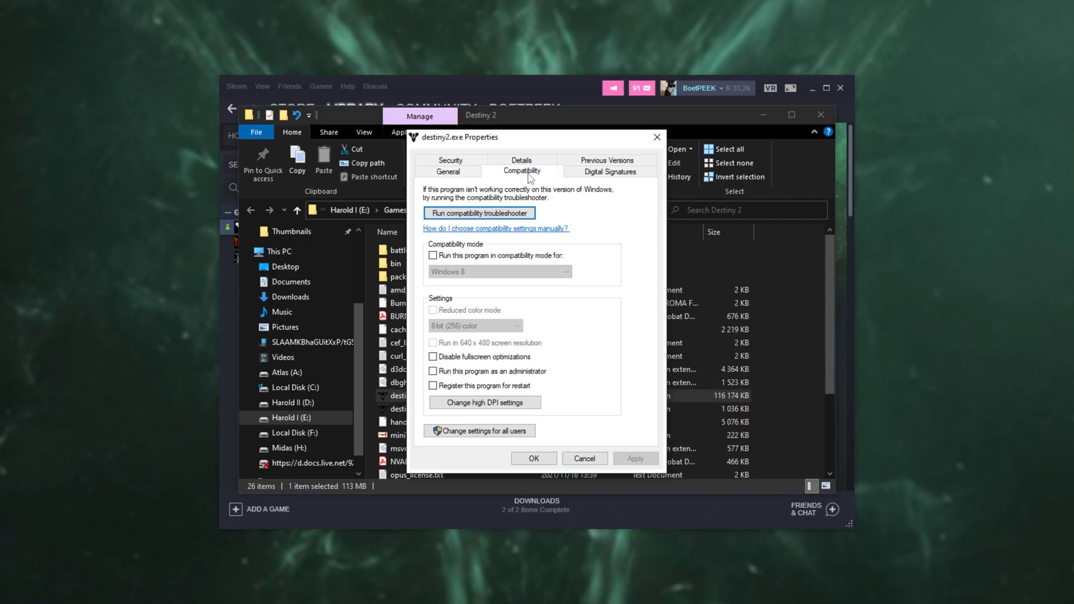
left_click(485, 403)
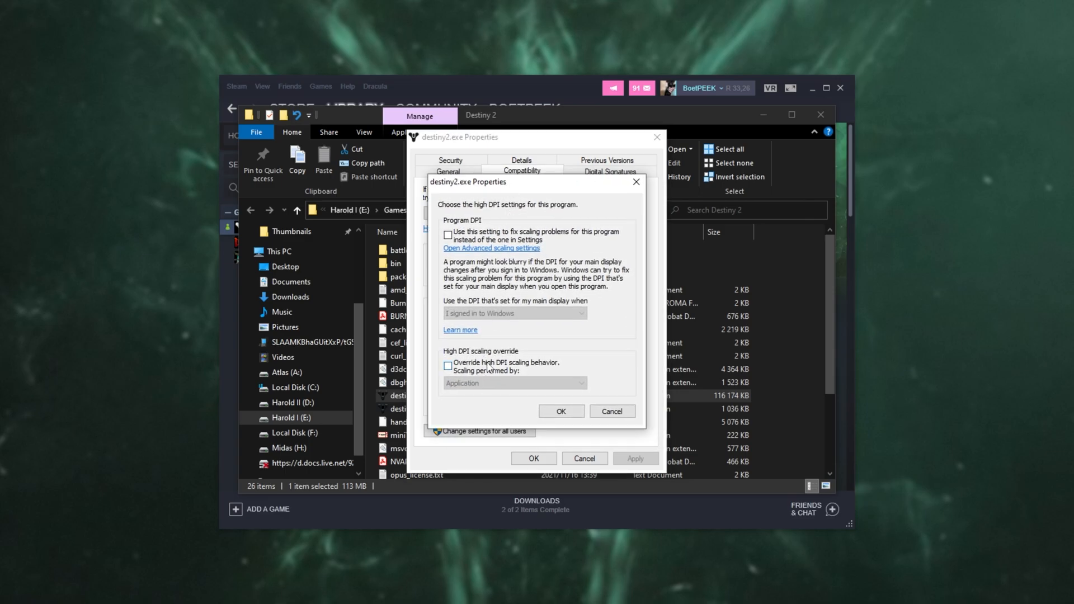
left_click(449, 366)
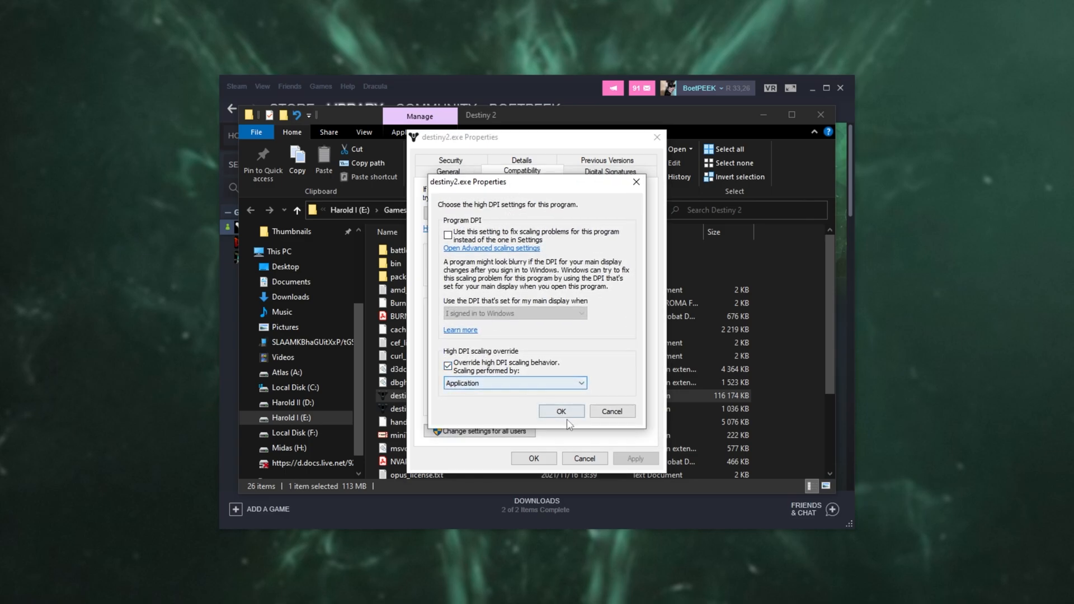
left_click(561, 412)
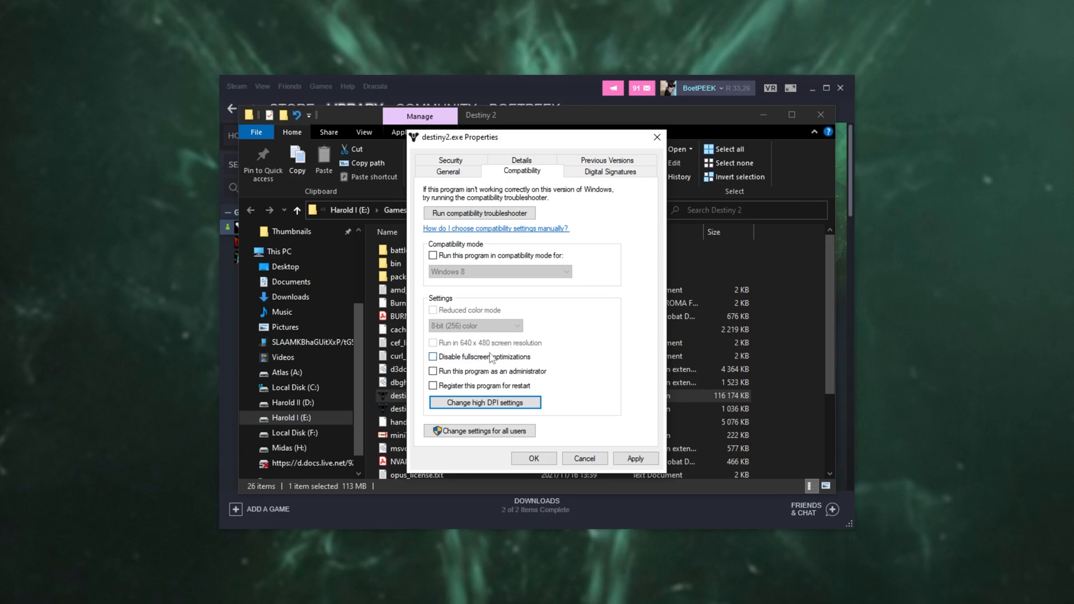
mouse_move(467, 361)
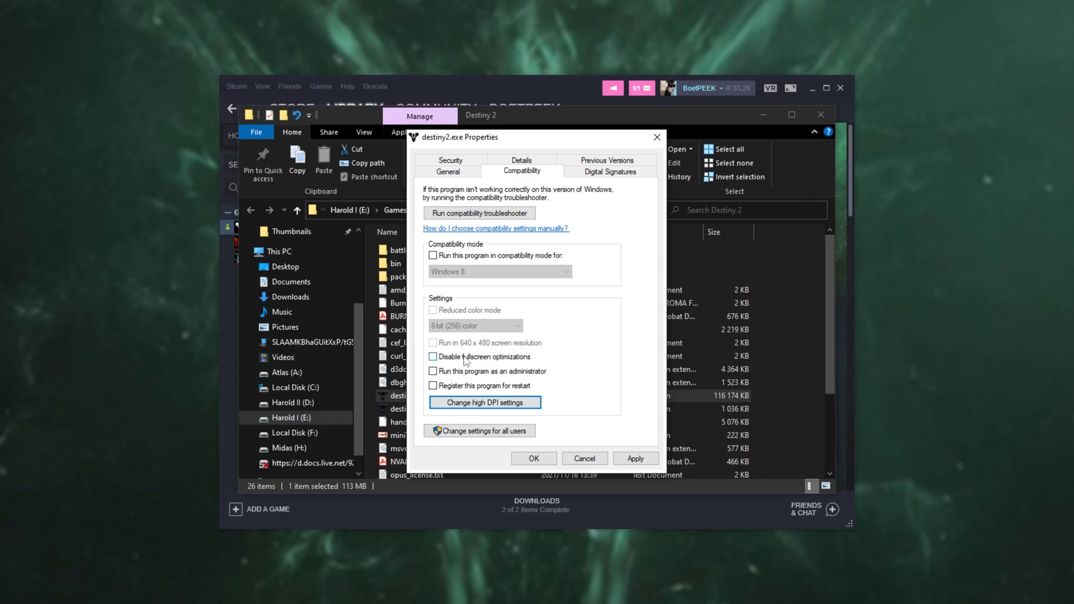
mouse_move(495, 366)
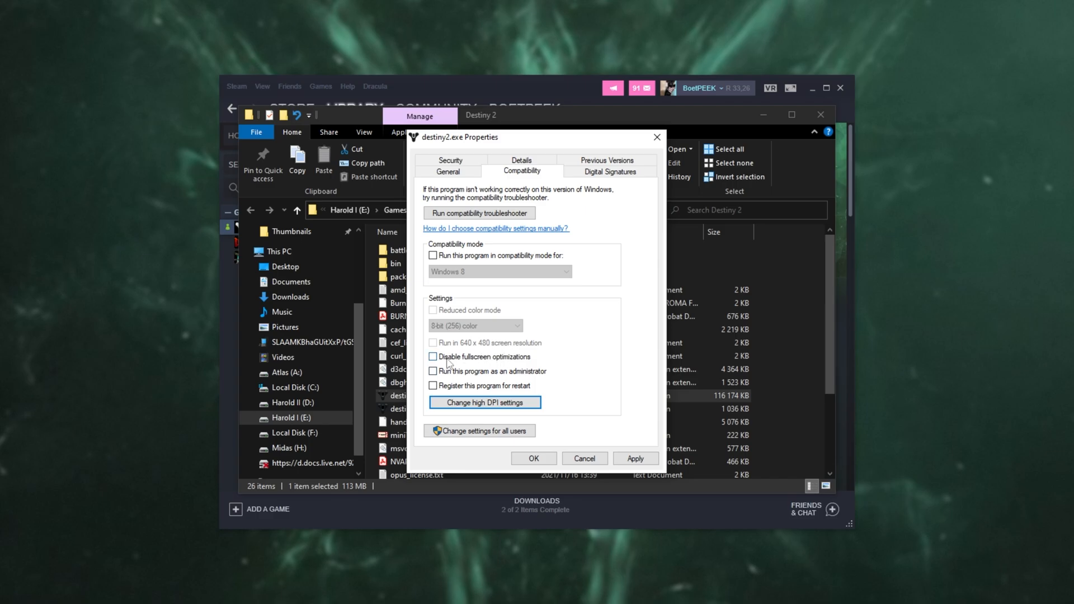
mouse_move(507, 358)
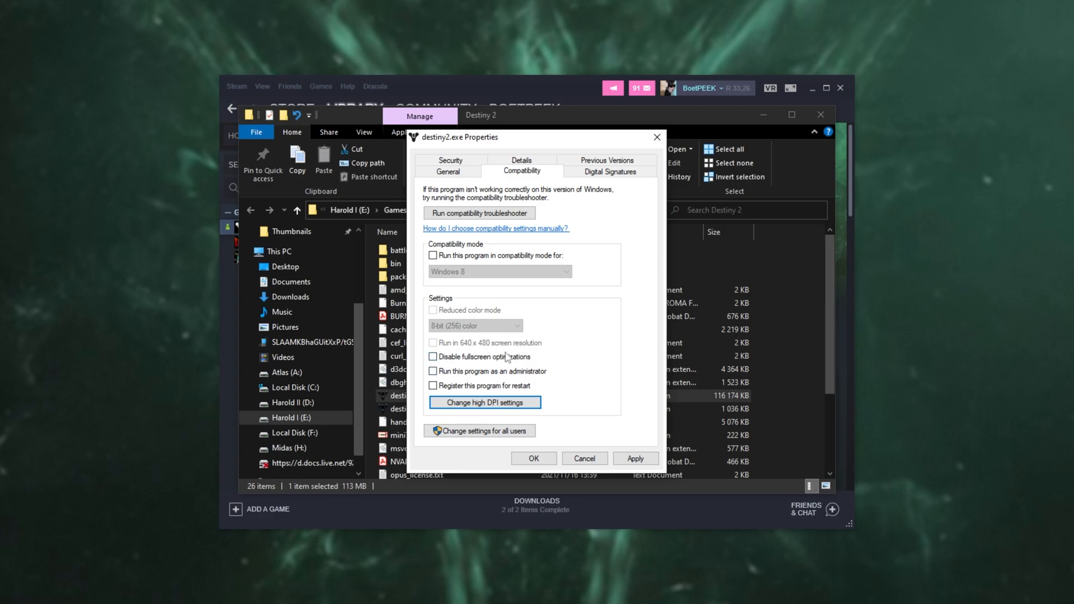
mouse_move(550, 357)
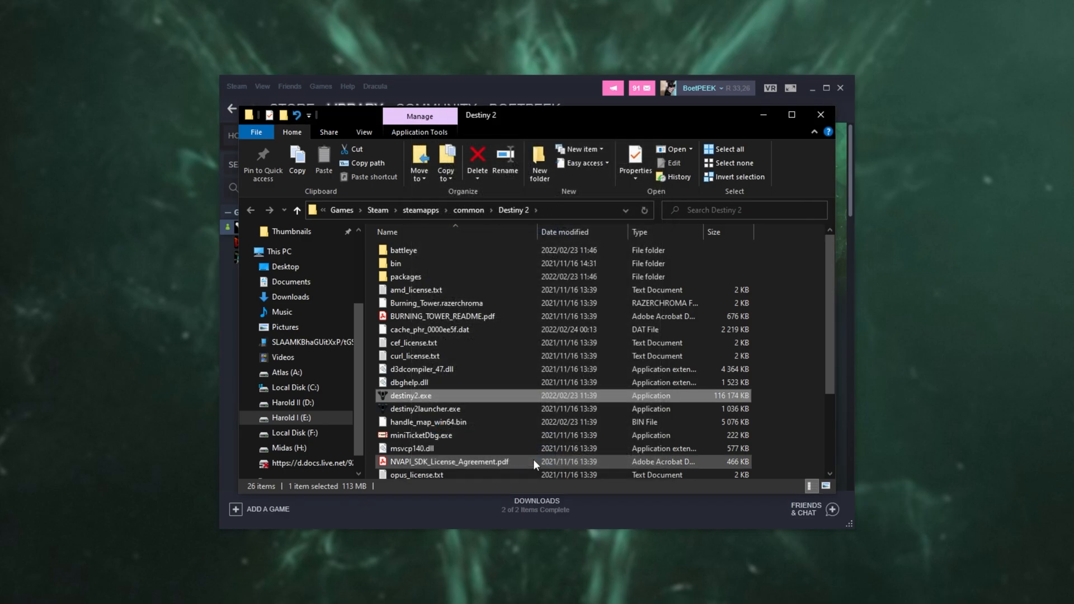
mouse_move(651, 382)
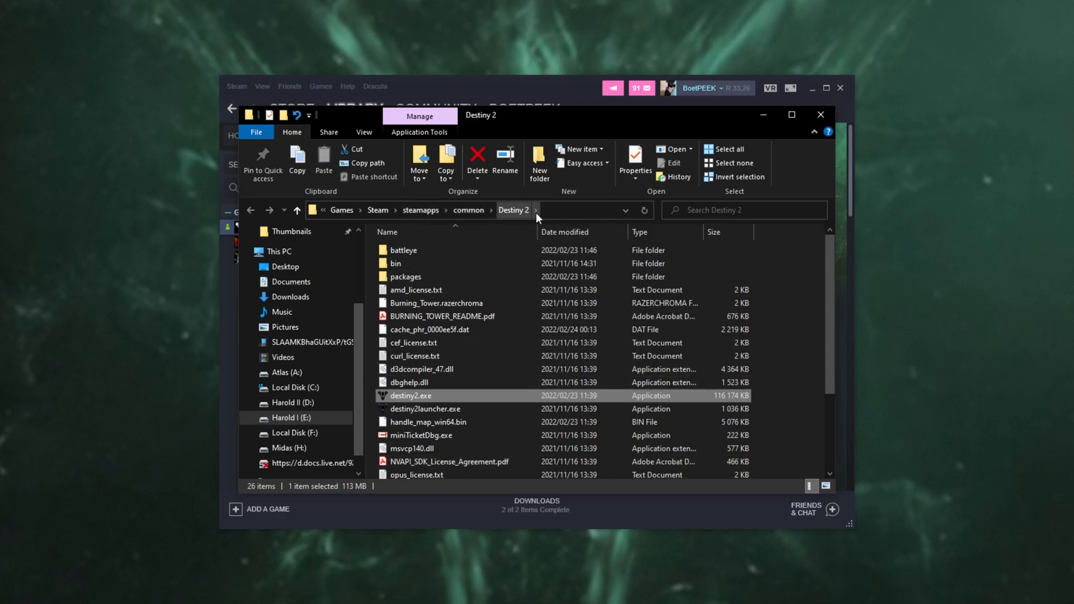
right_click(514, 210)
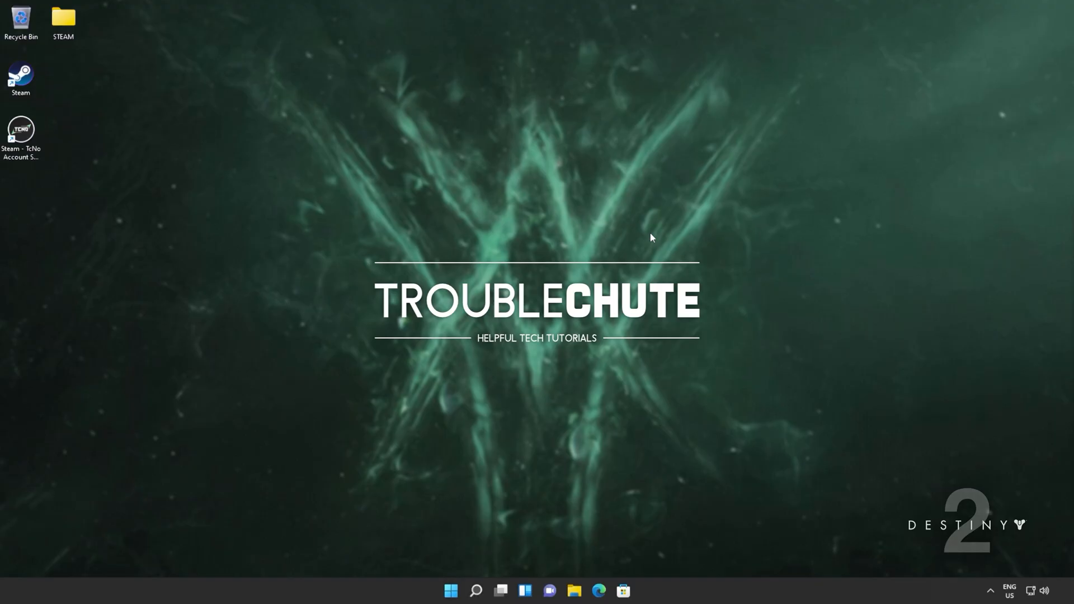
Step: Add steam.exe to the Graphics settings app list and save it as High performance
type("gpu")
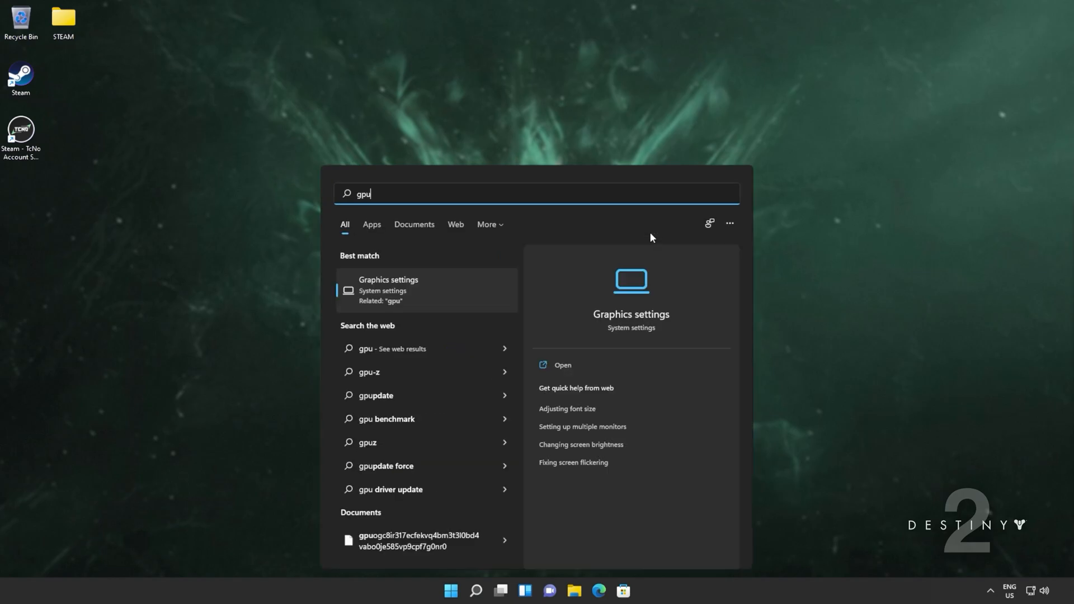
left_click(562, 364)
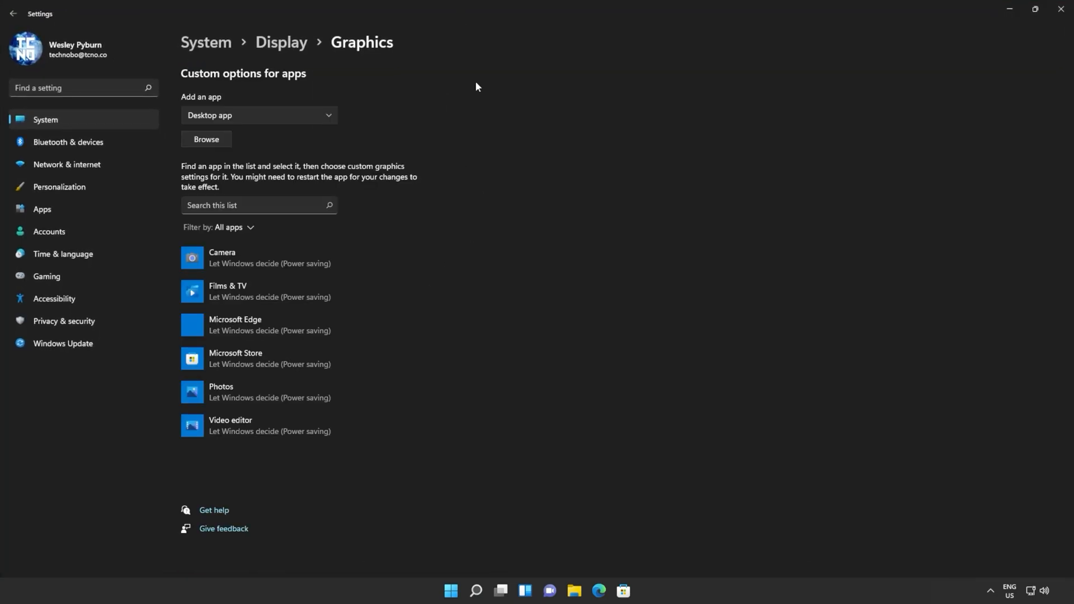
mouse_move(248, 116)
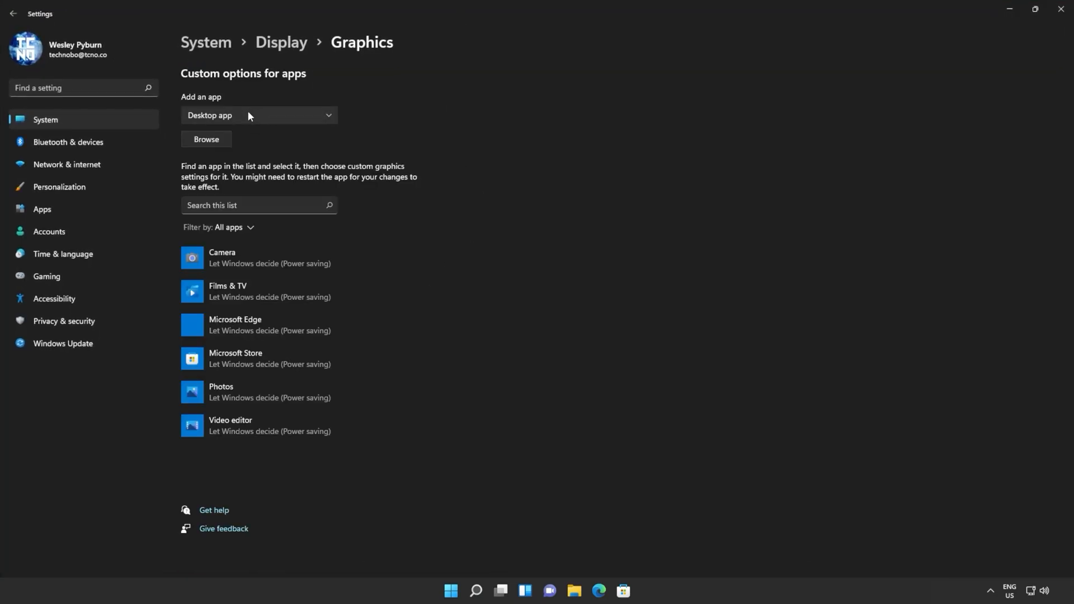
left_click(205, 140)
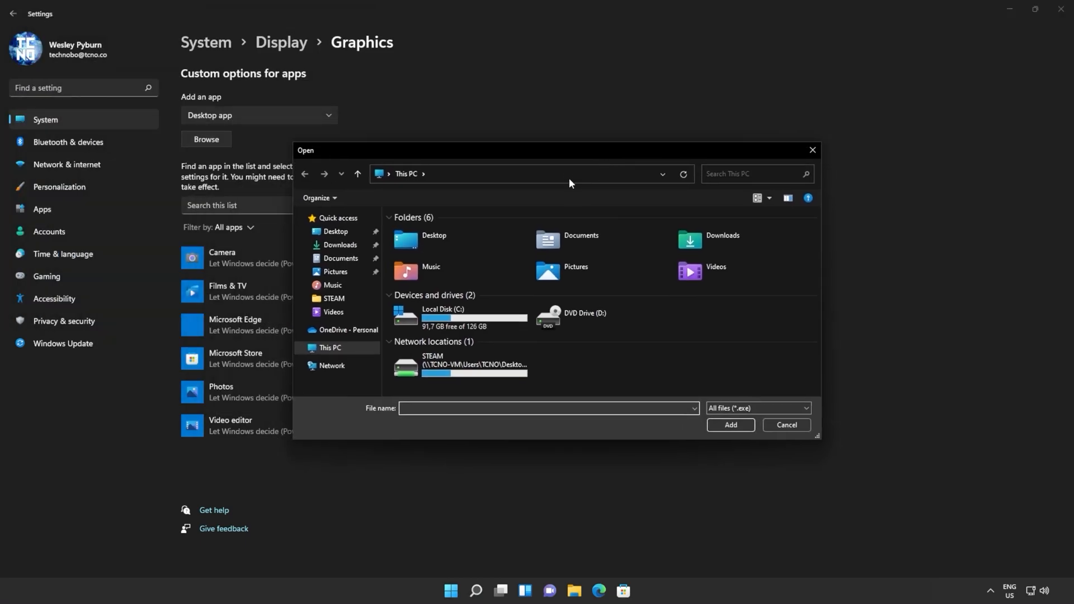
left_click(513, 174)
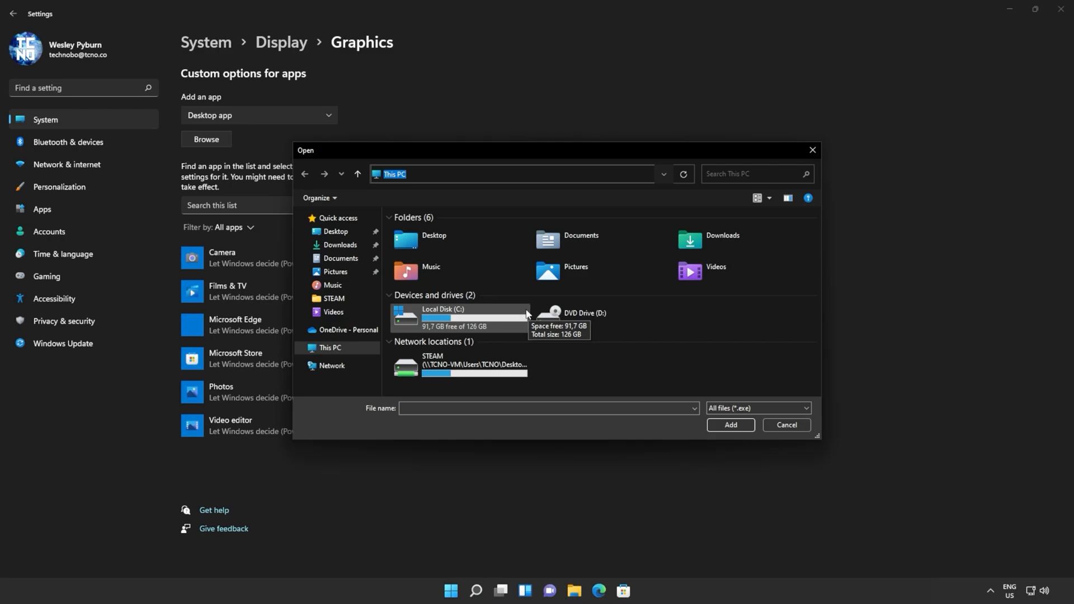
left_click(730, 425)
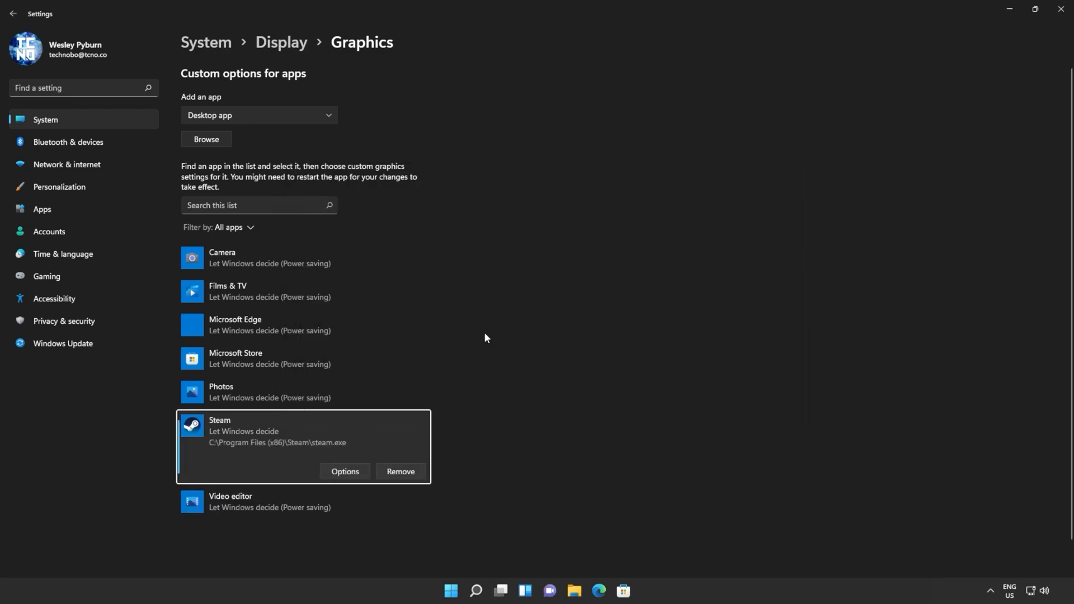
mouse_move(603, 204)
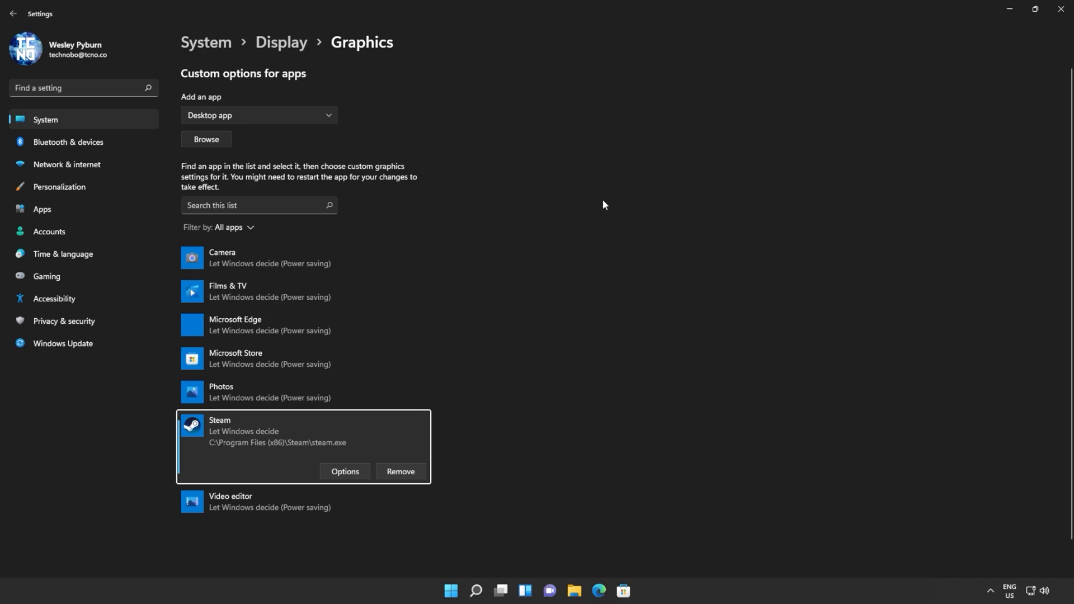
left_click(346, 474)
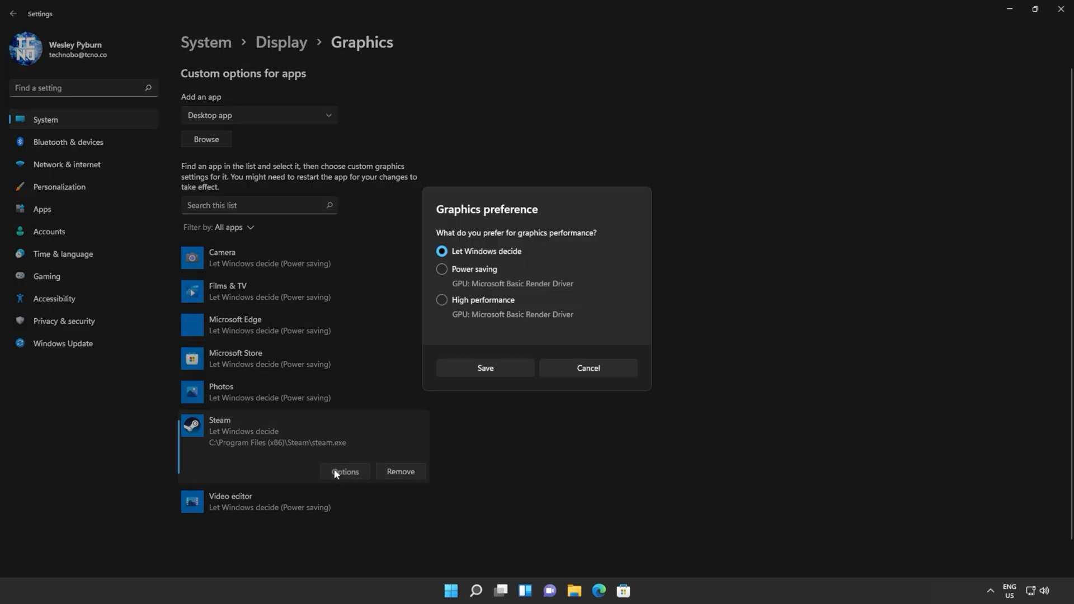
left_click(442, 300)
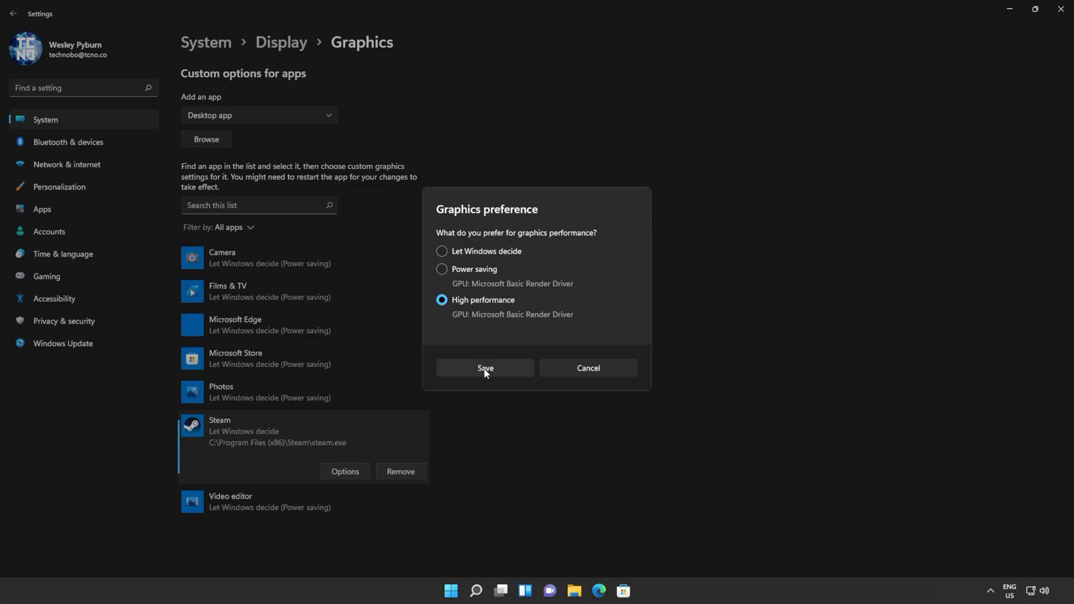
left_click(485, 369)
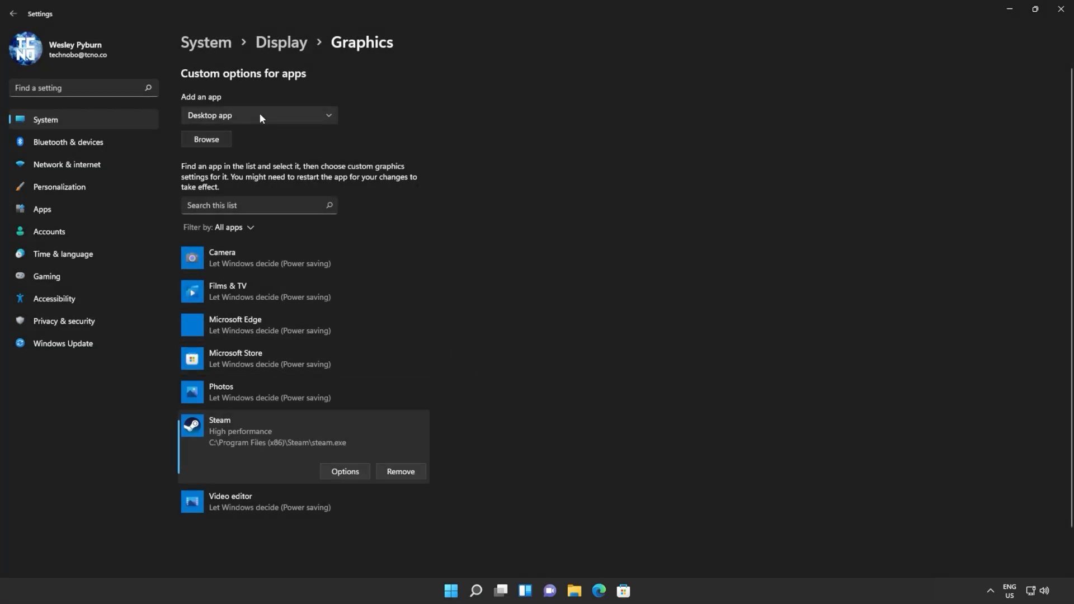
Step: Add the Alarms & Clock Store app to the graphics list, left on Let Windows decide
left_click(259, 116)
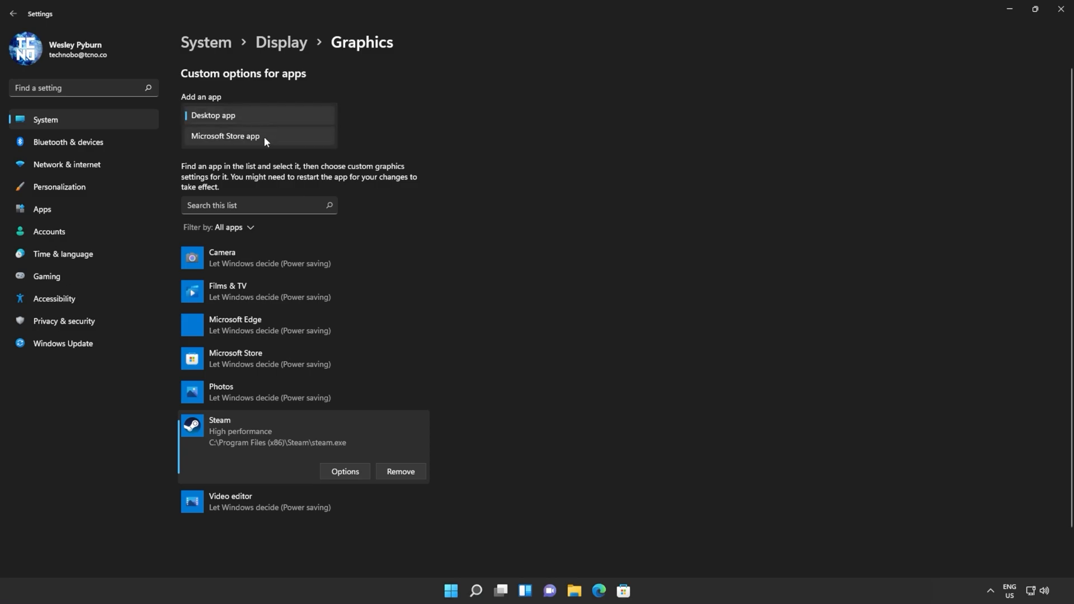
left_click(226, 136)
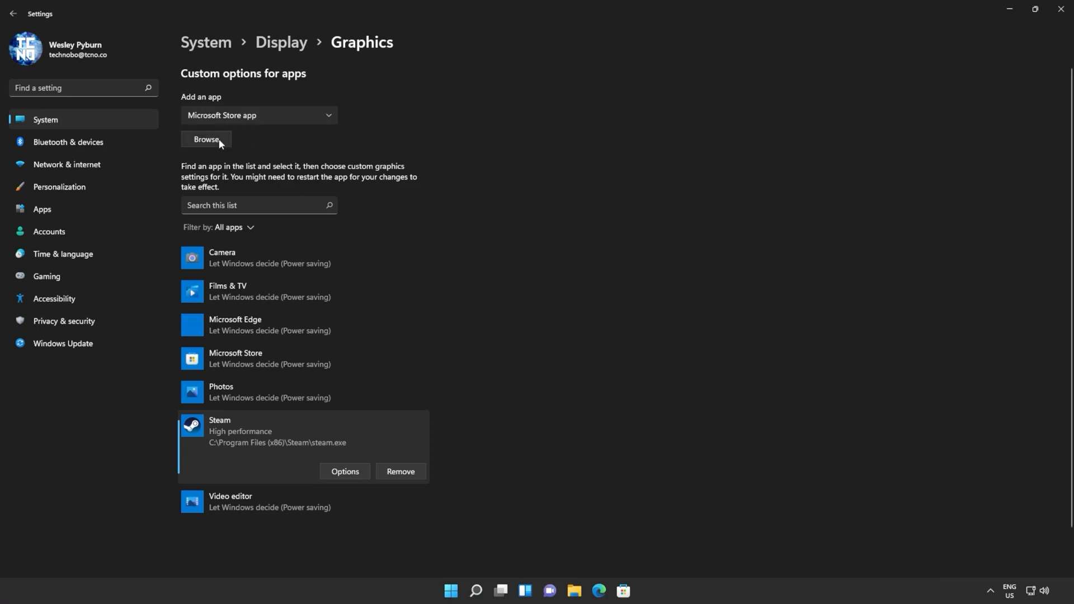
left_click(206, 140)
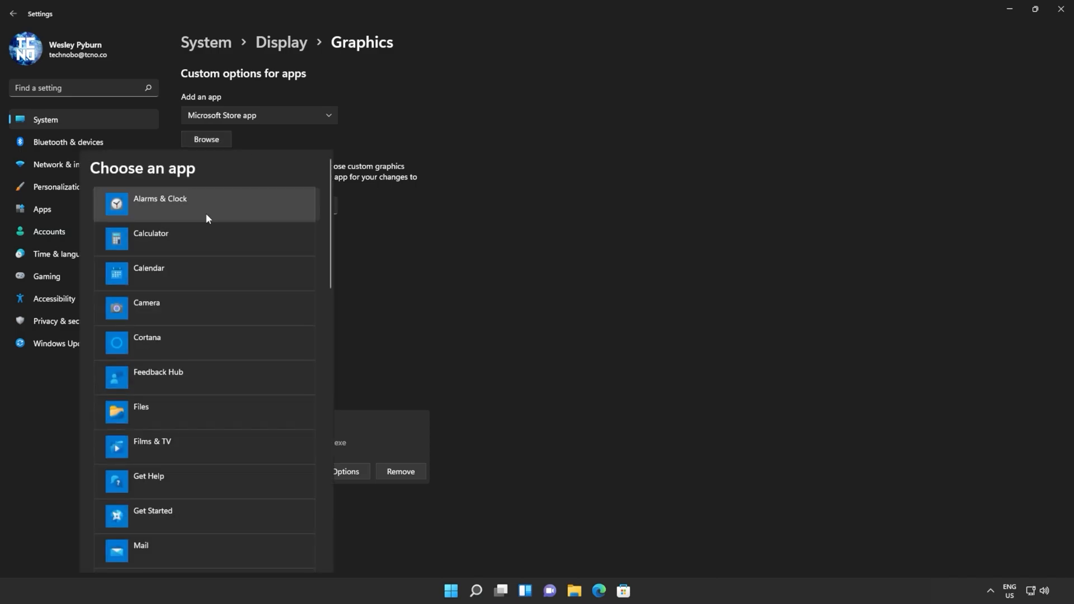
mouse_move(288, 208)
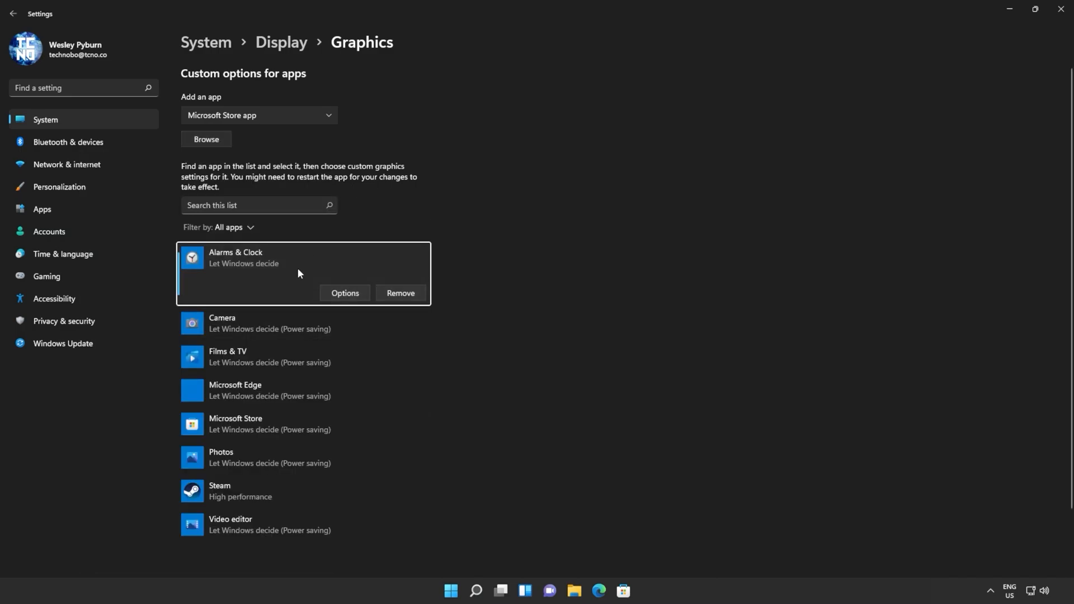
left_click(344, 293)
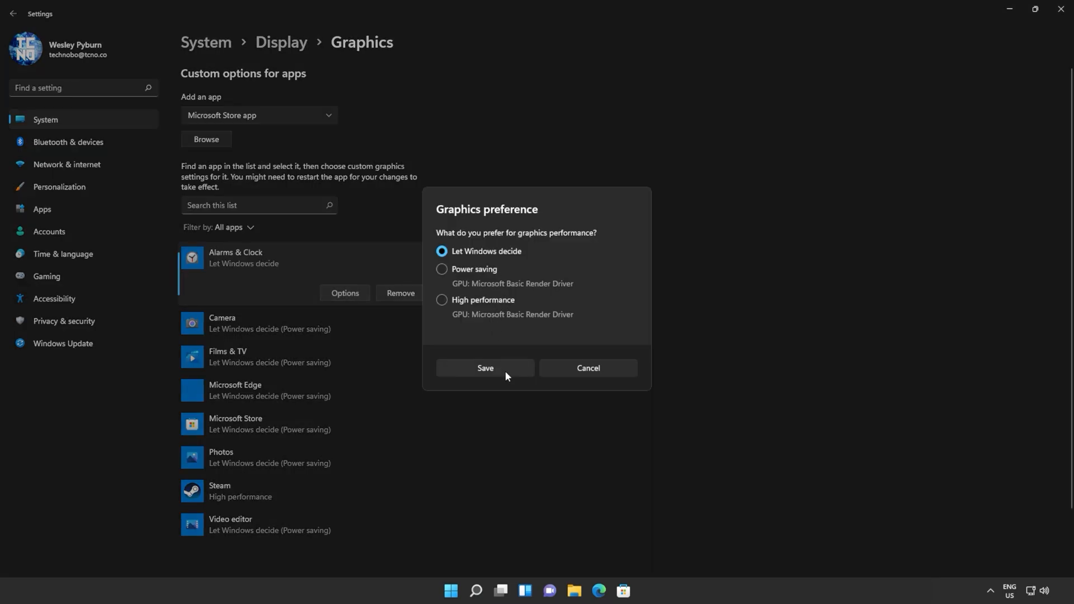
left_click(485, 369)
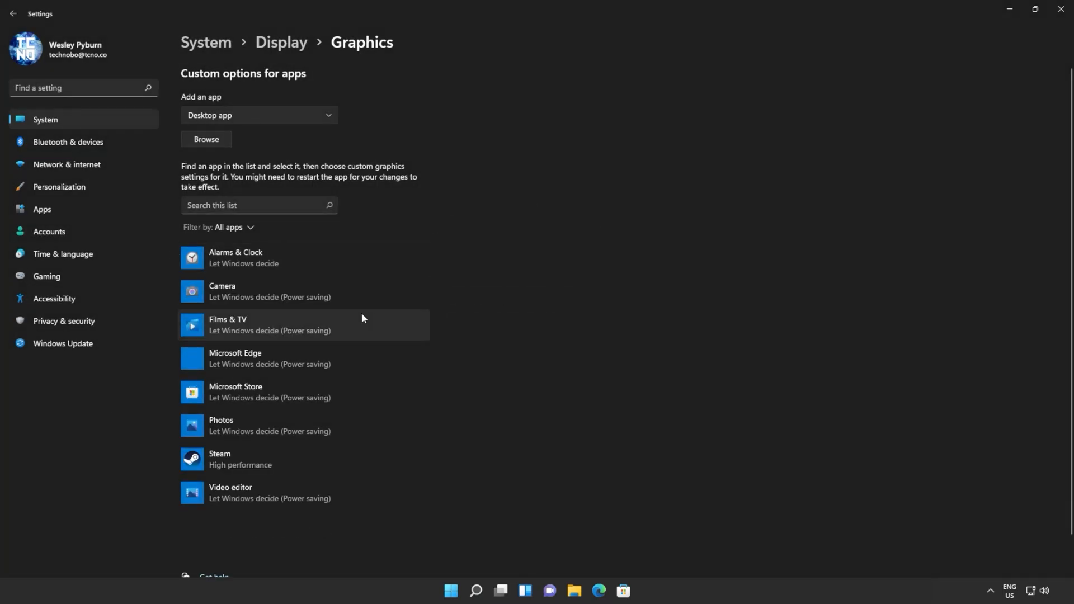
Step: Turn off the controller button opening Xbox Game Bar in Gaming settings
left_click(46, 276)
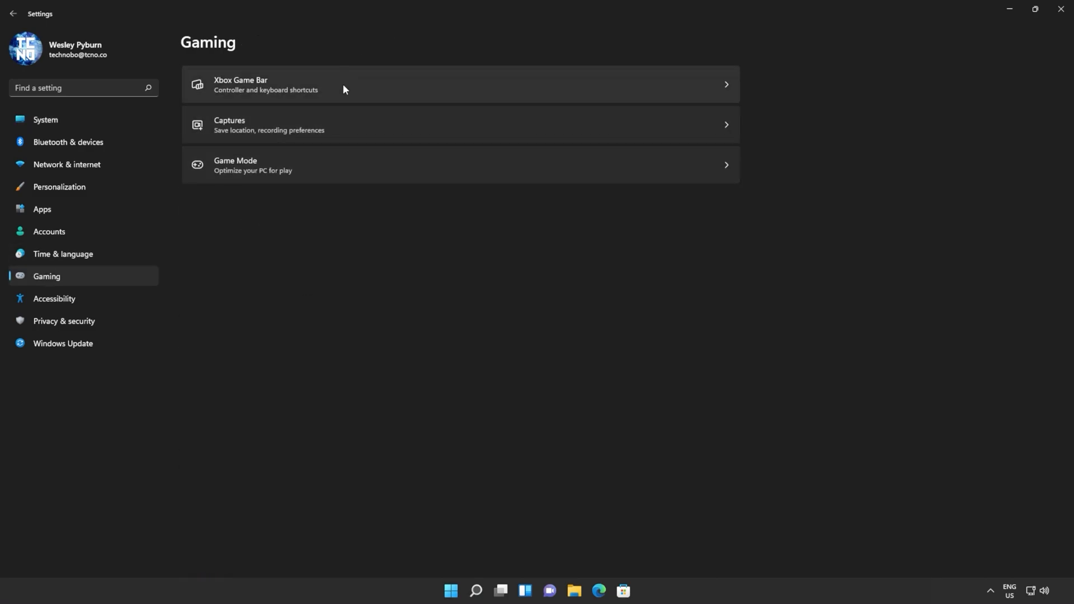
left_click(343, 84)
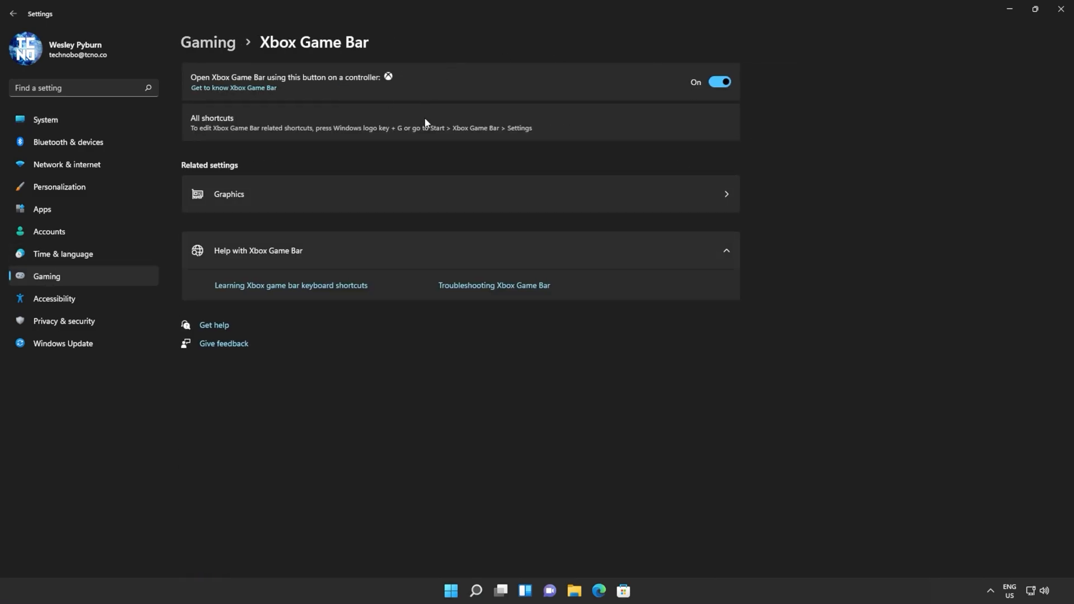
left_click(720, 83)
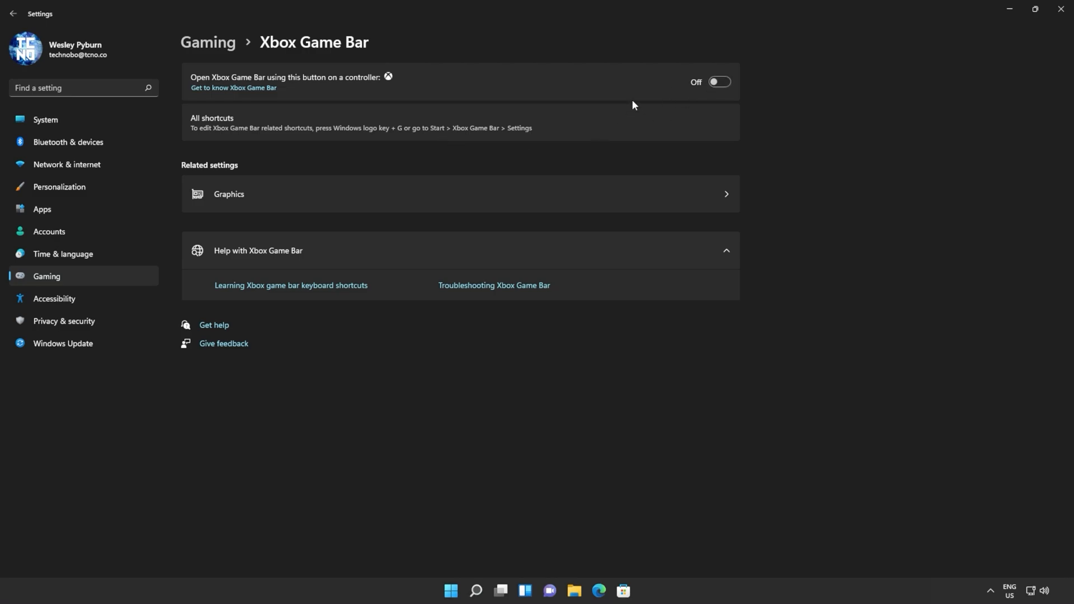
mouse_move(343, 156)
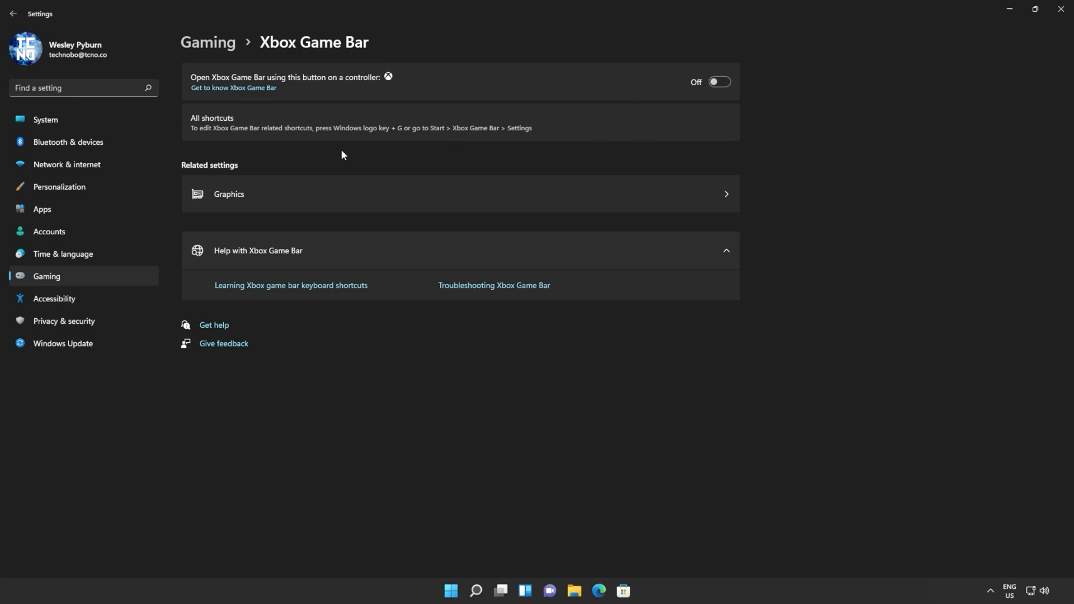
Step: Confirm Game Mode is on and return to the Gaming overview
left_click(12, 13)
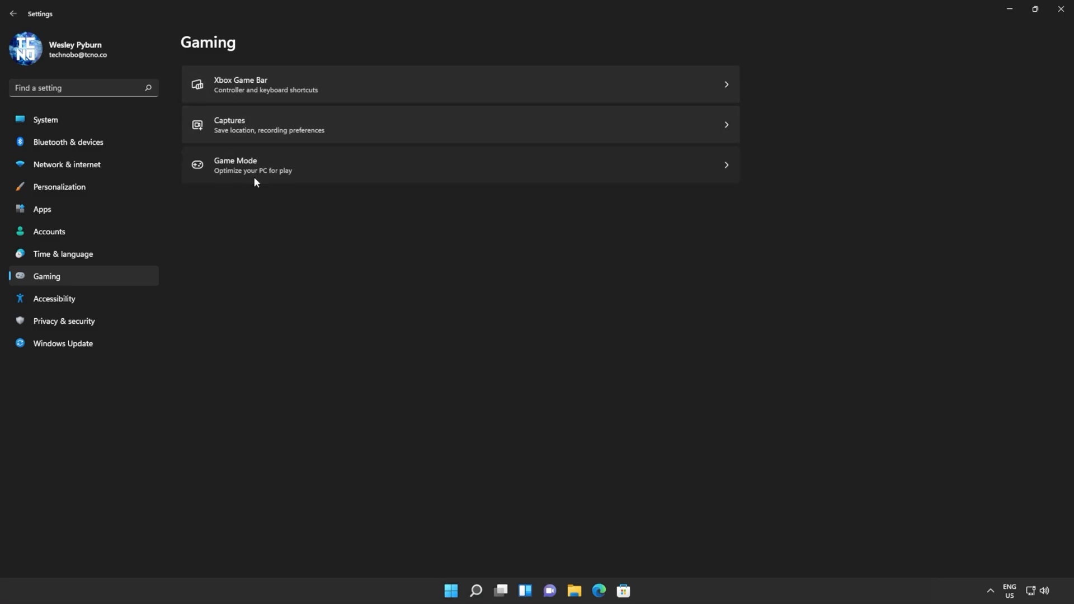
left_click(459, 165)
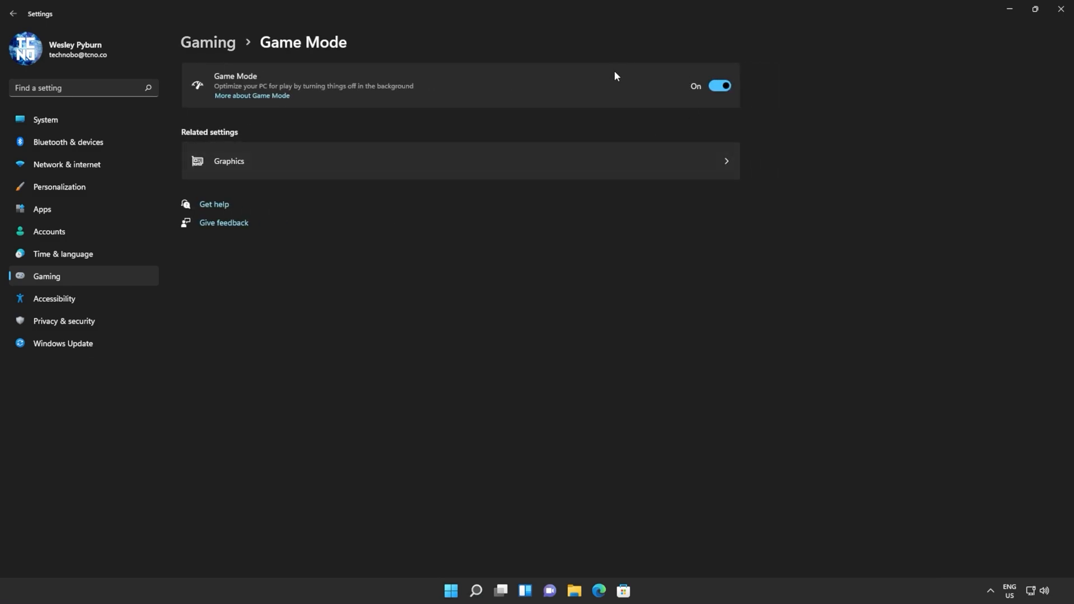
left_click(13, 14)
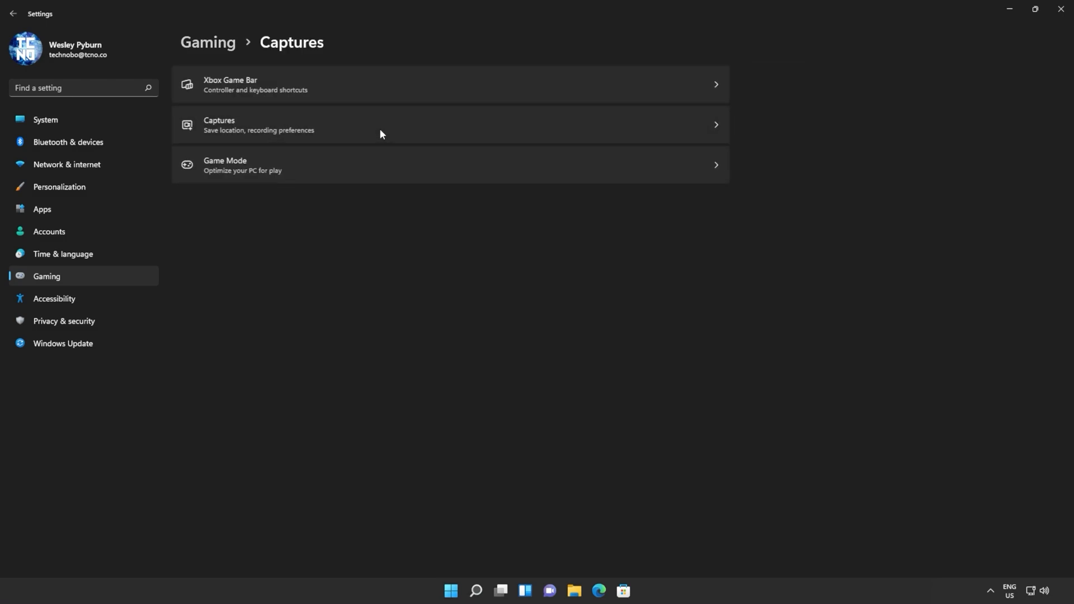
Step: Open Captures settings and check that Record what happened is off
left_click(450, 125)
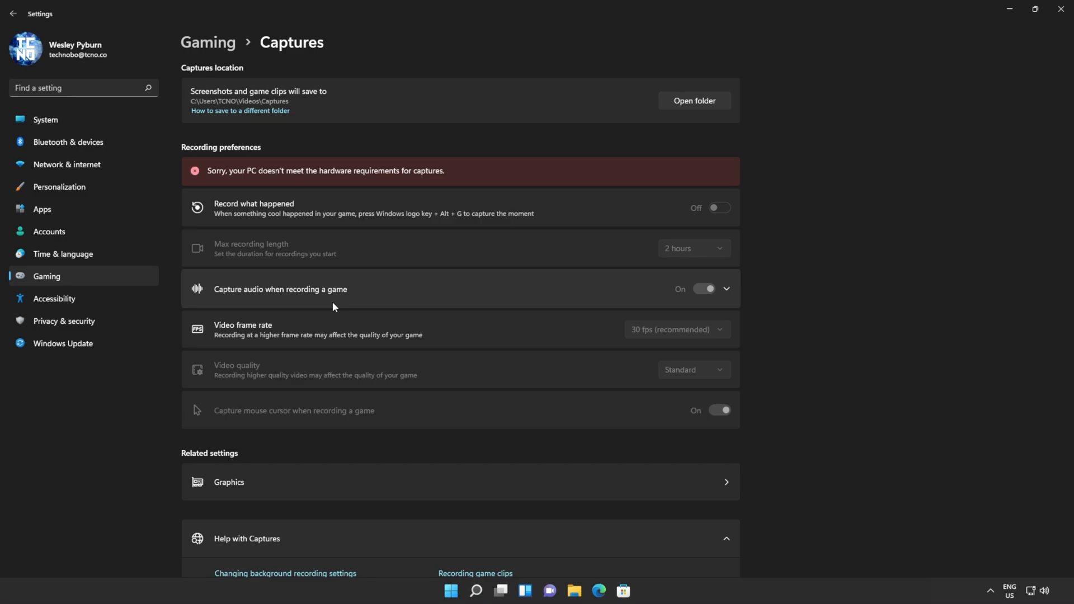
mouse_move(391, 217)
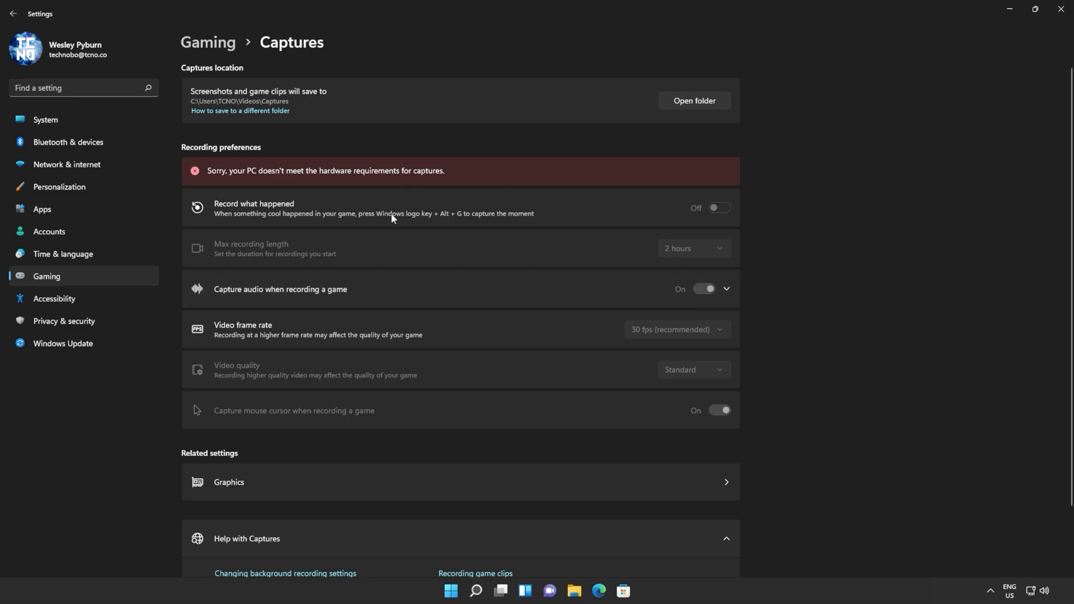
mouse_move(217, 217)
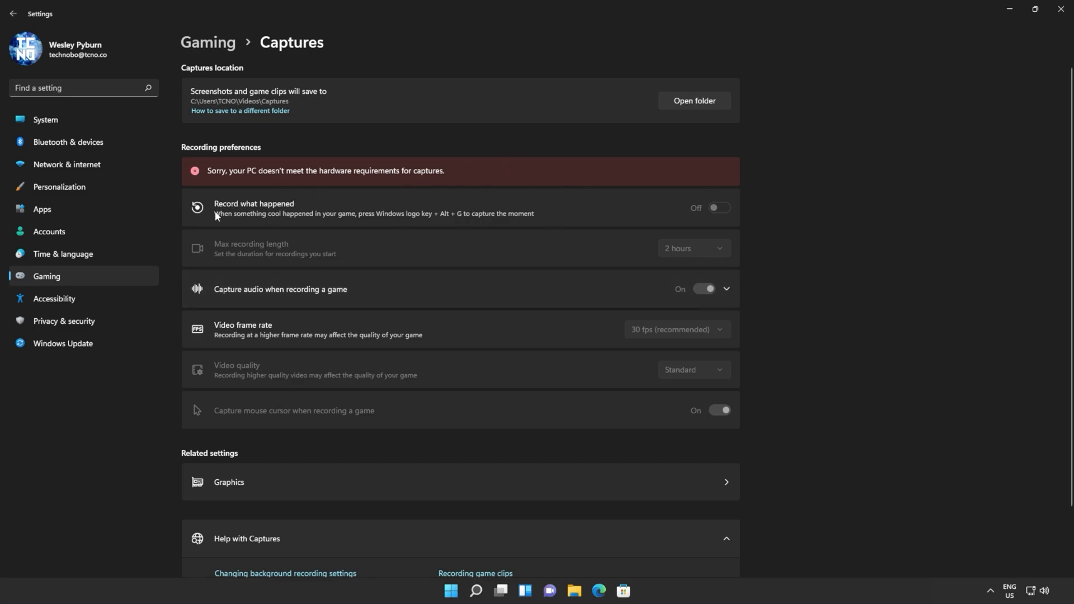
mouse_move(705, 211)
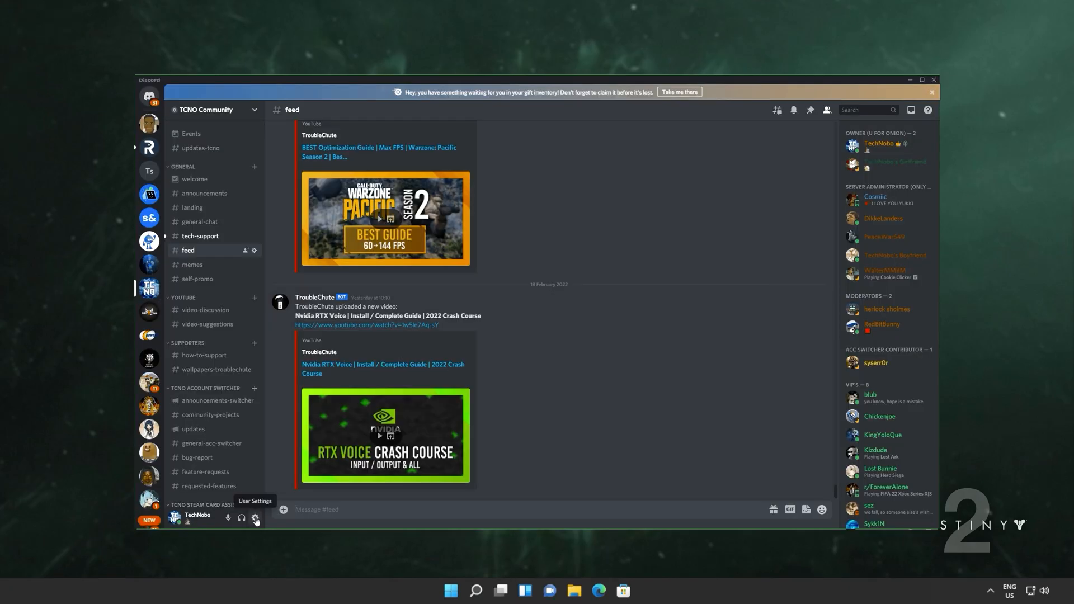
Step: Confirm Discord's Hardware Acceleration is on under Advanced, then close Discord
left_click(256, 518)
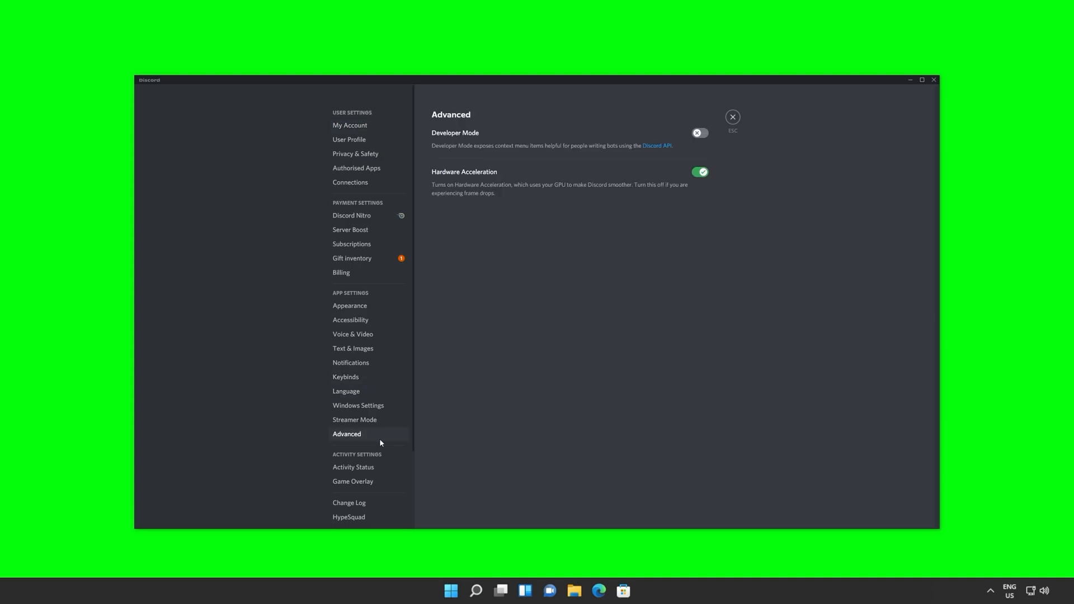
mouse_move(637, 169)
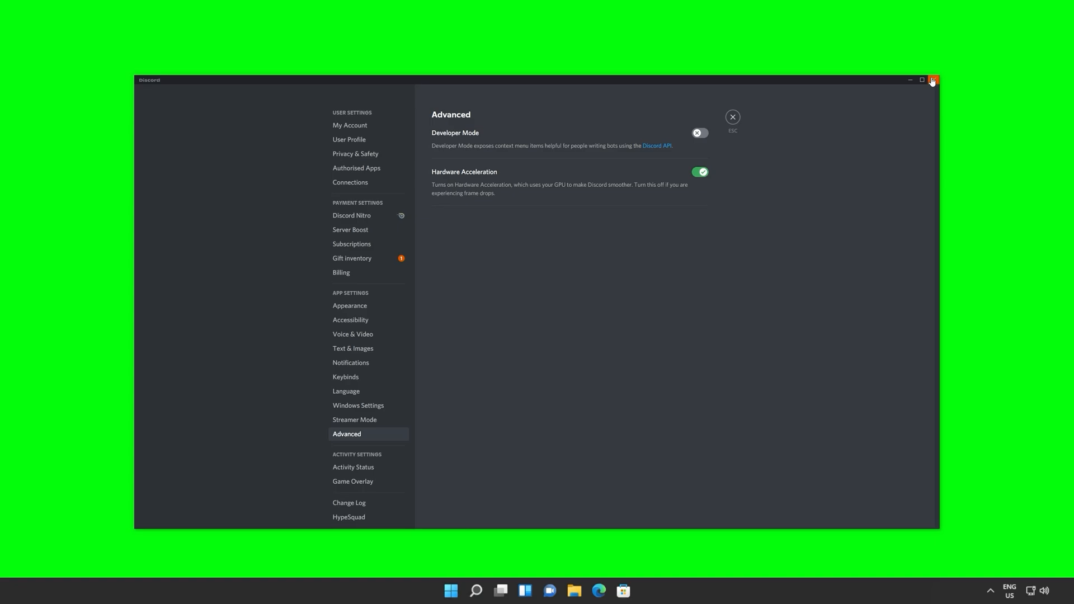
left_click(932, 79)
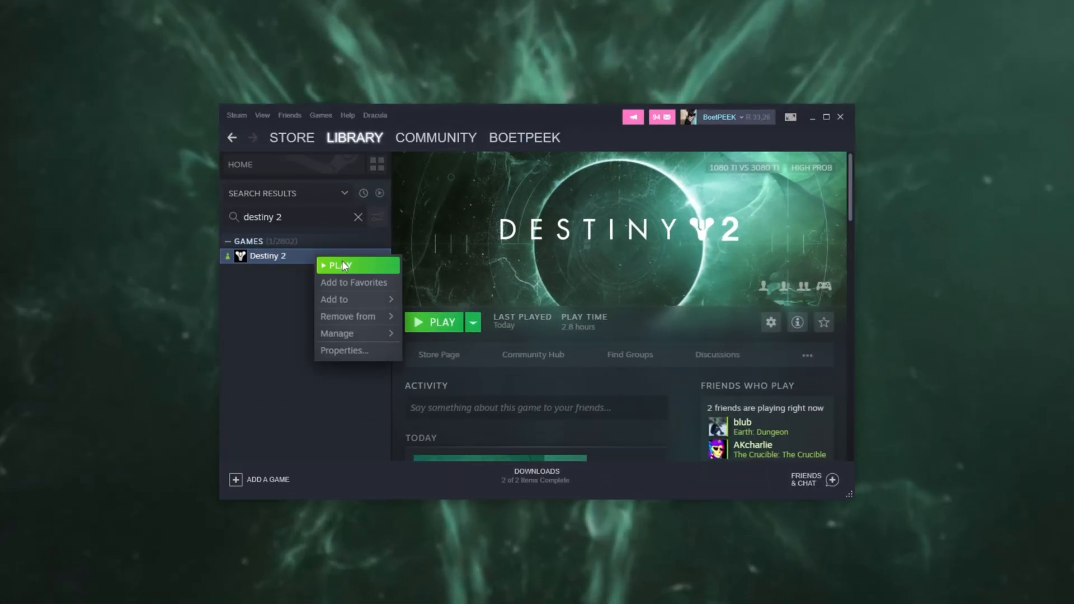
Step: Add -USEALLAVAILABLECORES to Destiny 2's launch options and launch the game
left_click(345, 350)
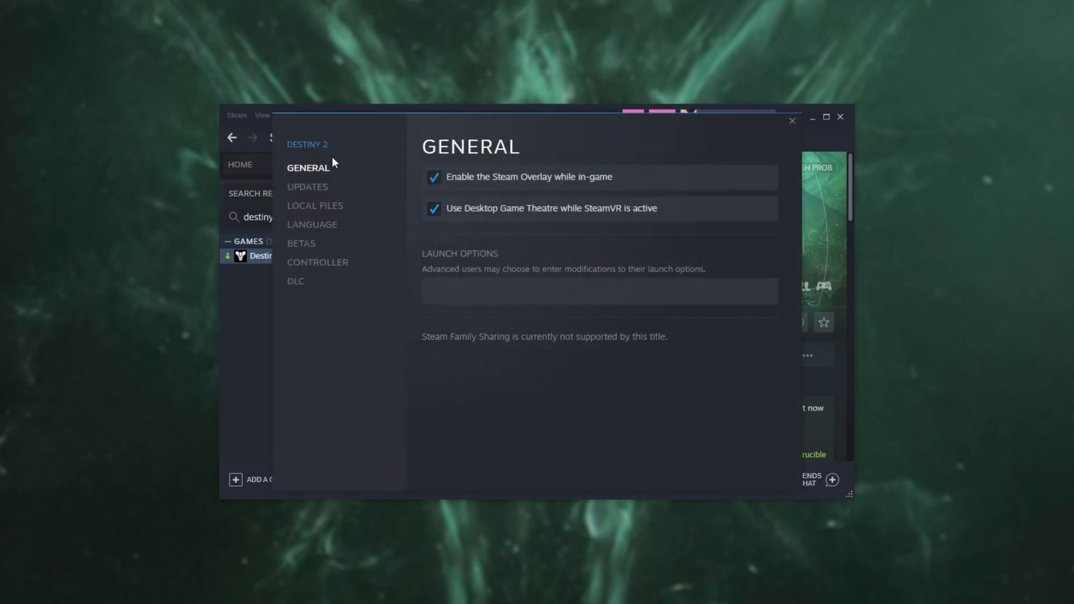
left_click(599, 291)
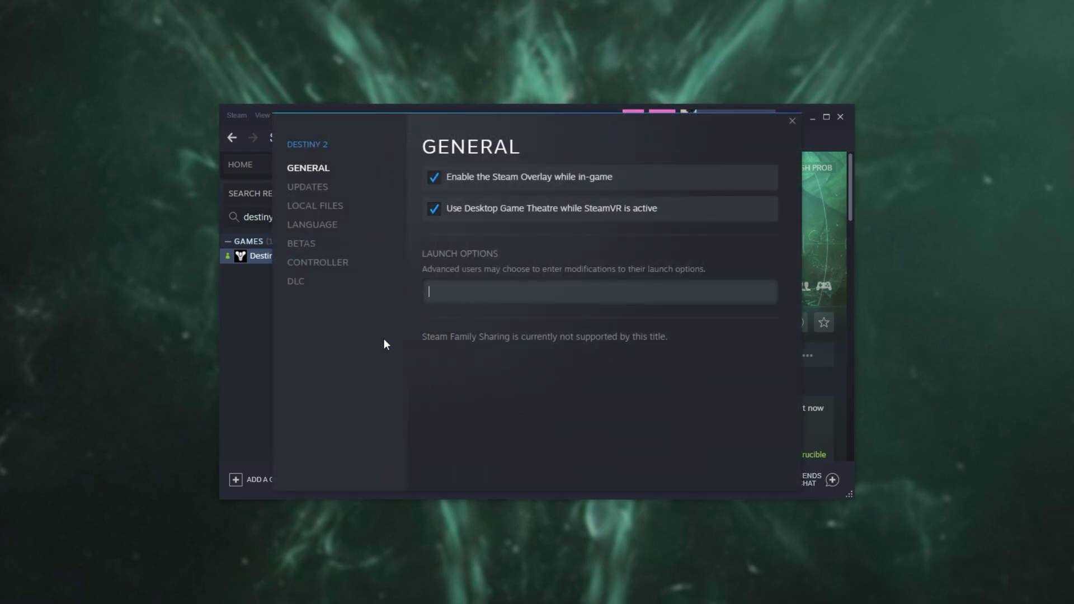
type("-")
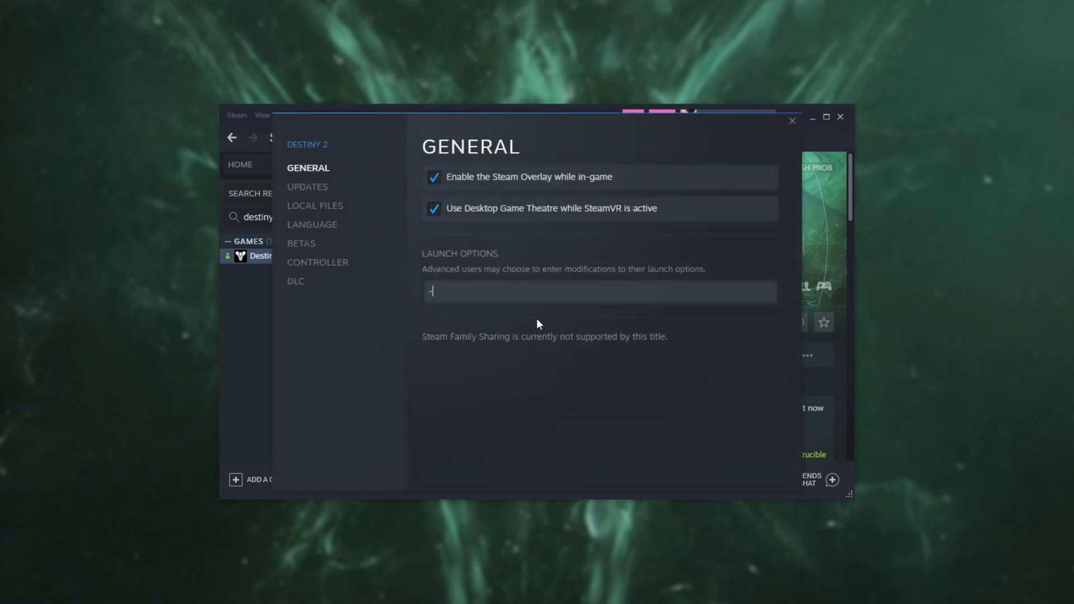
type("USEALLAVAIL")
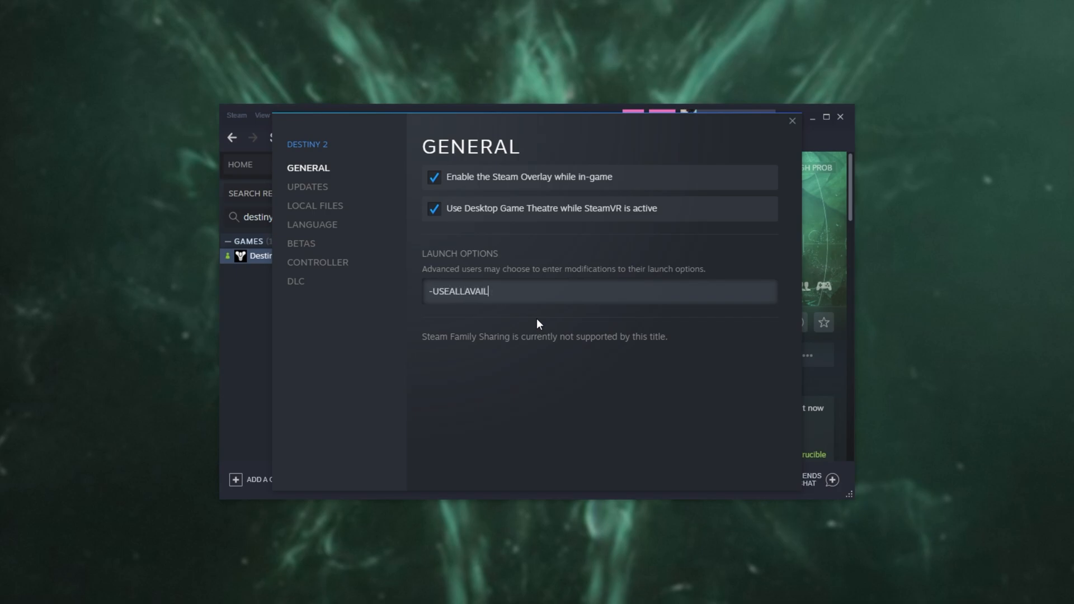
type("ABLECORES")
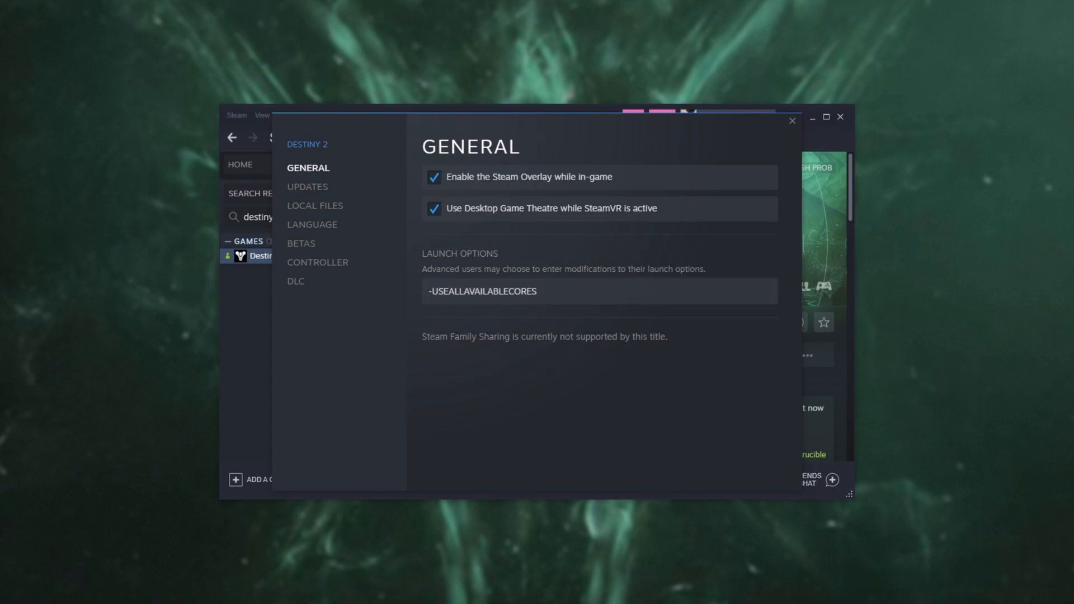
mouse_move(700, 156)
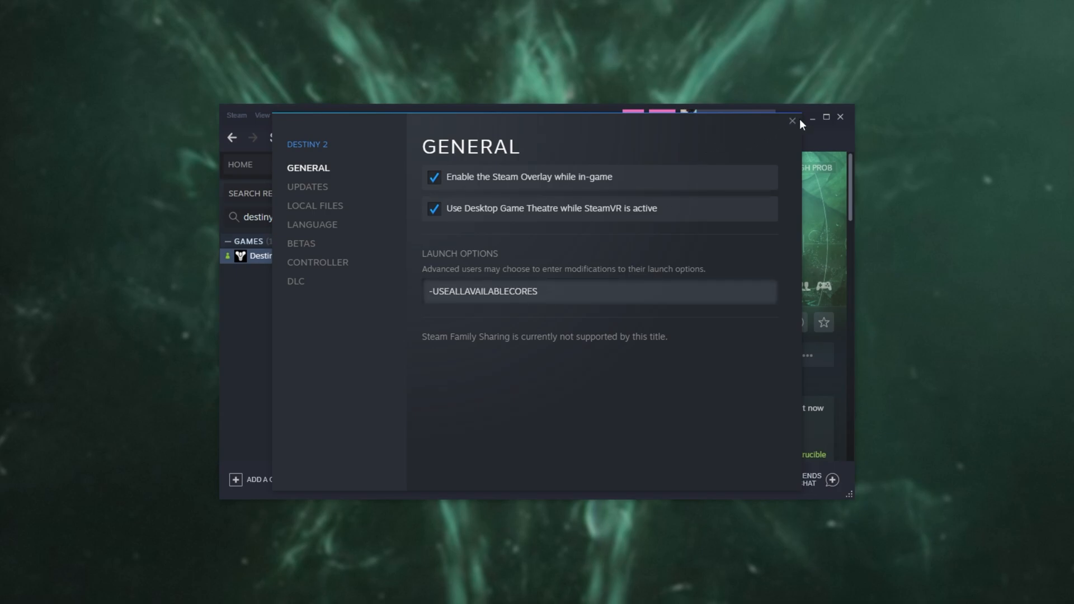
left_click(792, 122)
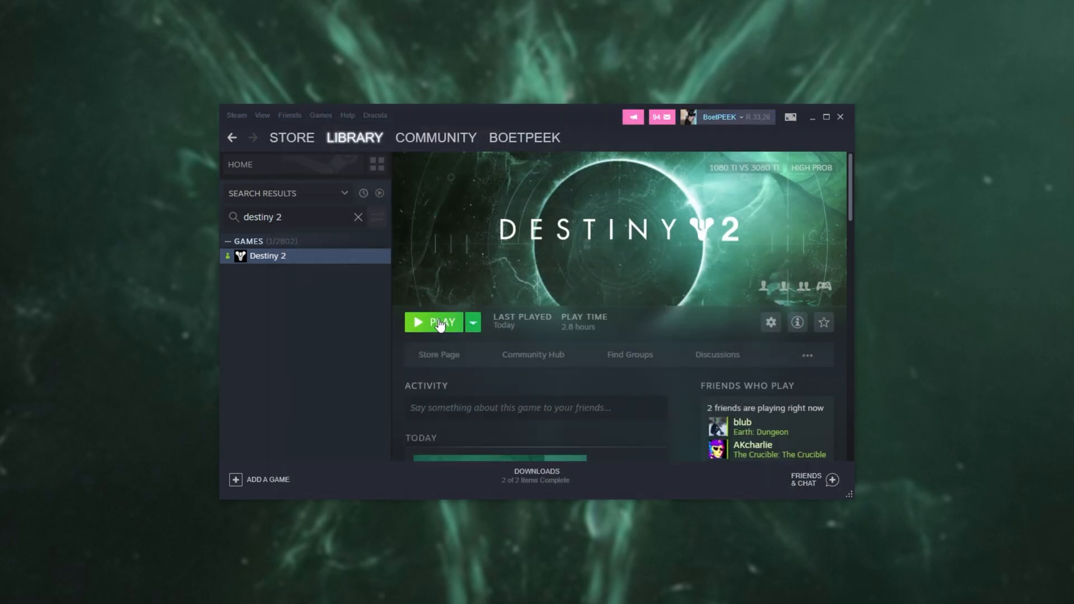
left_click(433, 322)
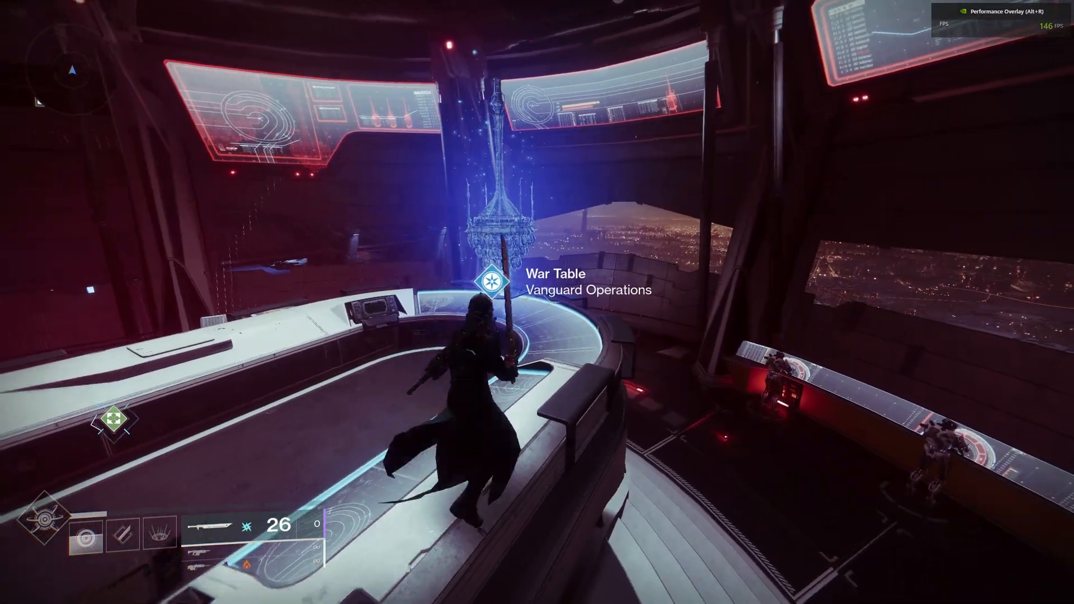
Step: Bring up Destiny 2's Settings on the Keyboard / Mouse page with Esc
key("Escape")
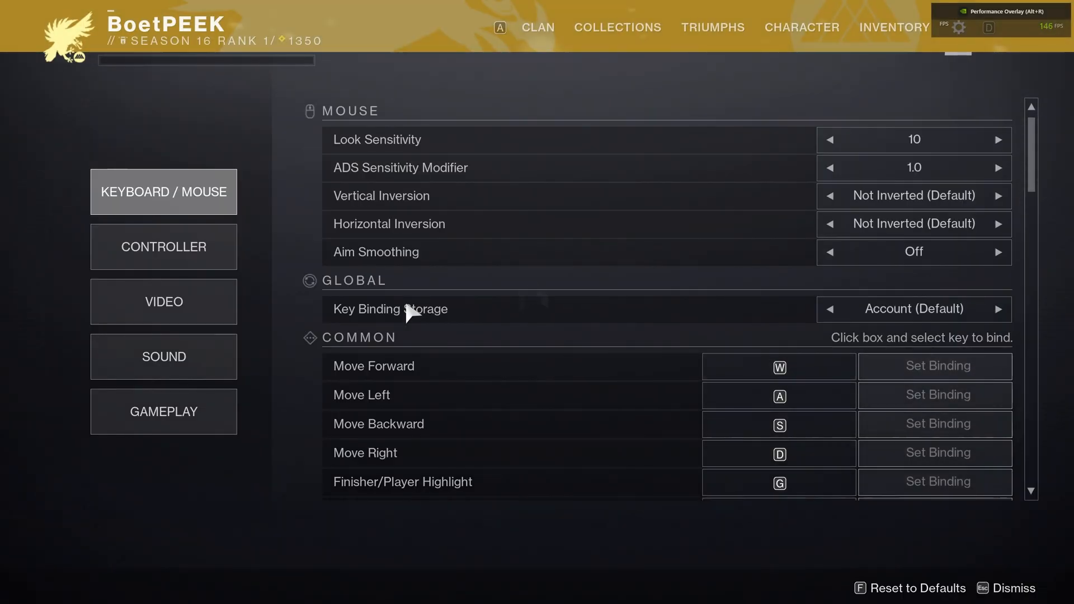
mouse_move(163, 302)
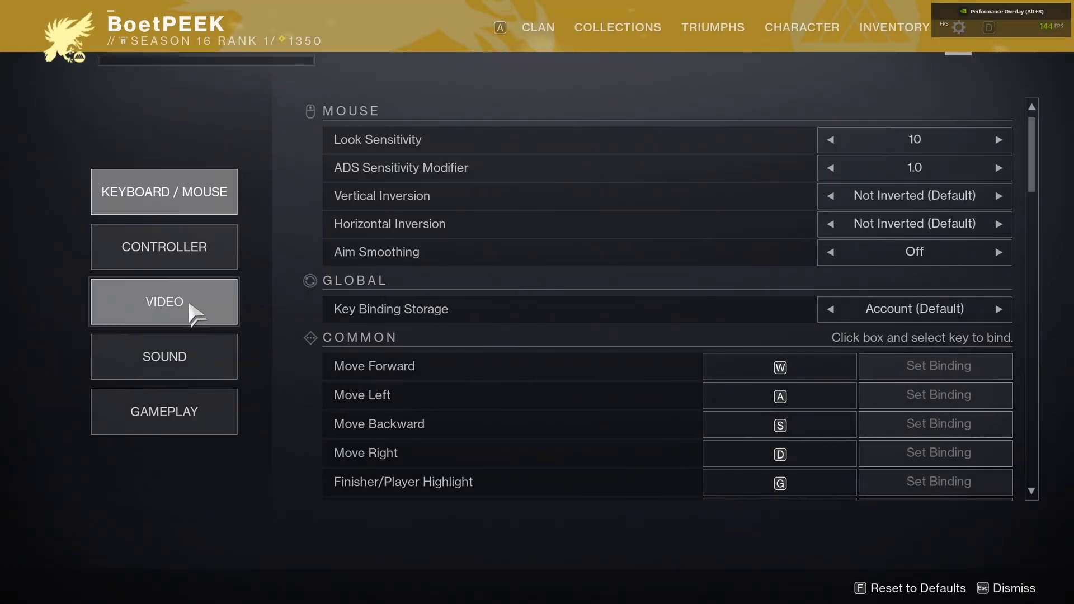
left_click(163, 303)
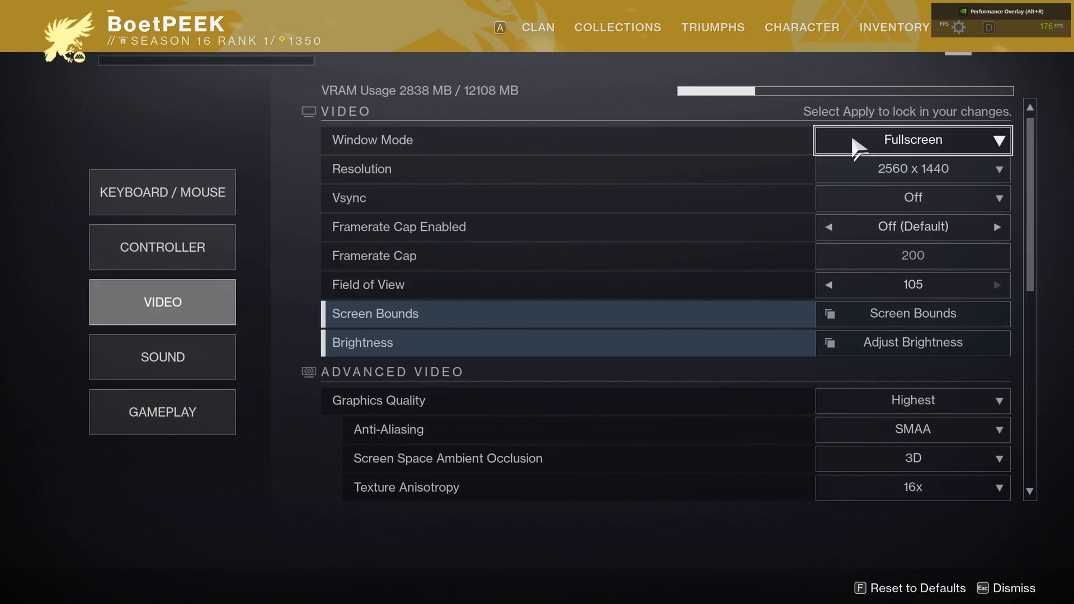
mouse_move(912, 169)
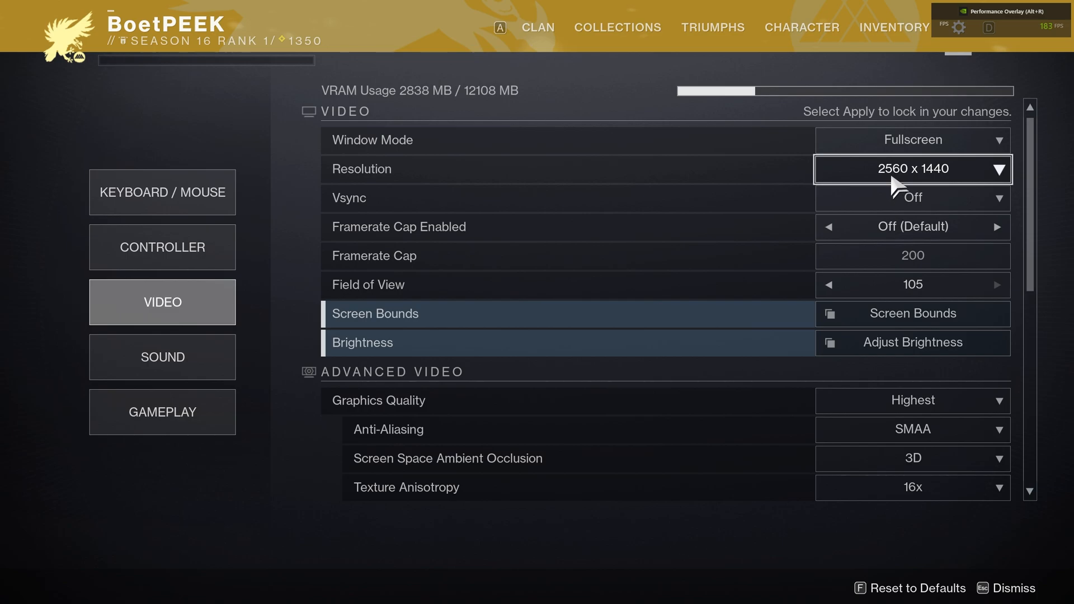
left_click(912, 198)
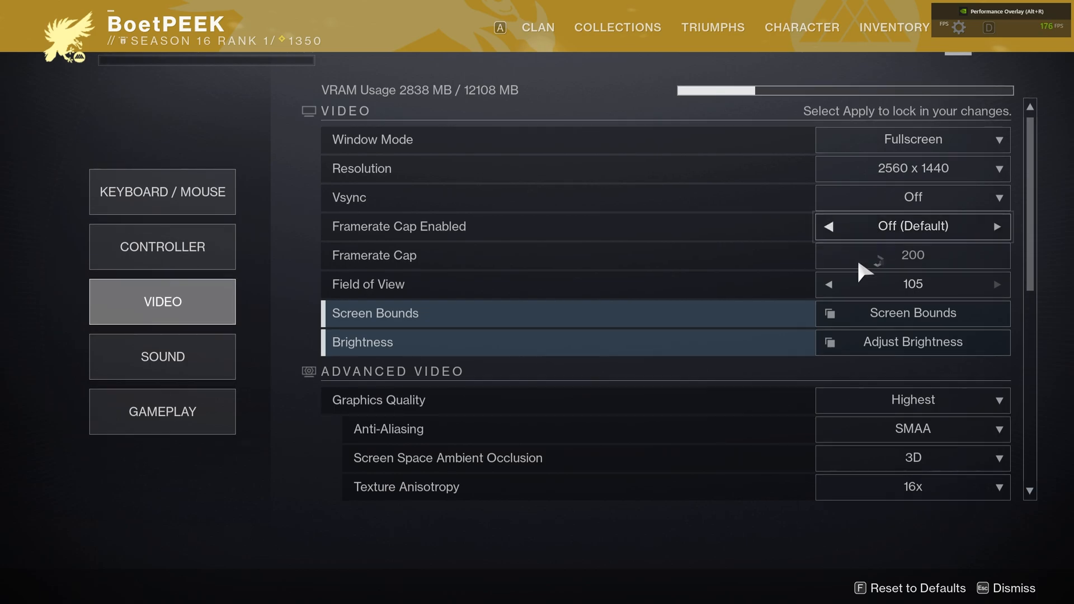
left_click(998, 226)
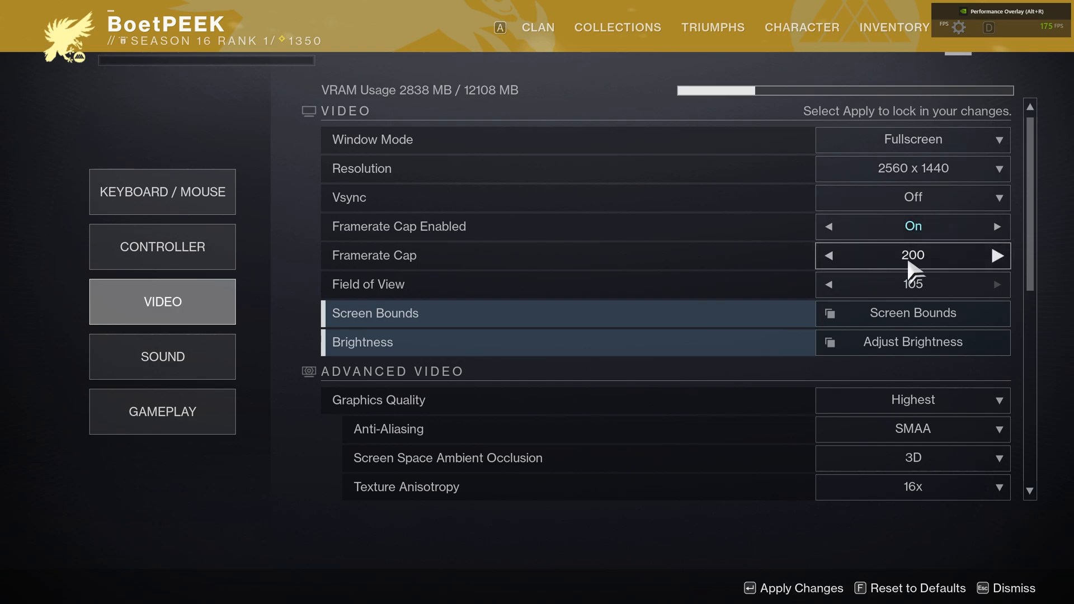
left_click(827, 255)
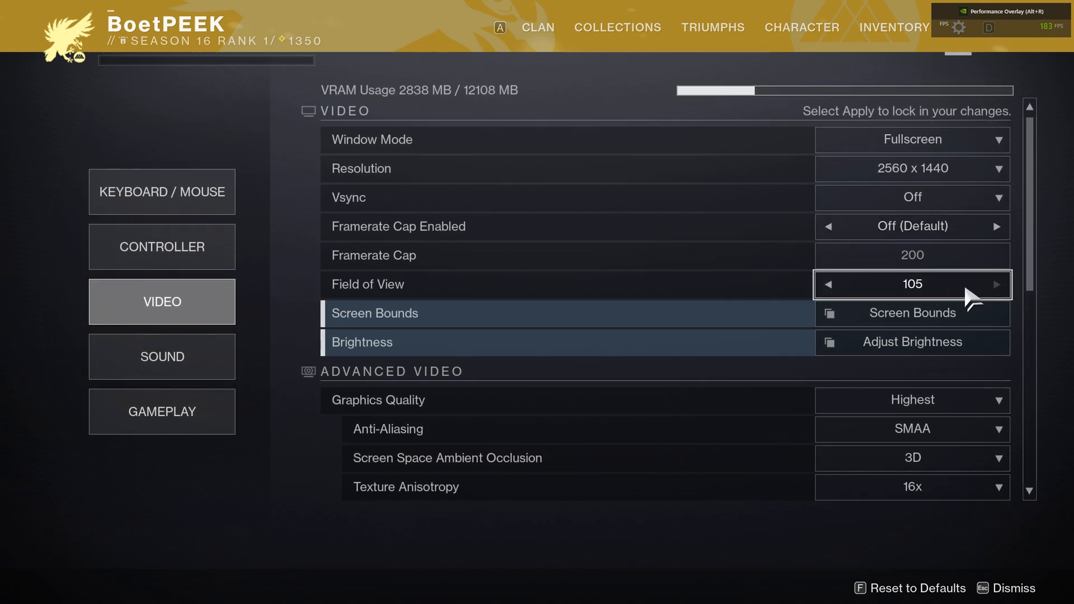
mouse_move(798, 295)
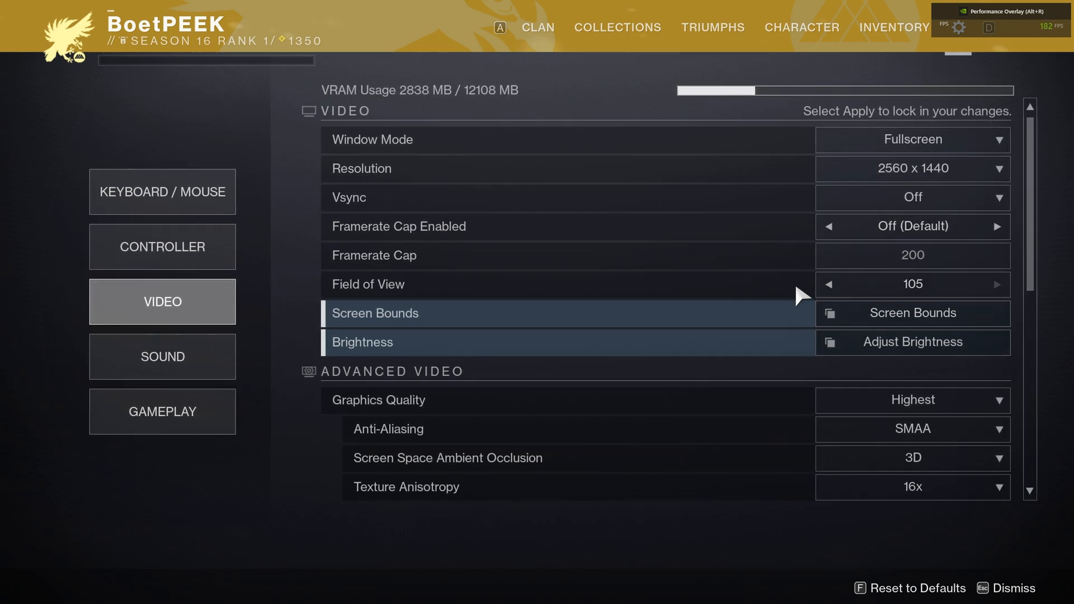
mouse_move(912, 284)
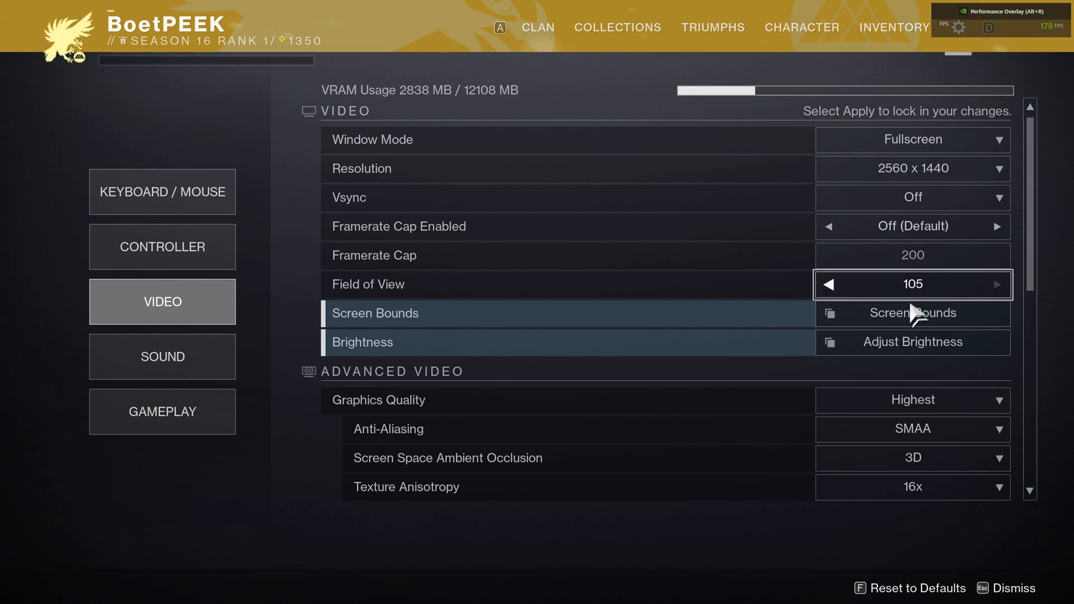
mouse_move(913, 342)
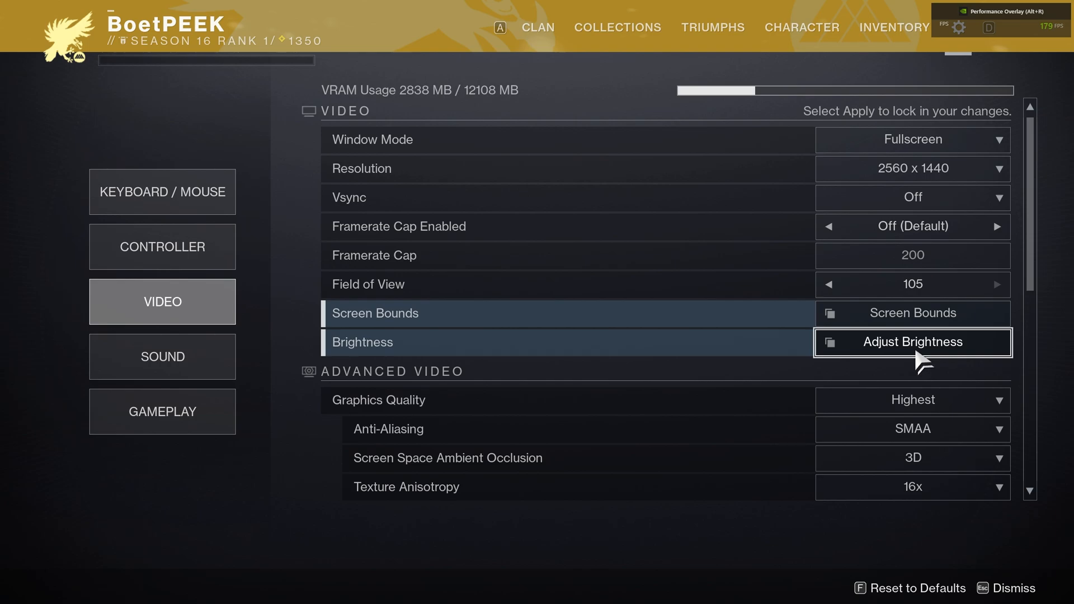
scroll("down", 3)
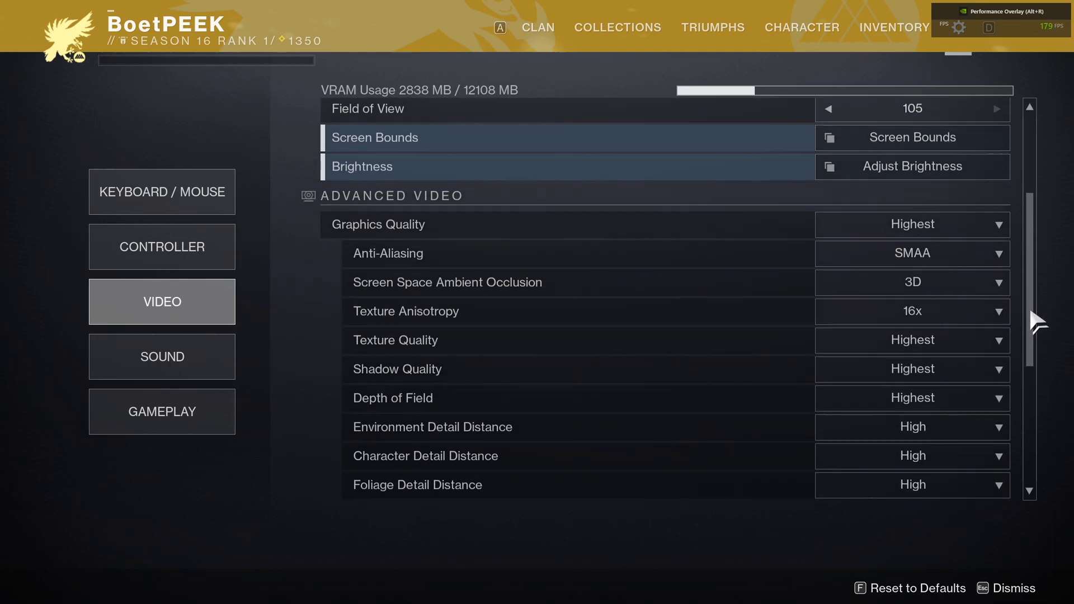
scroll("down", 3)
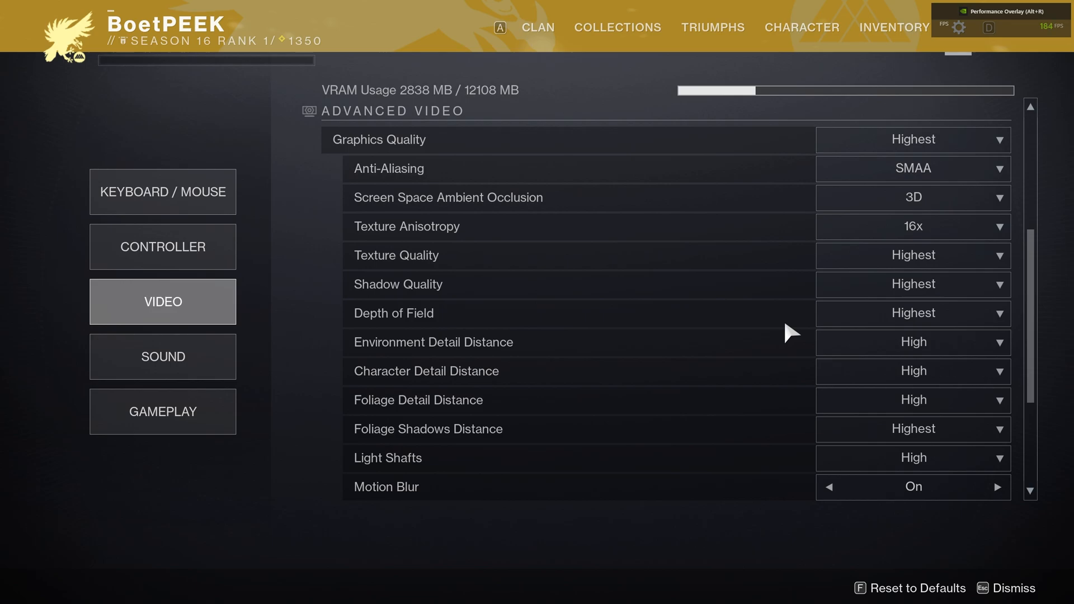
mouse_move(679, 185)
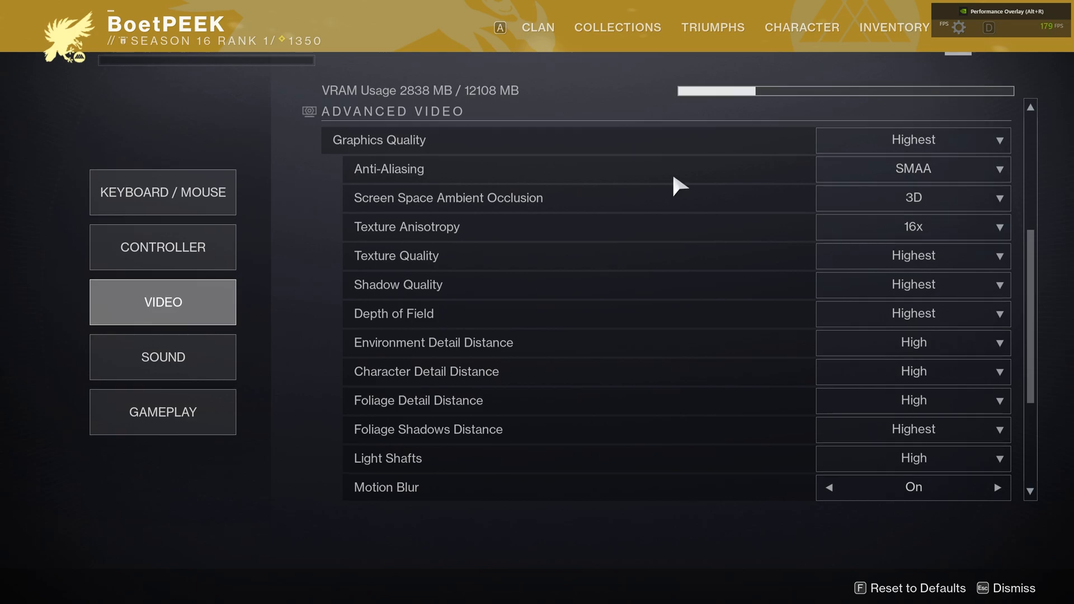
mouse_move(736, 174)
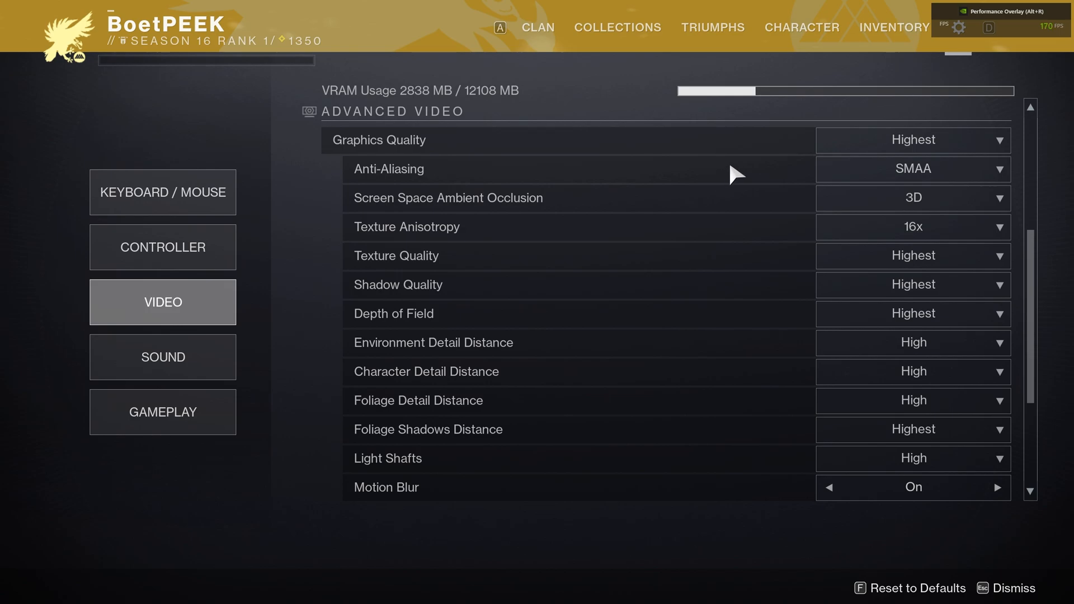
mouse_move(715, 192)
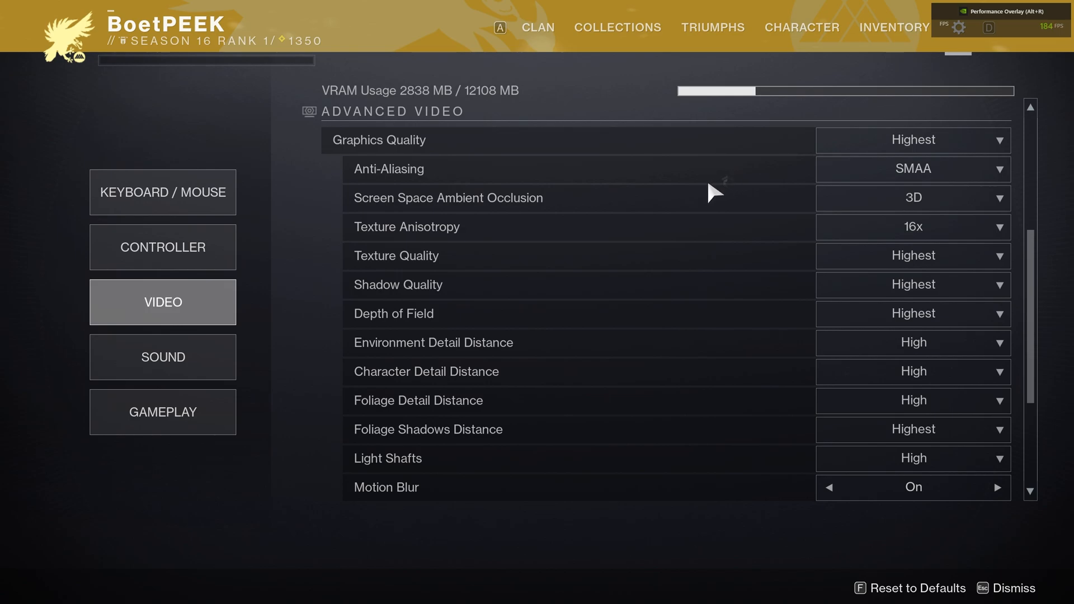
Step: Set the Graphics Quality preset to Low and apply the changes
left_click(912, 139)
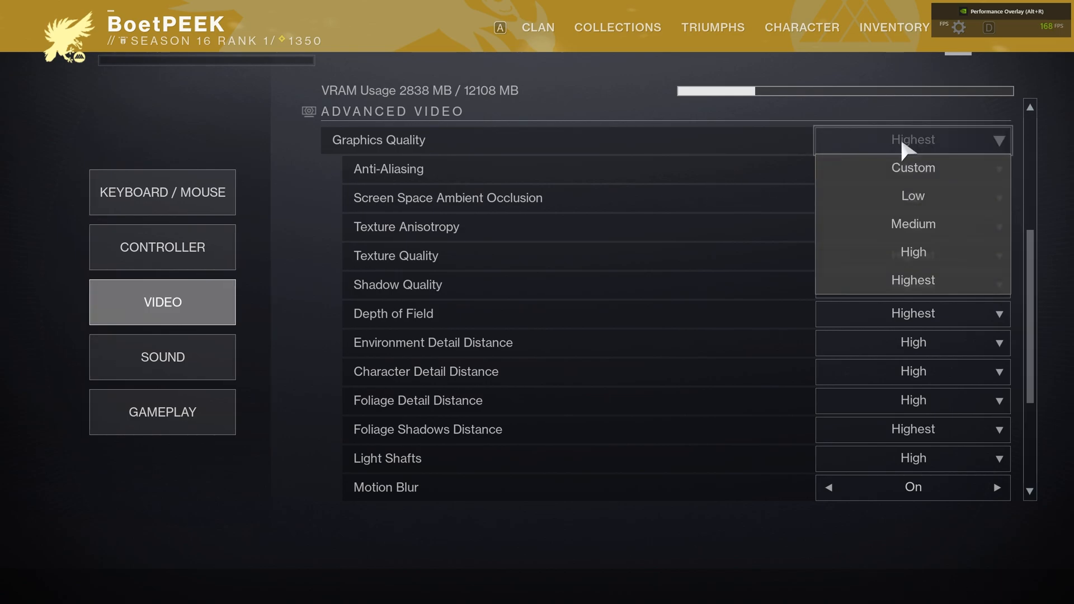
mouse_move(912, 195)
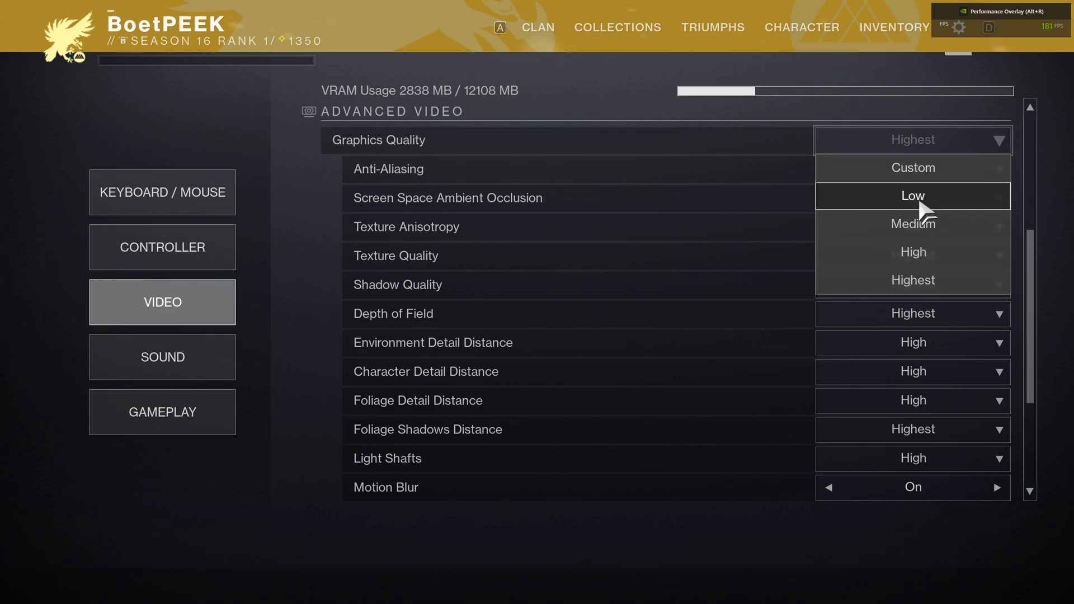
left_click(912, 196)
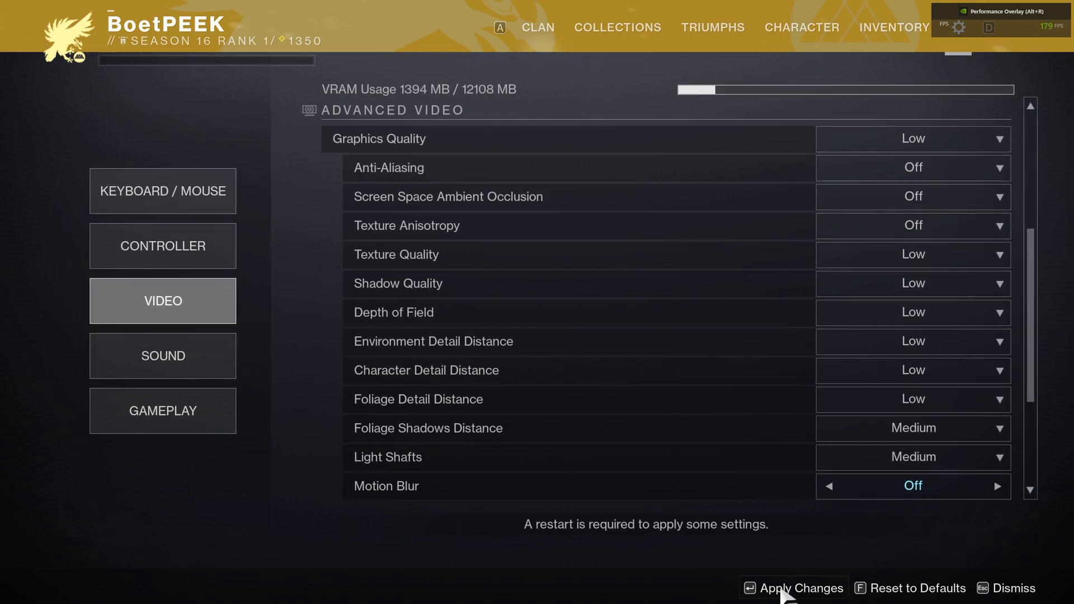
left_click(800, 588)
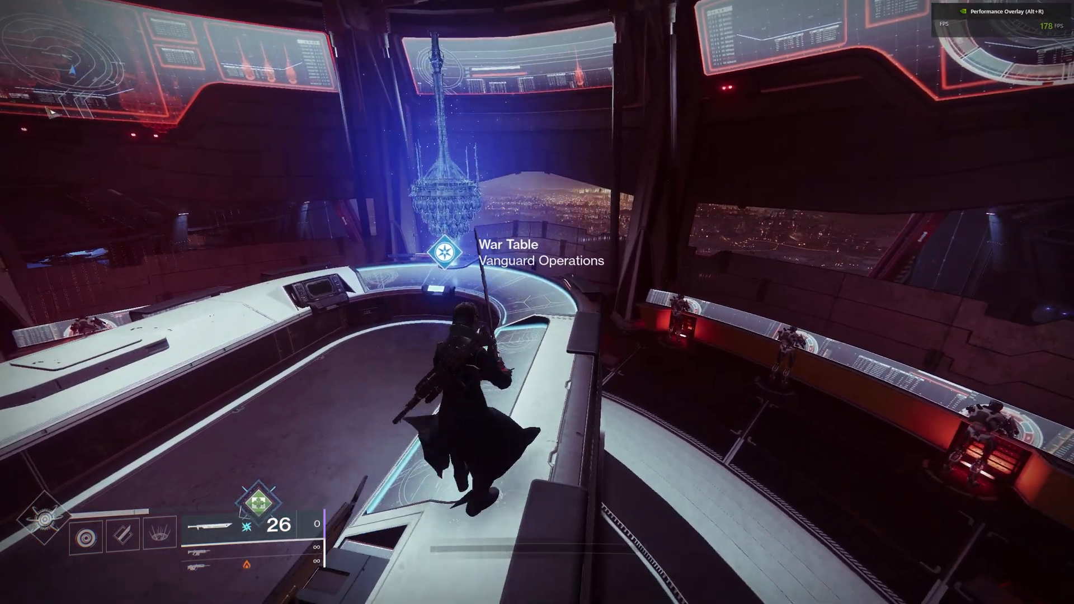
mouse_move(537, 302)
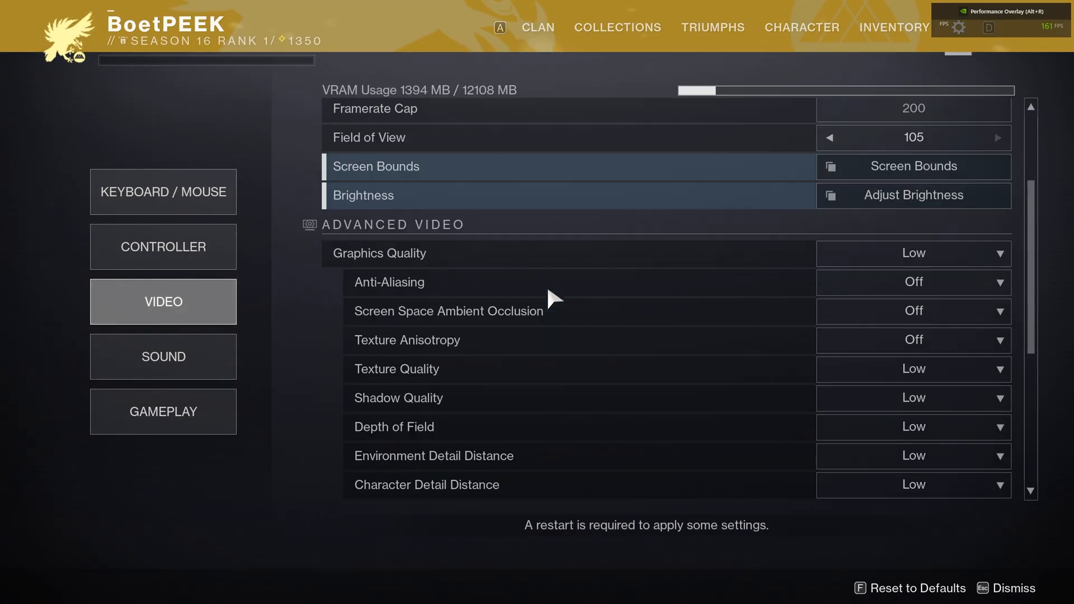
Step: Switch the graphics quality preset to Medium
scroll("down", 3)
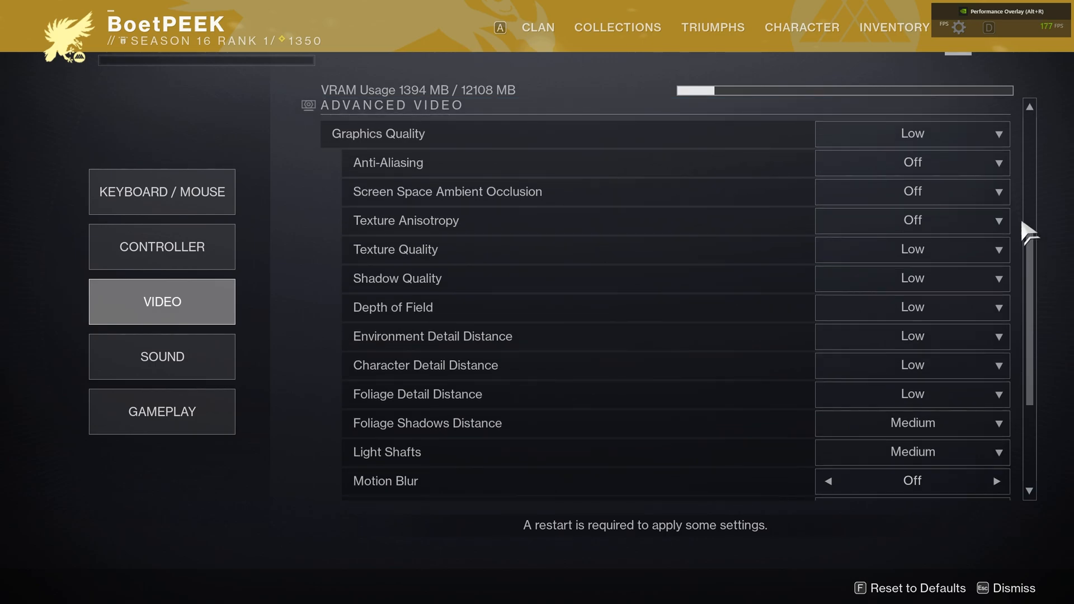
mouse_move(849, 146)
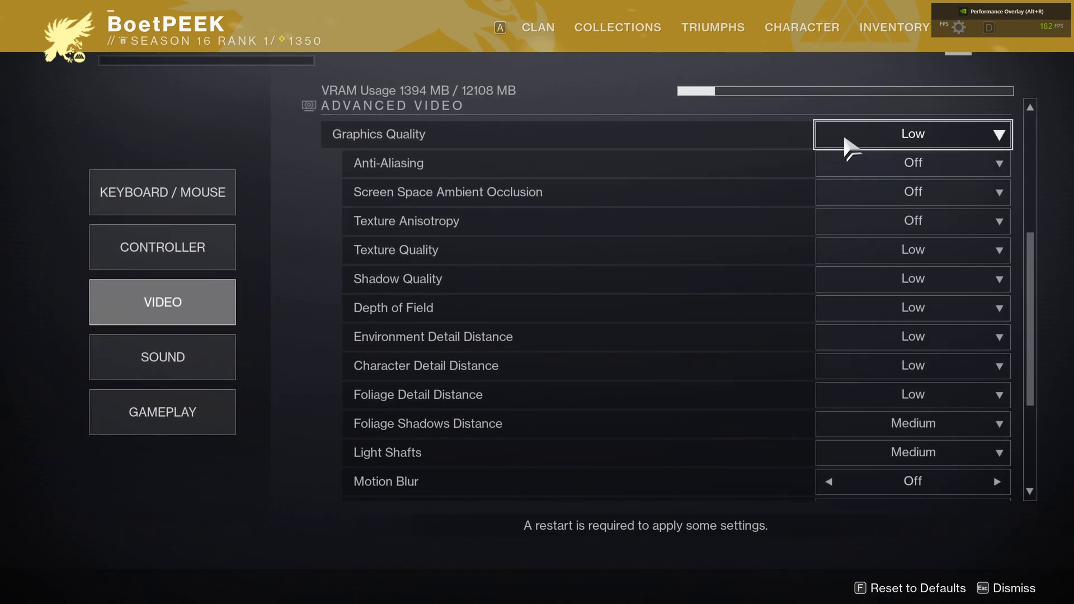
left_click(912, 134)
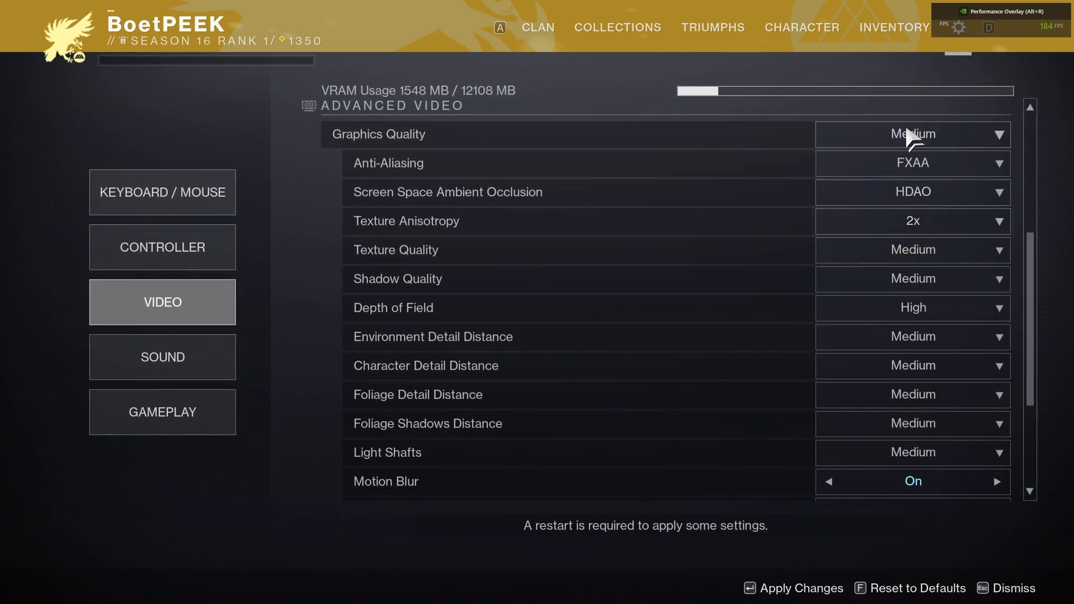
left_click(912, 134)
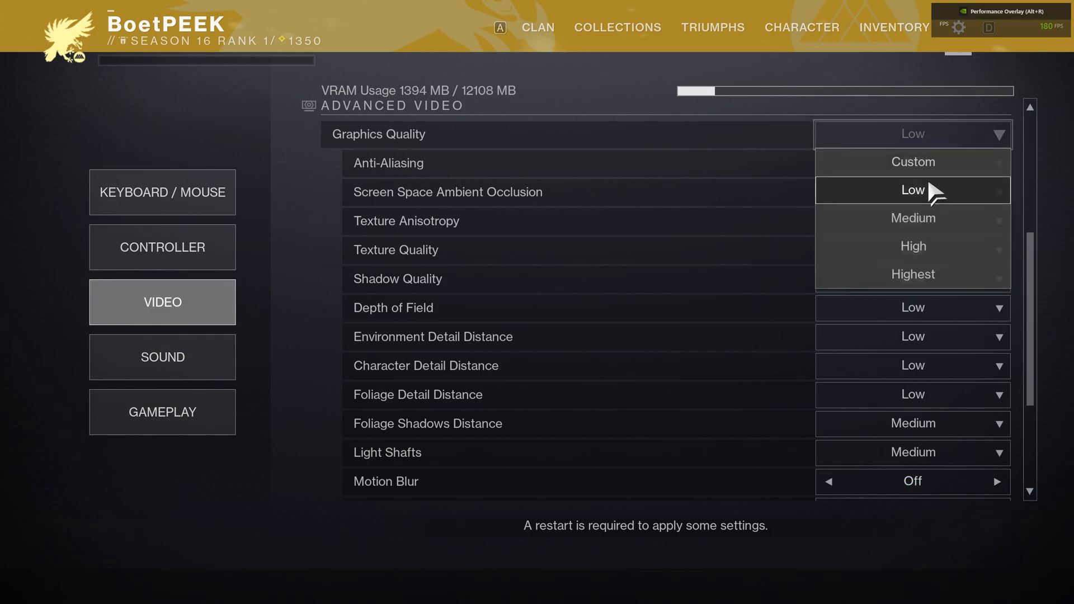
left_click(912, 217)
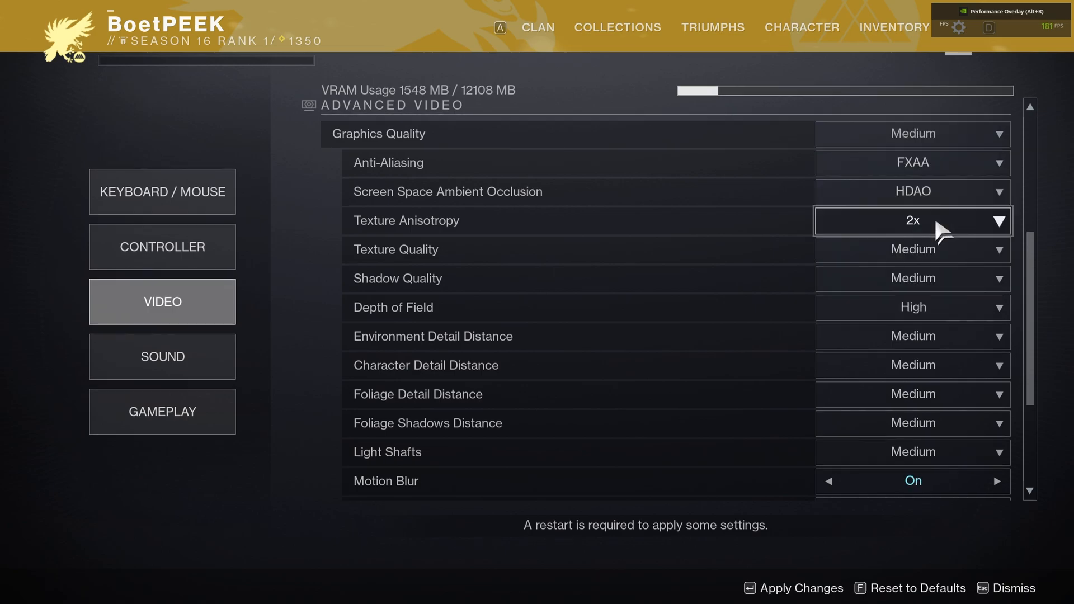
Step: Turn off anti-aliasing and screen space ambient occlusion
left_click(912, 162)
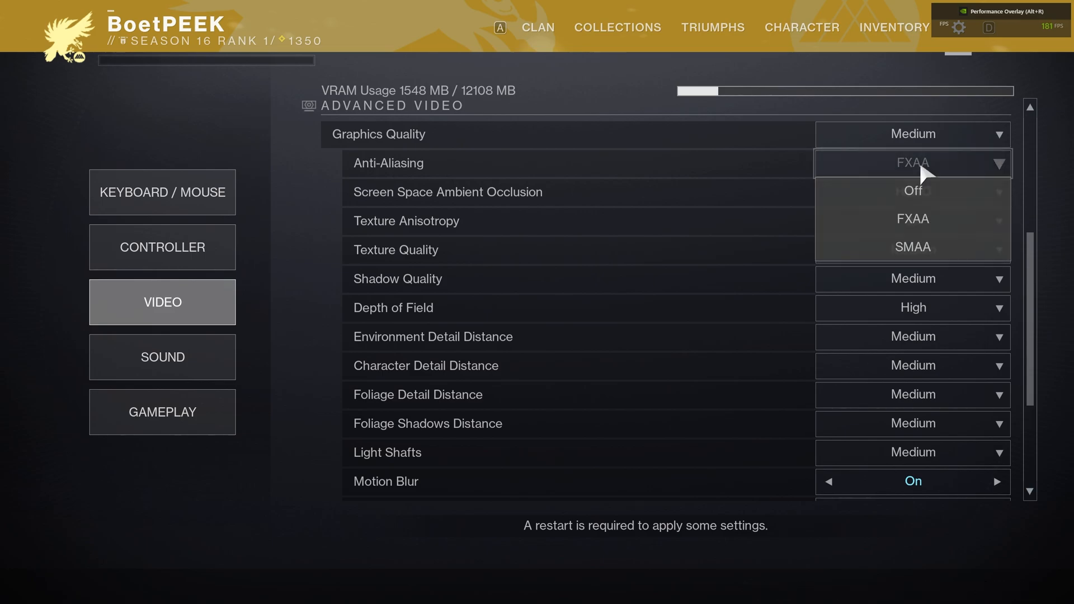
mouse_move(939, 198)
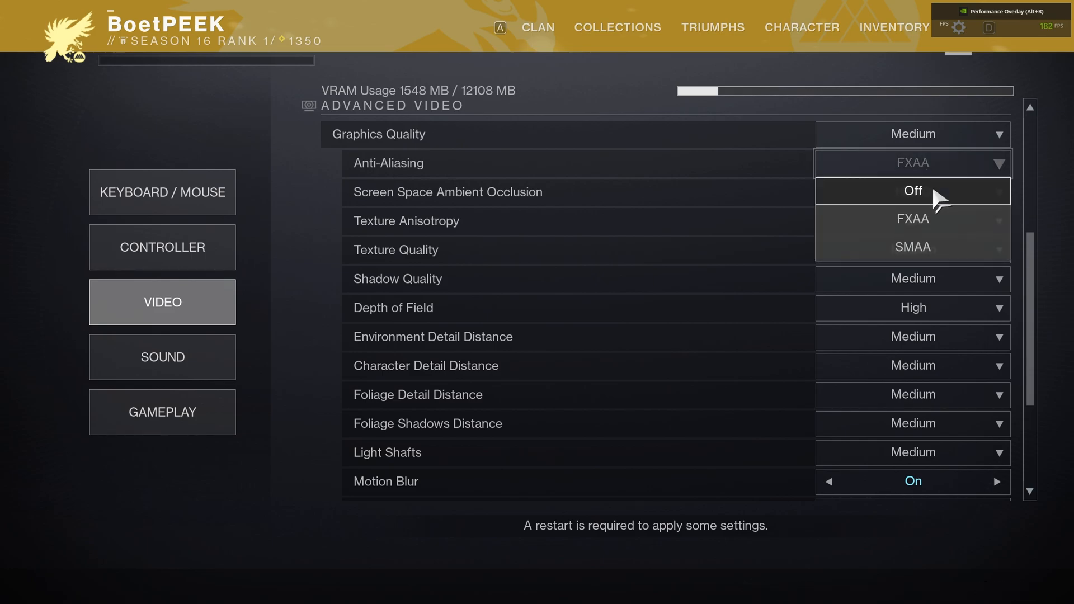
mouse_move(932, 205)
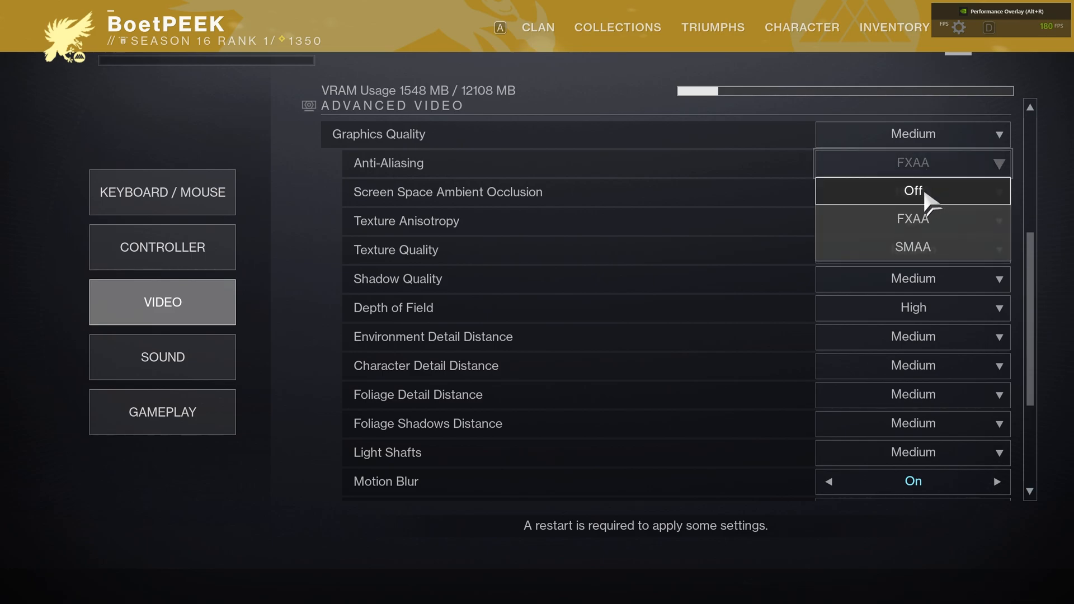
mouse_move(928, 203)
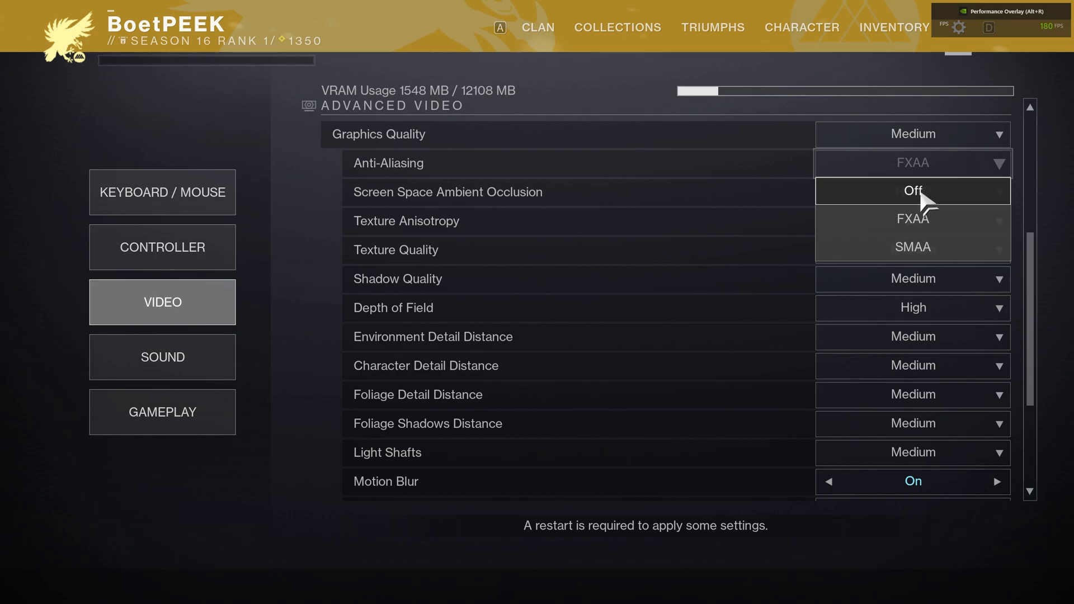
left_click(912, 192)
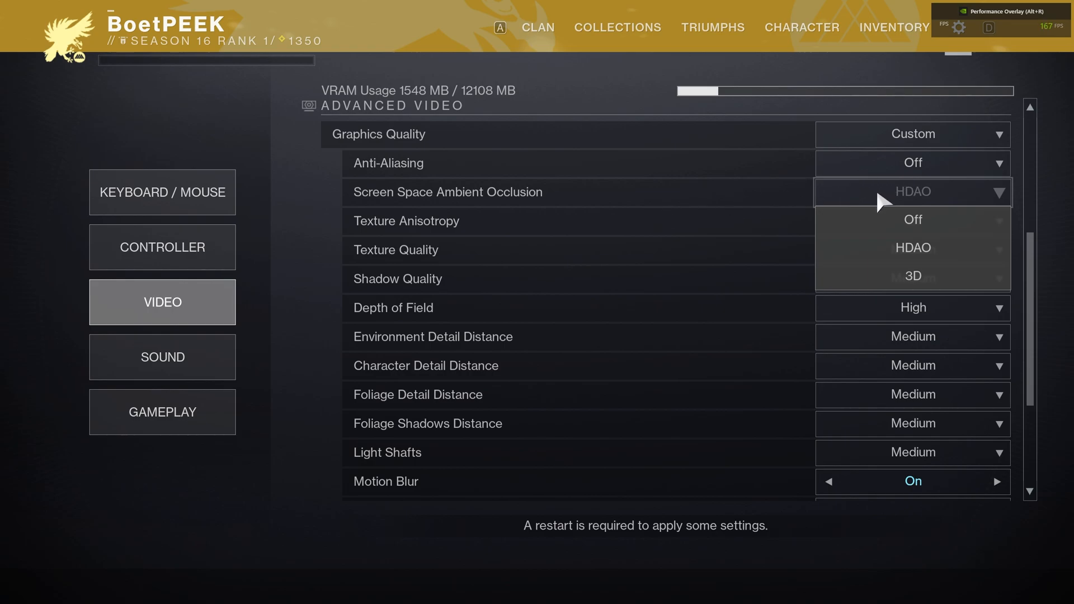
mouse_move(925, 255)
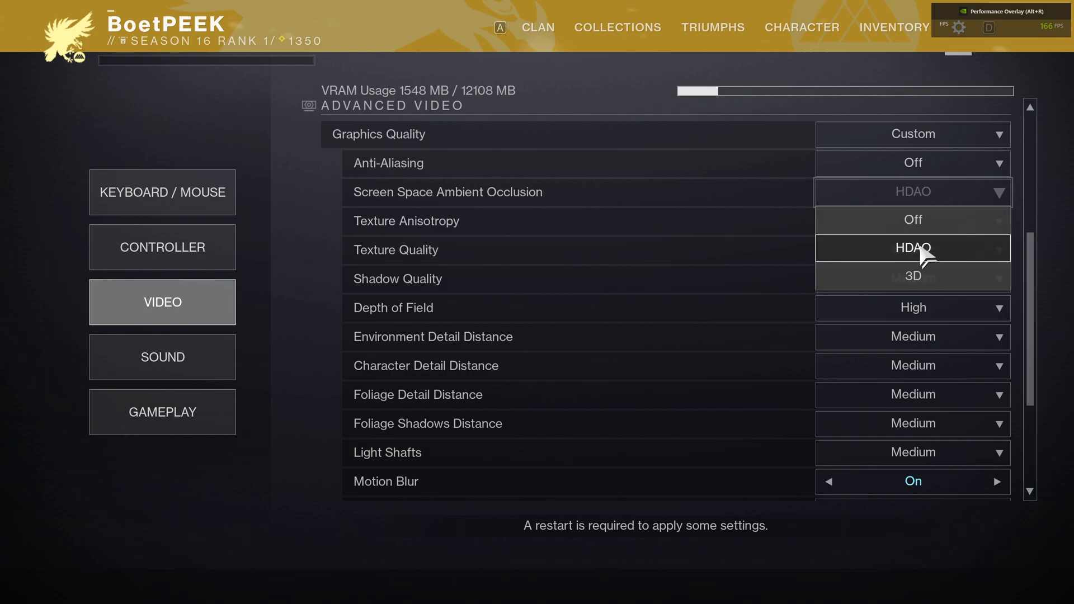
mouse_move(939, 223)
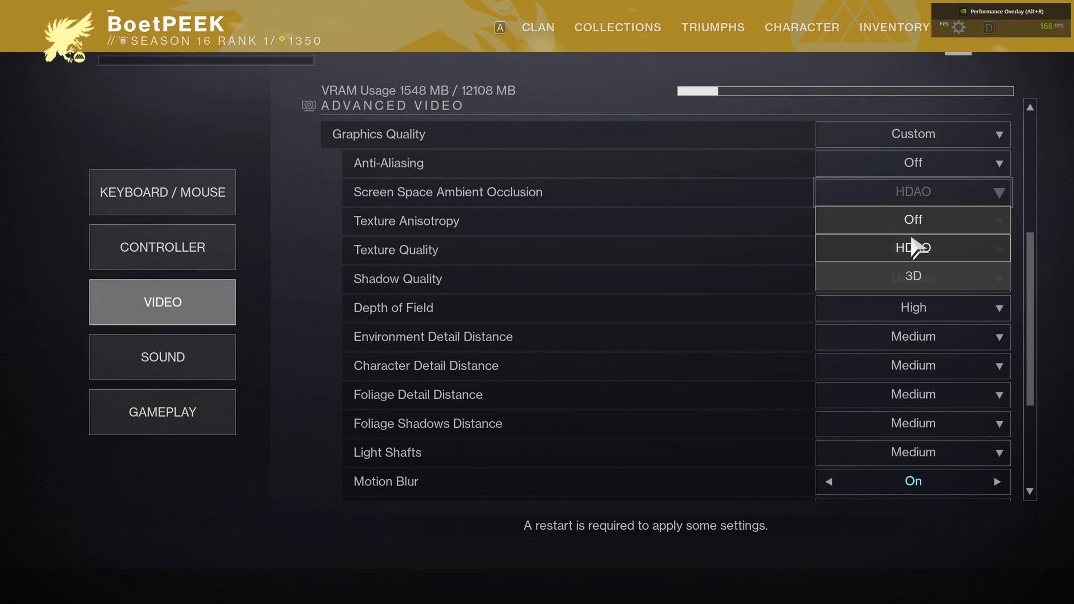
mouse_move(912, 248)
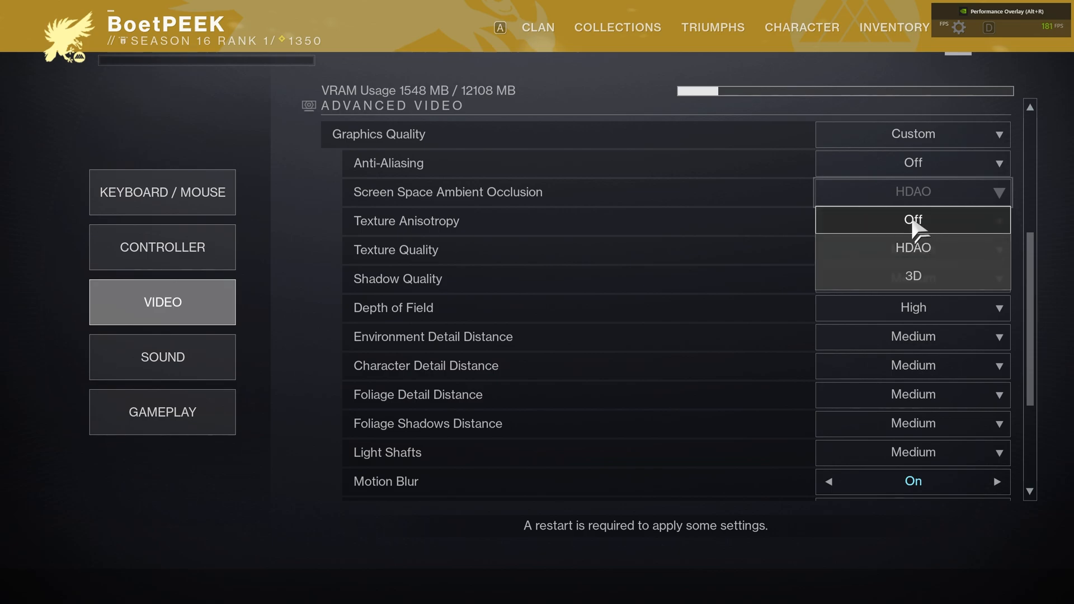
left_click(912, 220)
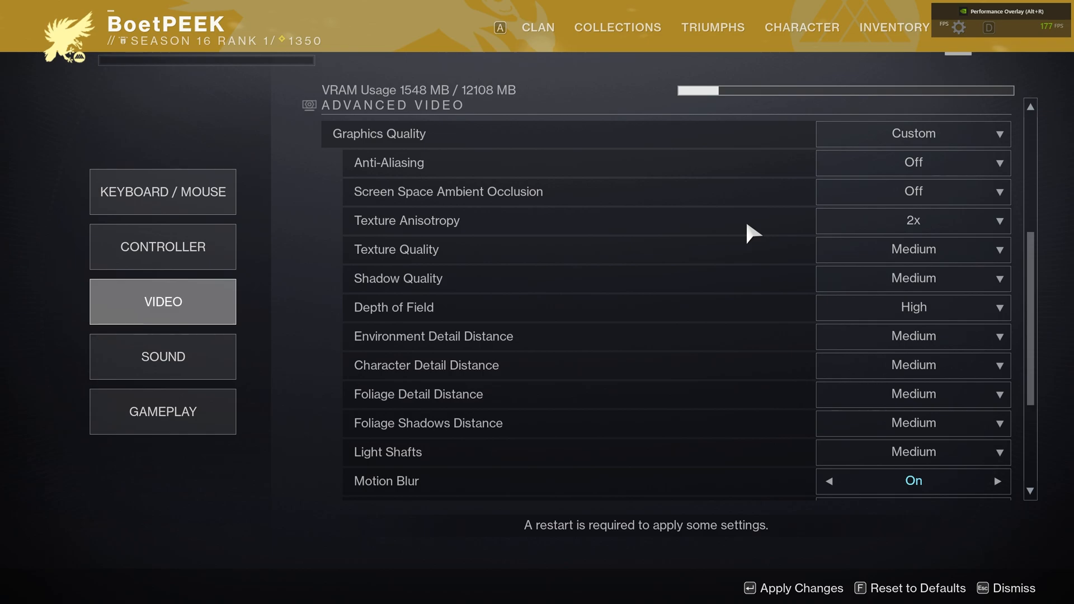
Step: Set Destiny 2 texture anisotropy to 16x and texture quality to High
left_click(911, 221)
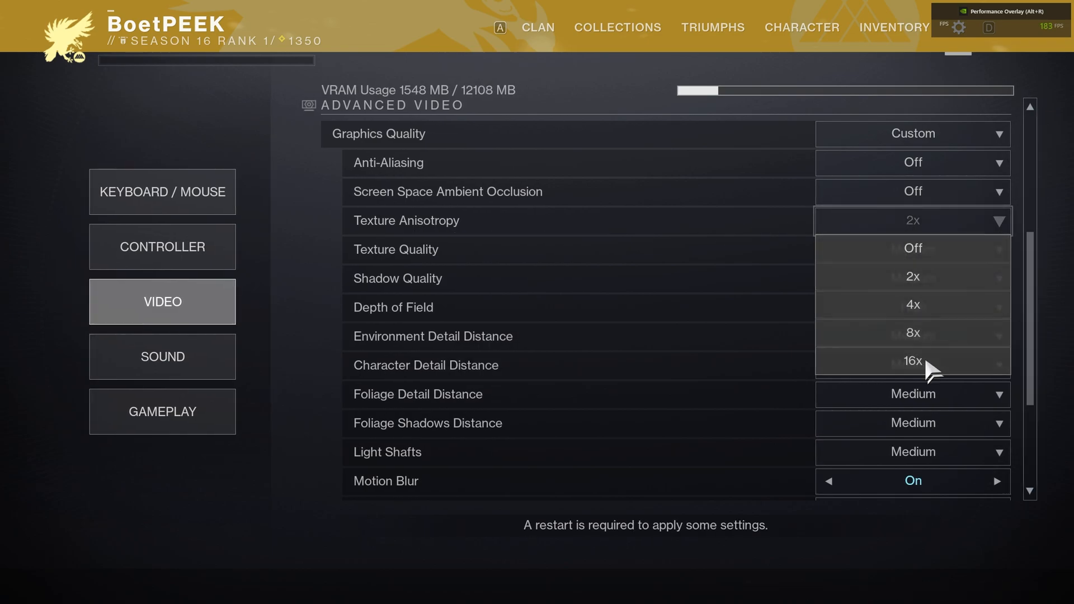
left_click(913, 361)
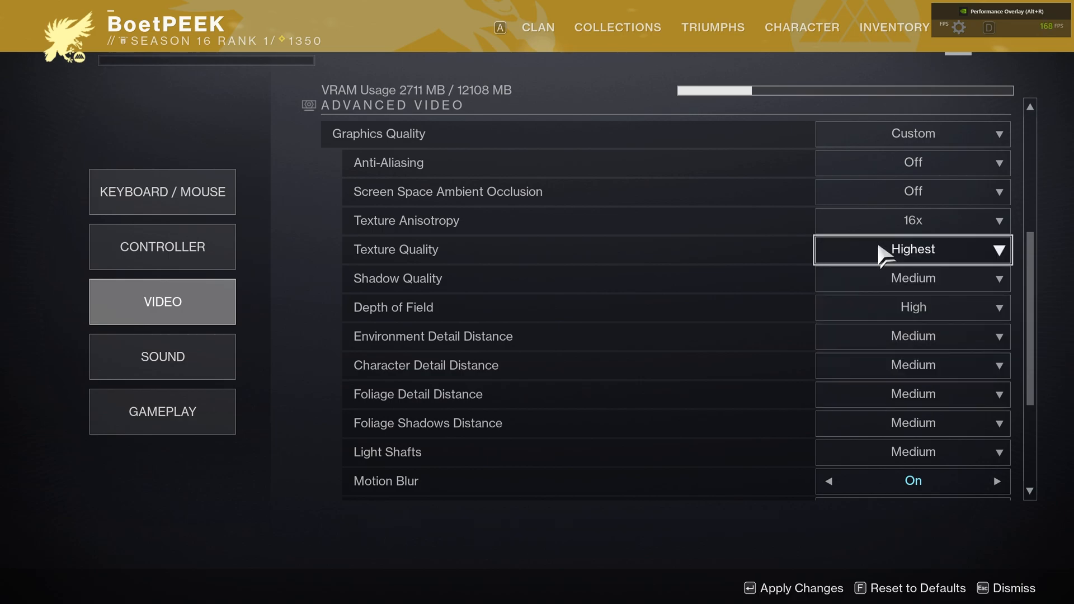
left_click(912, 250)
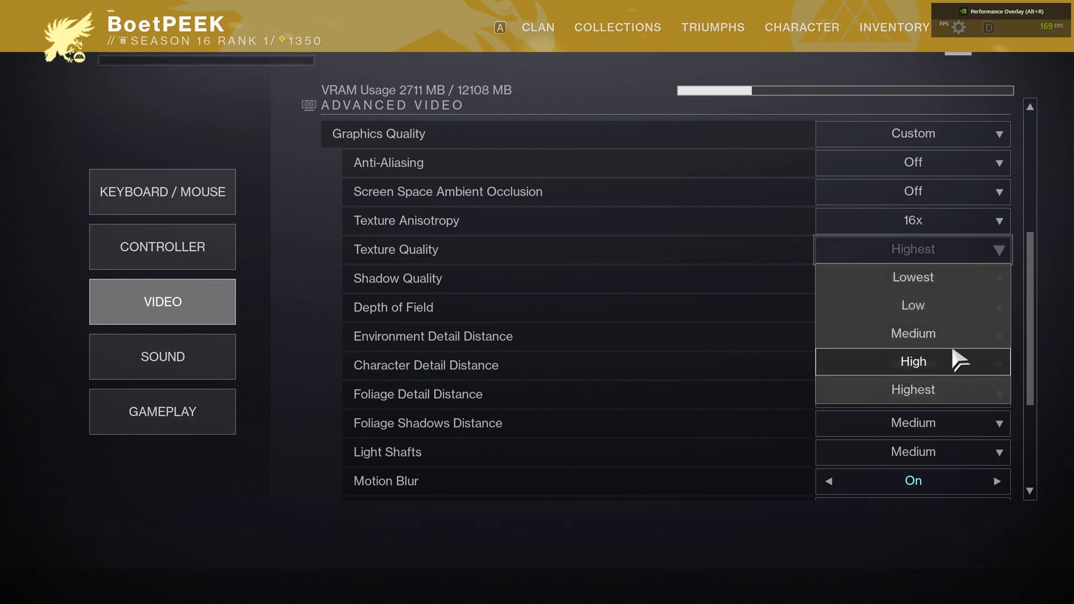
left_click(913, 361)
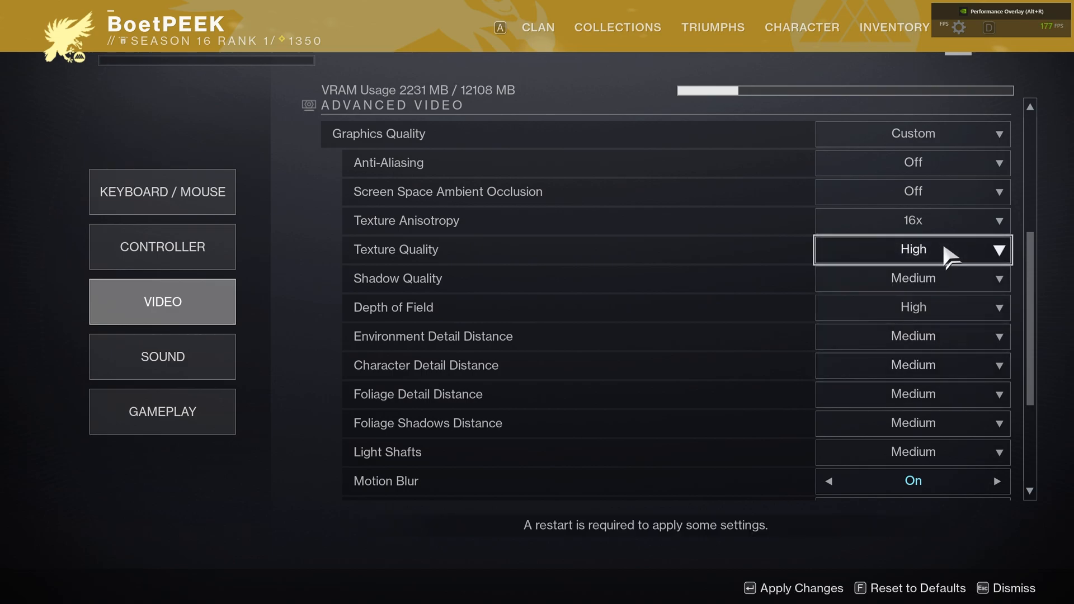
mouse_move(834, 147)
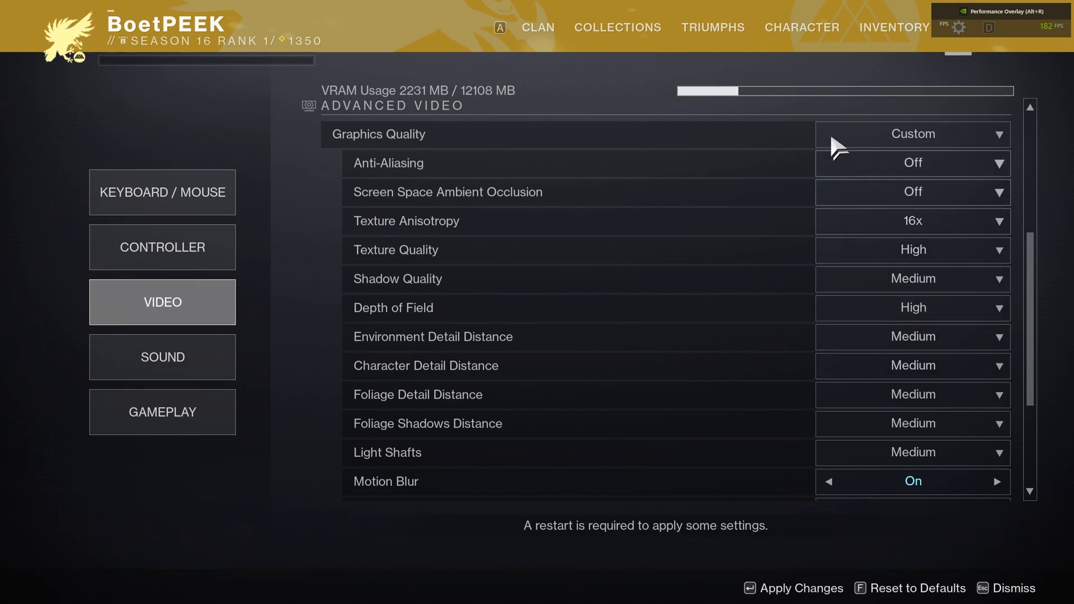
mouse_move(719, 92)
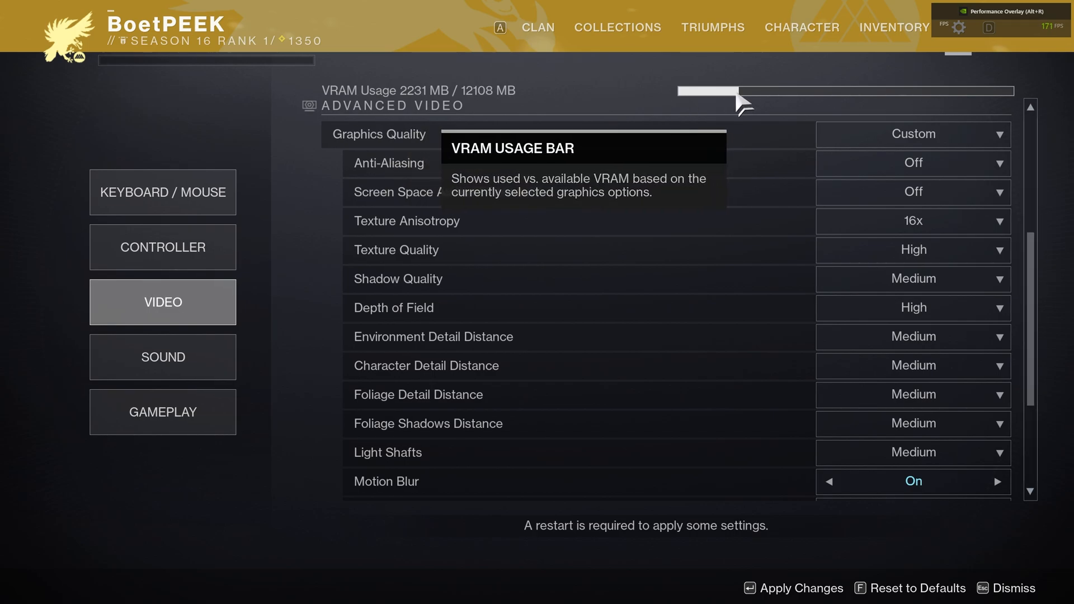
mouse_move(389, 87)
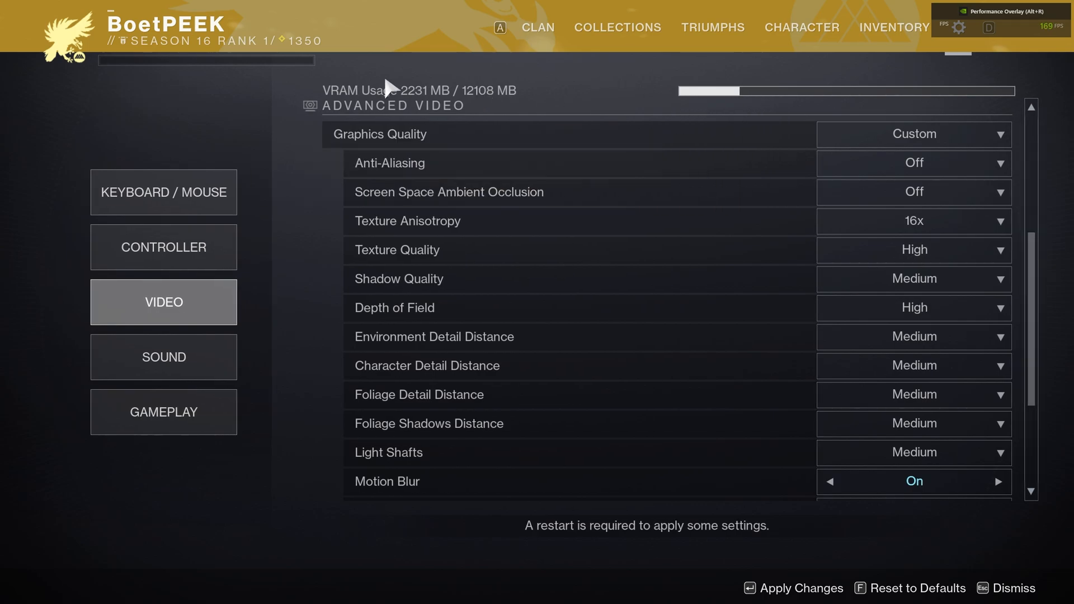
mouse_move(952, 291)
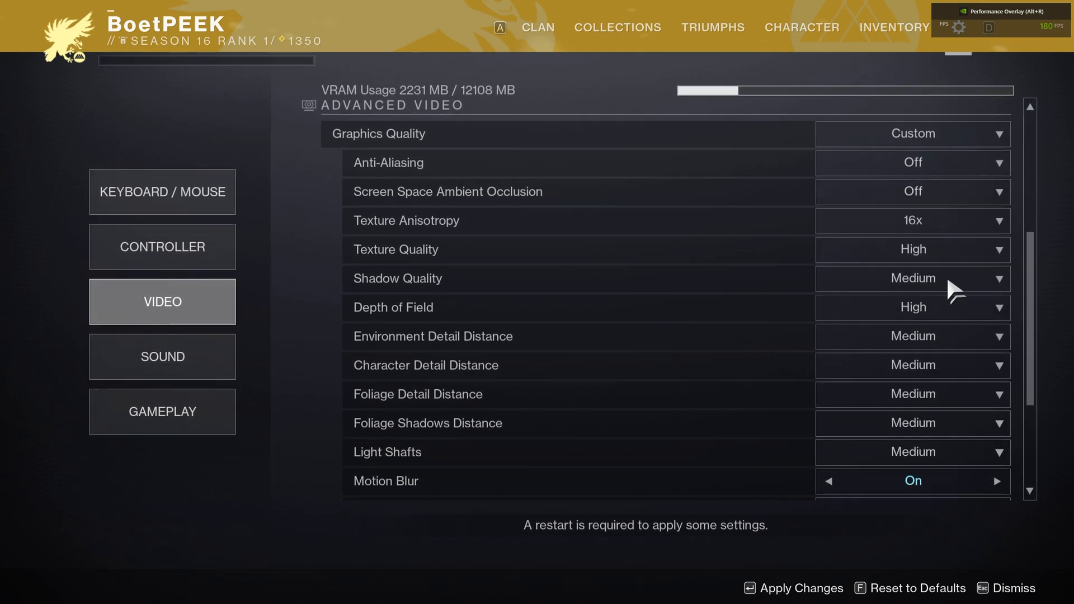
left_click(912, 248)
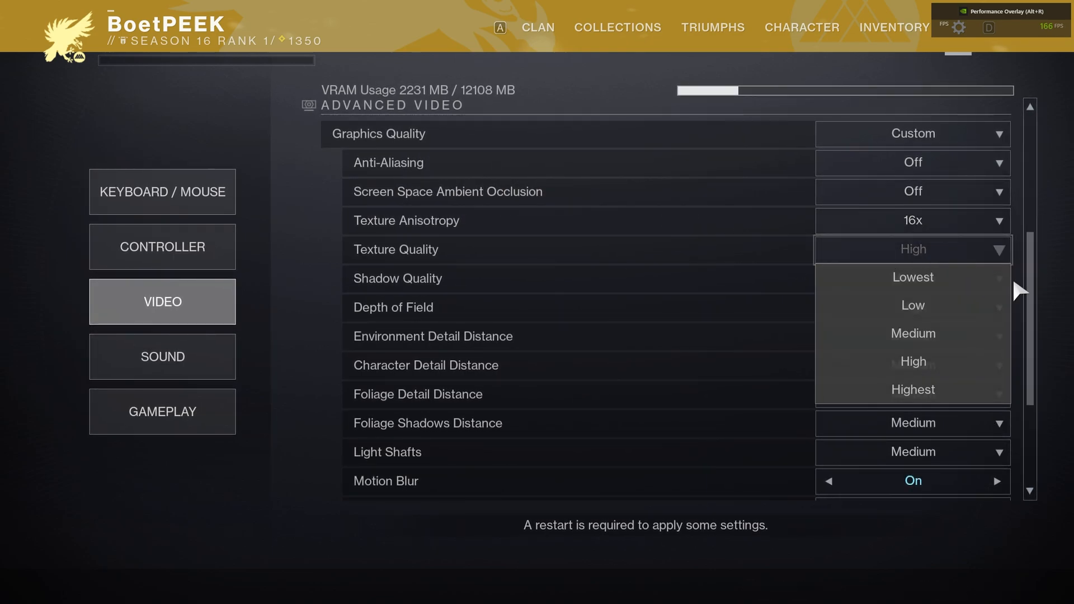
mouse_move(912, 277)
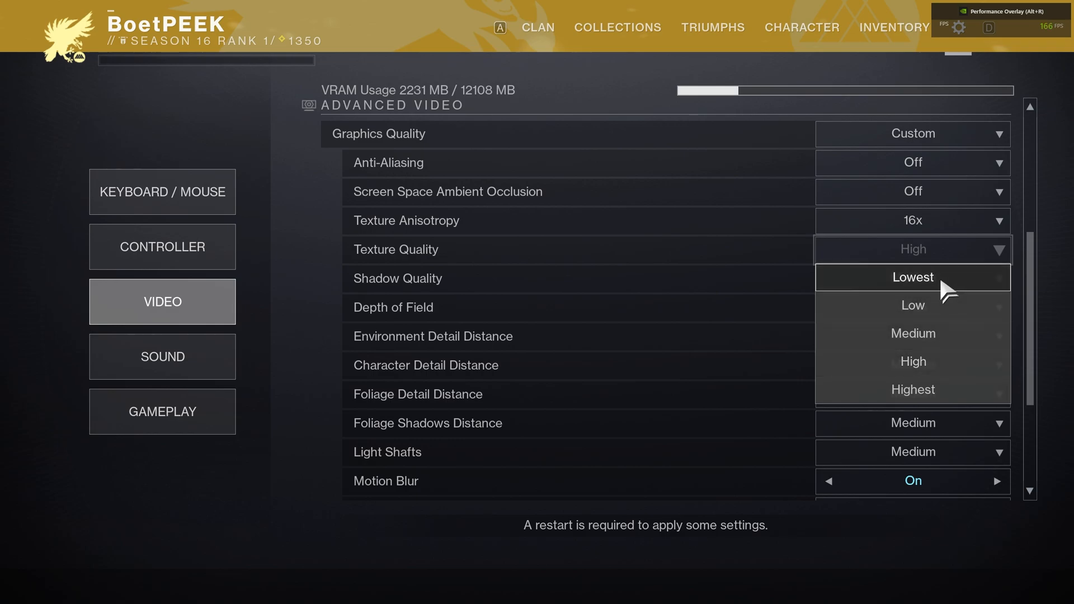
left_click(912, 277)
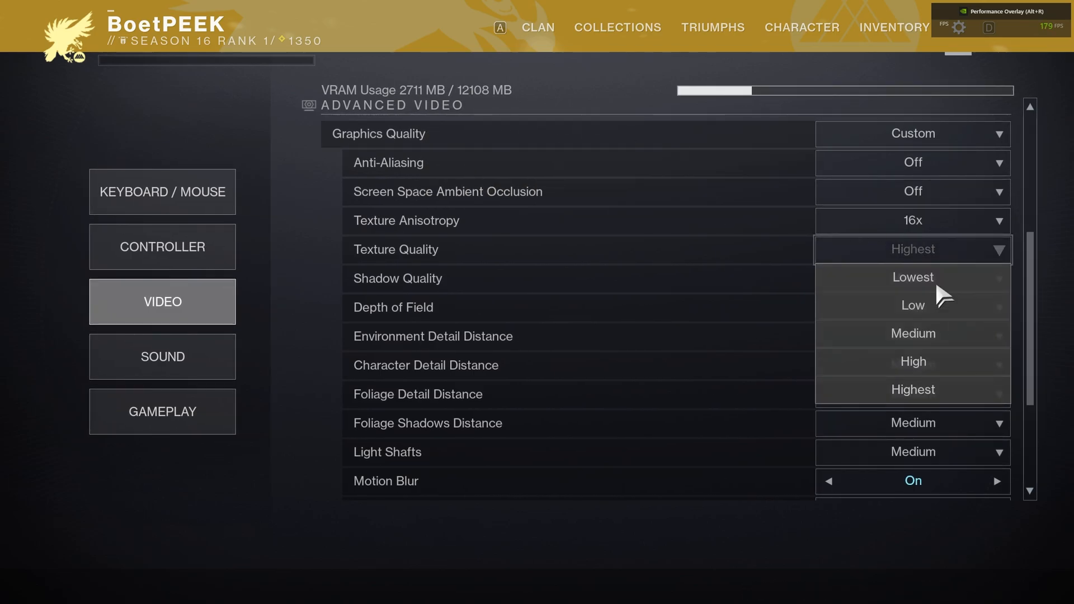
mouse_move(913, 362)
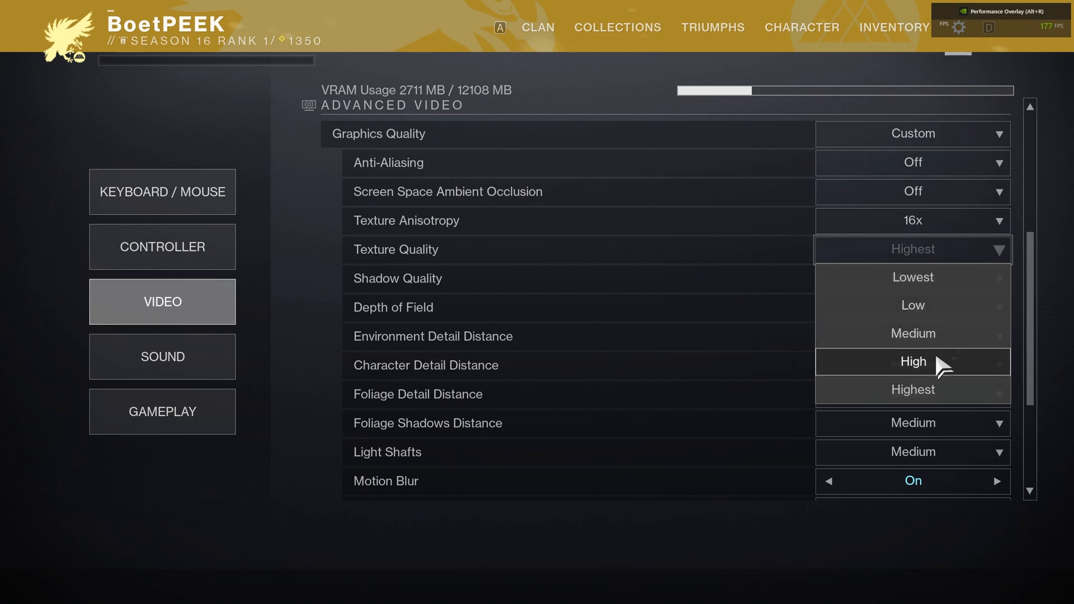
left_click(912, 361)
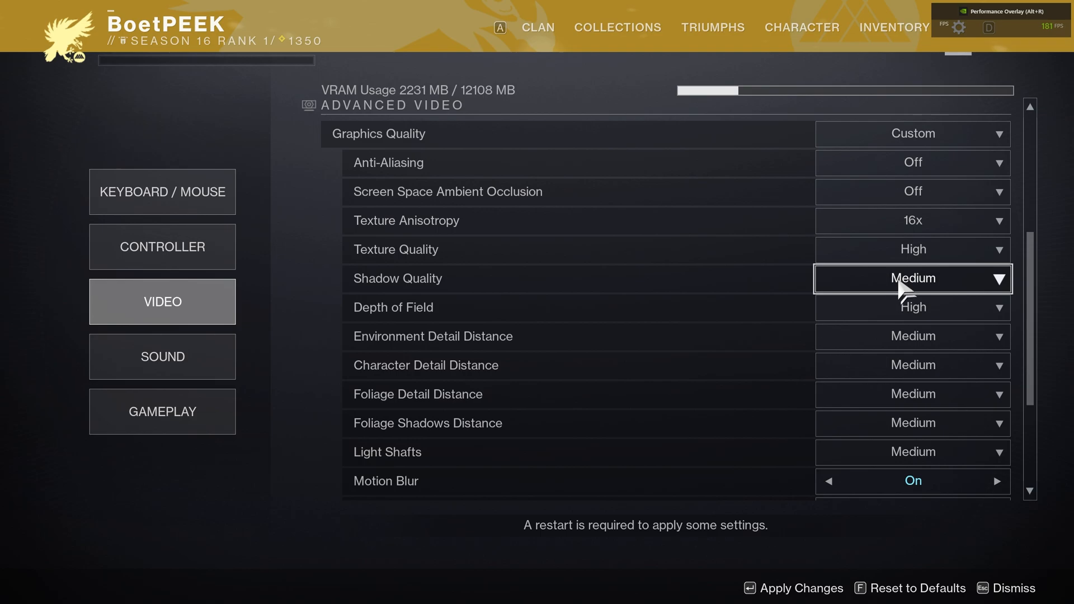
left_click(913, 278)
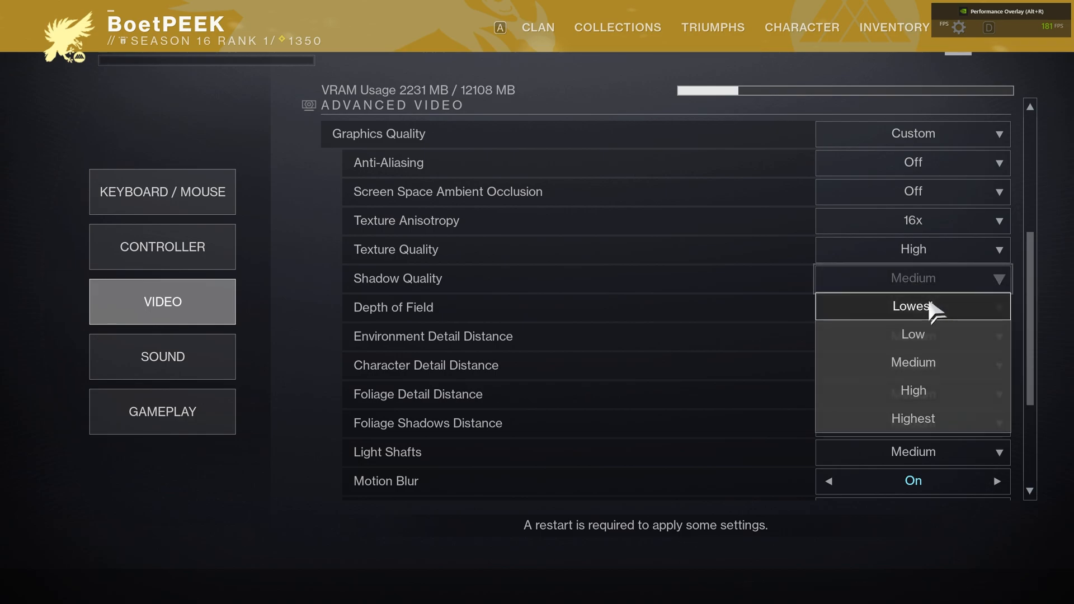
mouse_move(931, 313)
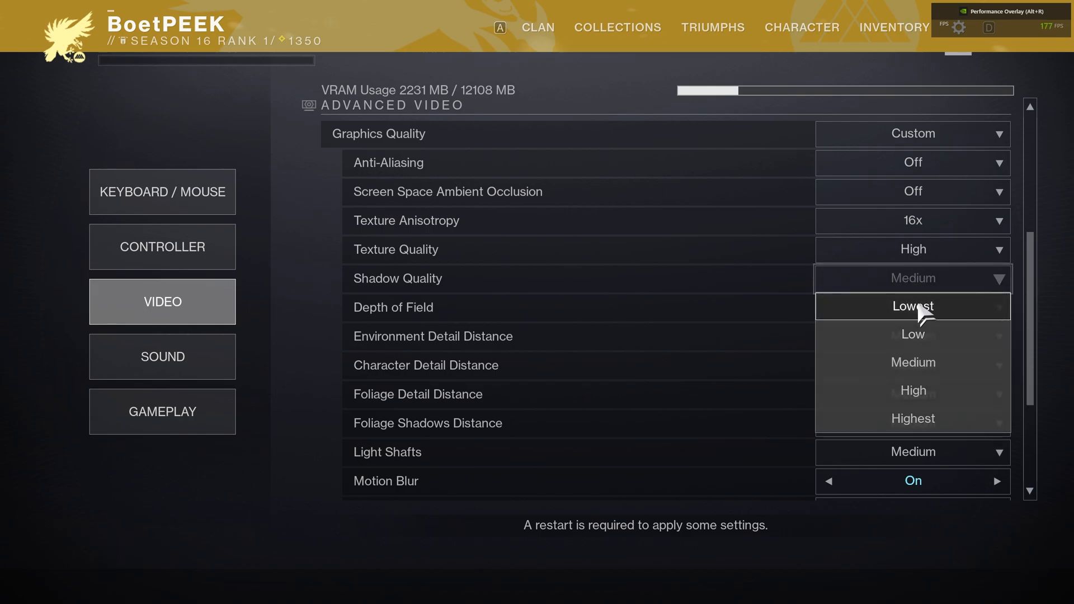
Step: Set shadow quality to Lowest and adjust depth of field, keeping character detail distance at Medium
left_click(912, 306)
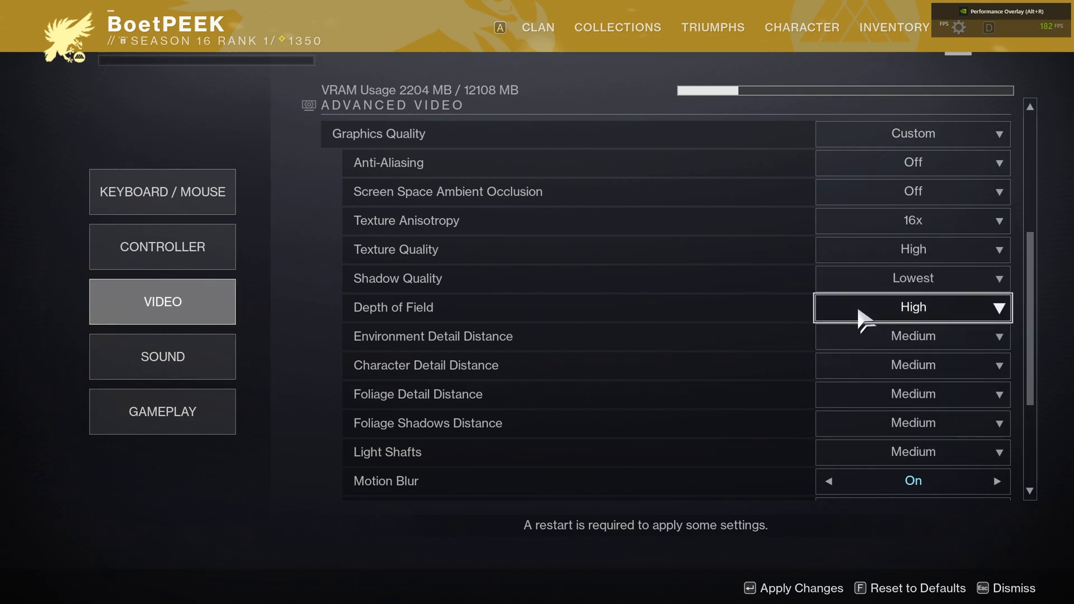
left_click(912, 307)
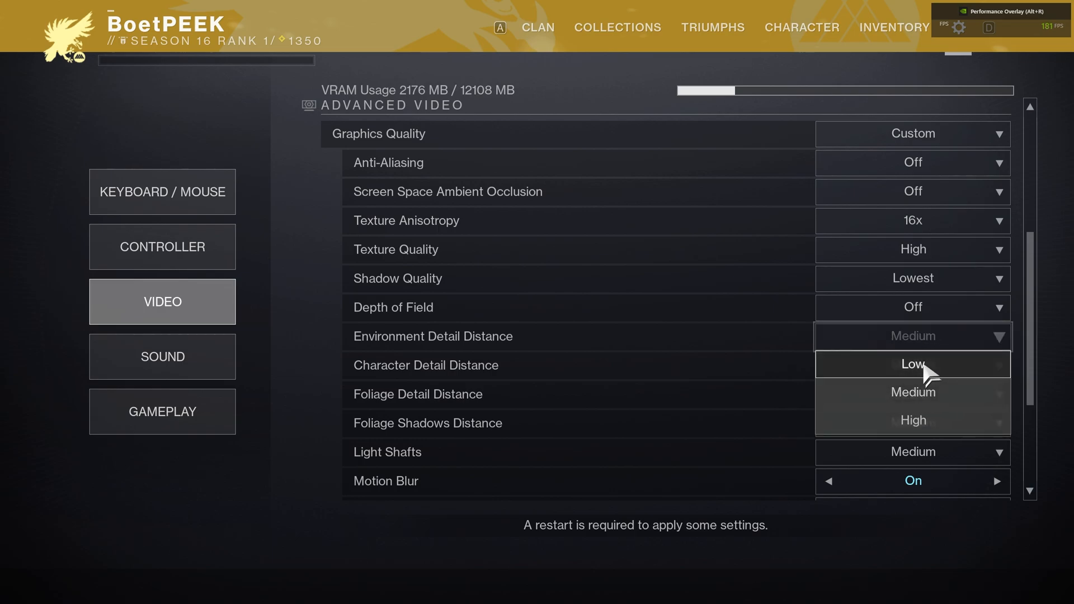
mouse_move(939, 376)
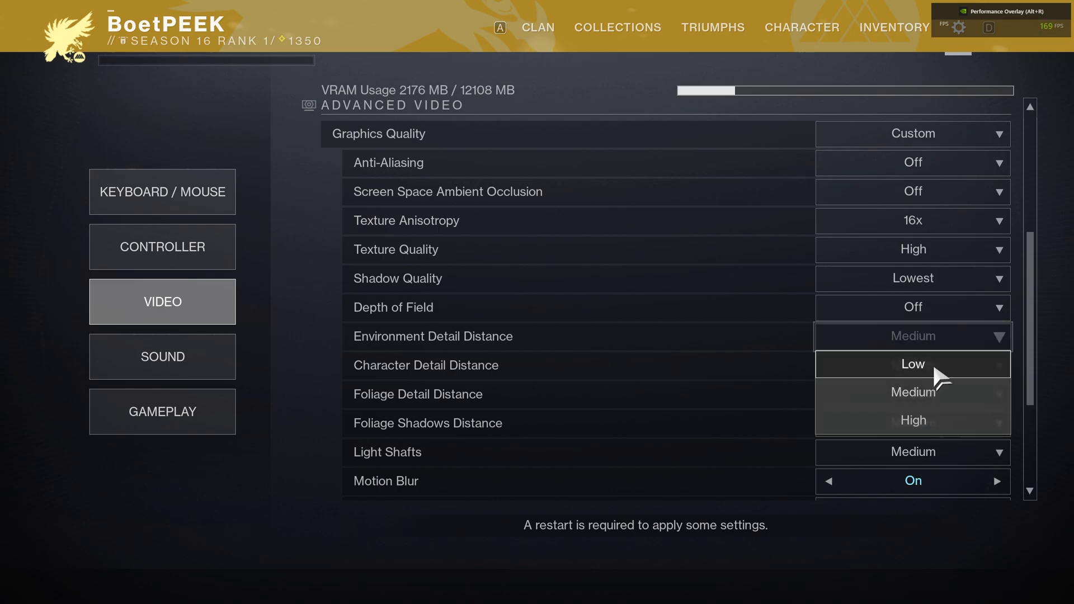
mouse_move(912, 392)
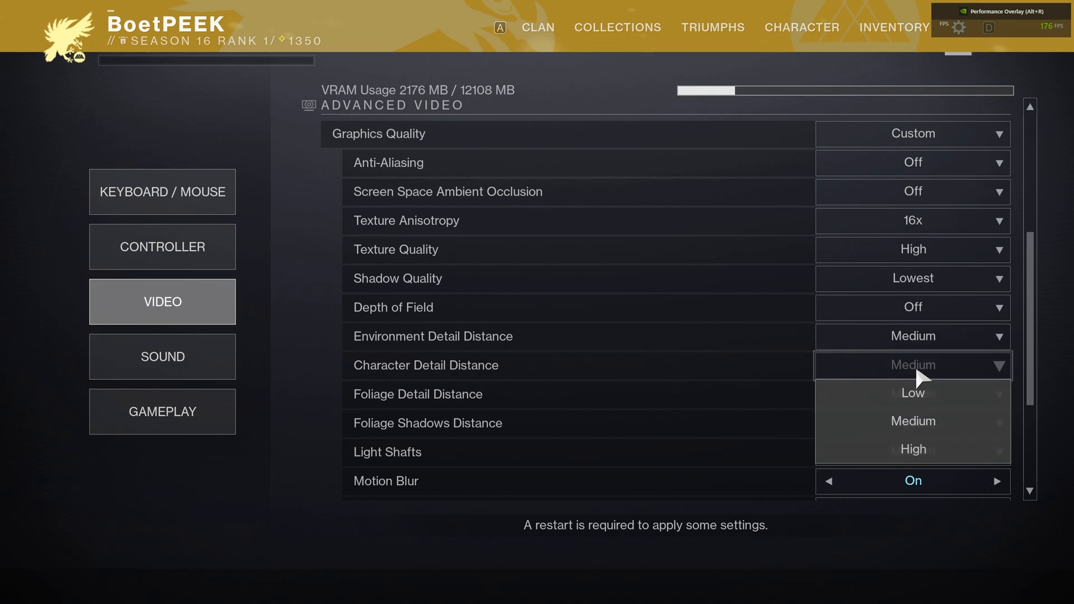
mouse_move(913, 393)
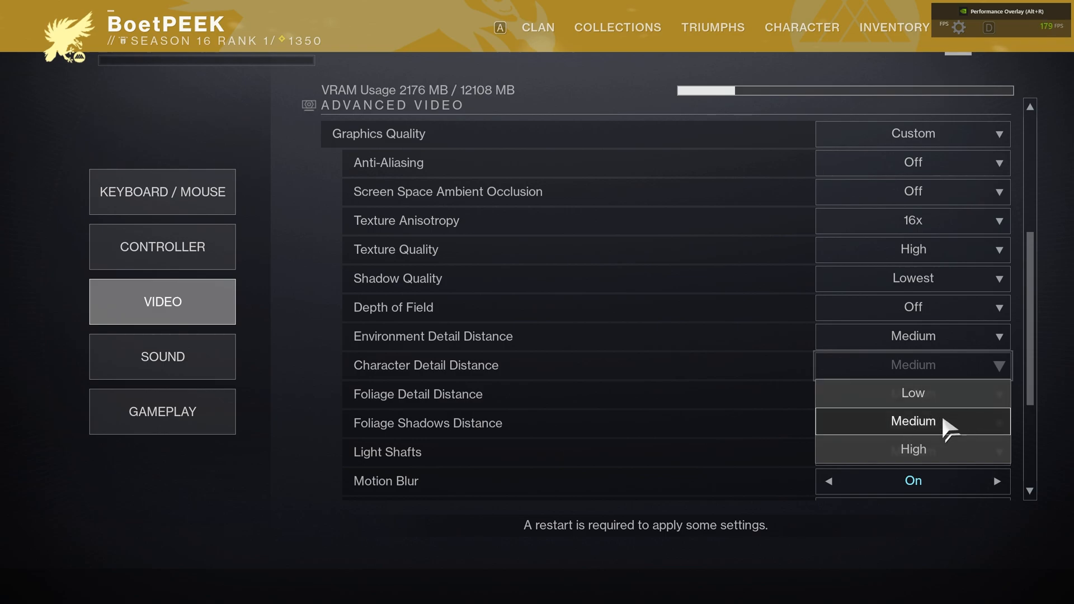
mouse_move(891, 381)
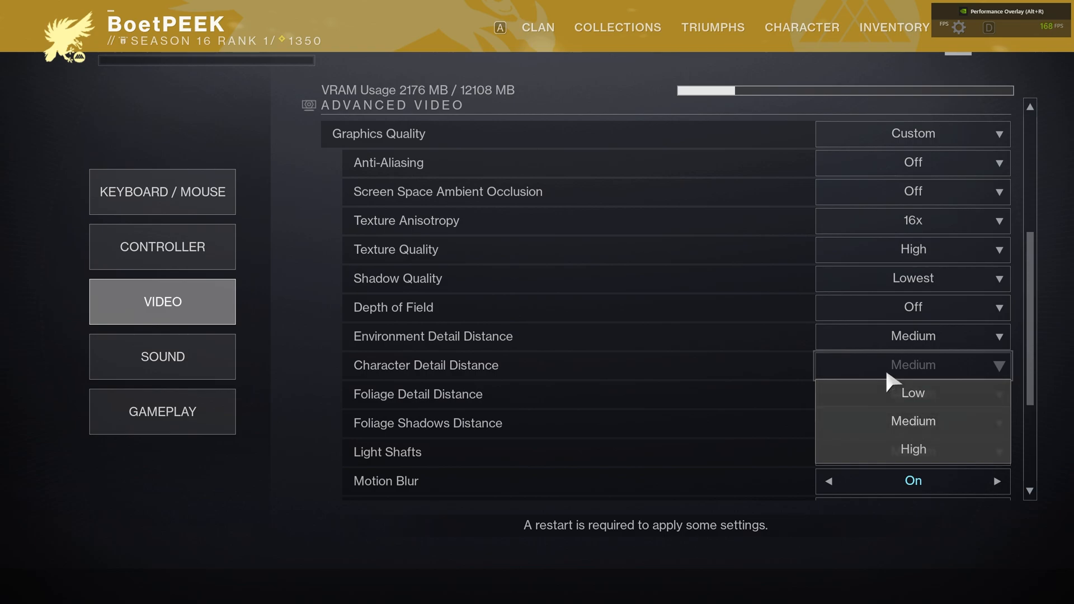
left_click(913, 421)
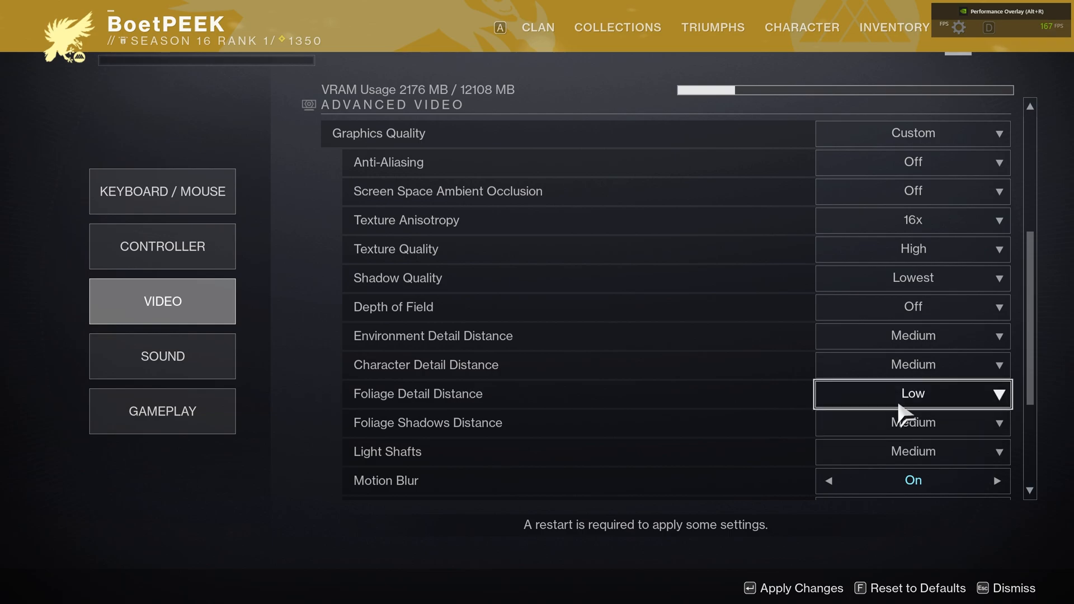
mouse_move(817, 412)
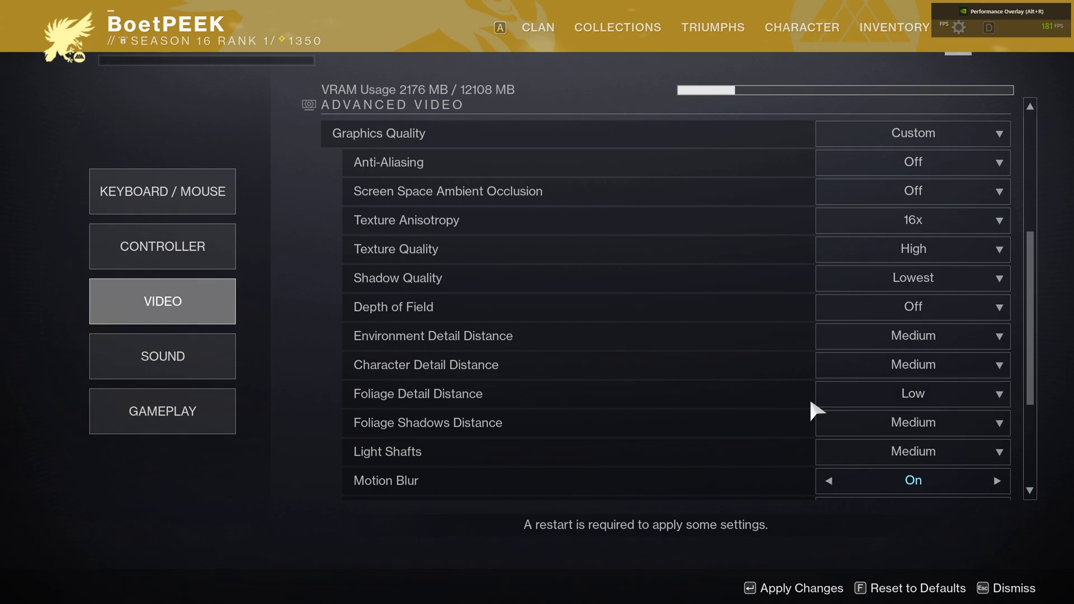
mouse_move(750, 437)
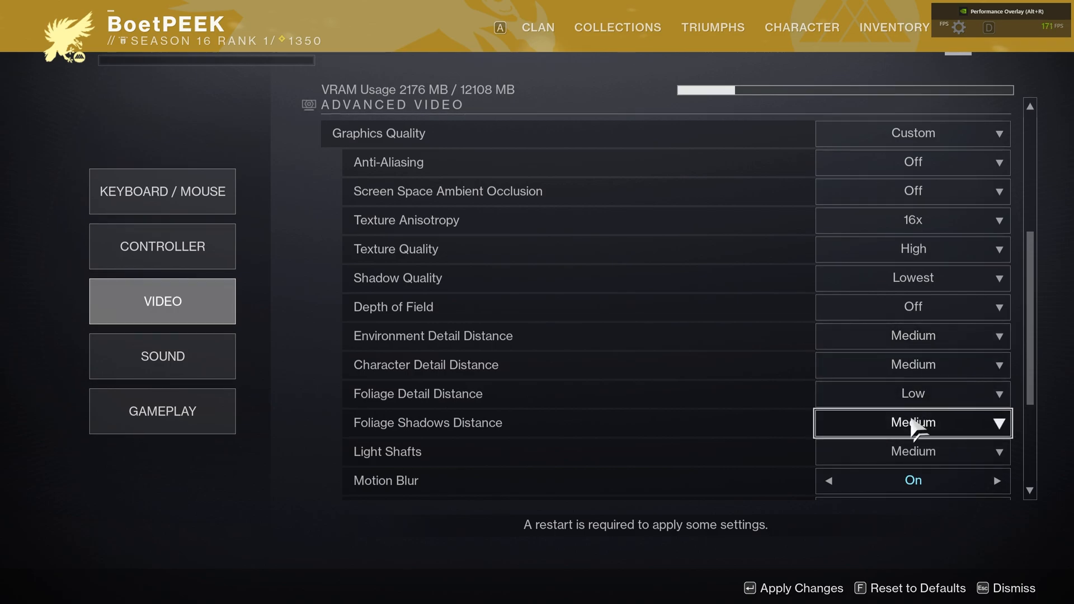
mouse_move(850, 425)
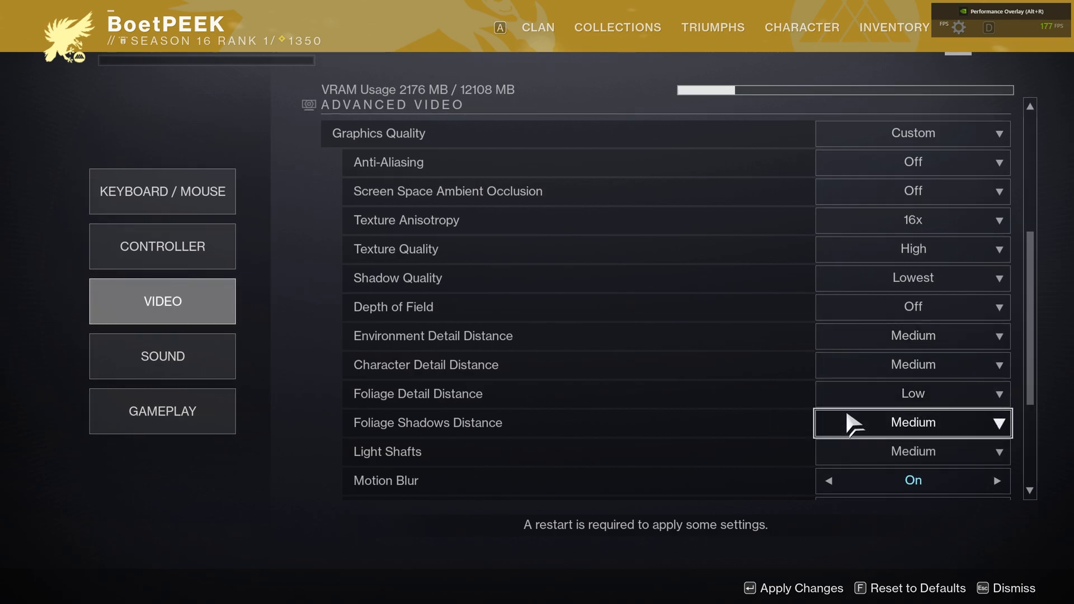
mouse_move(870, 459)
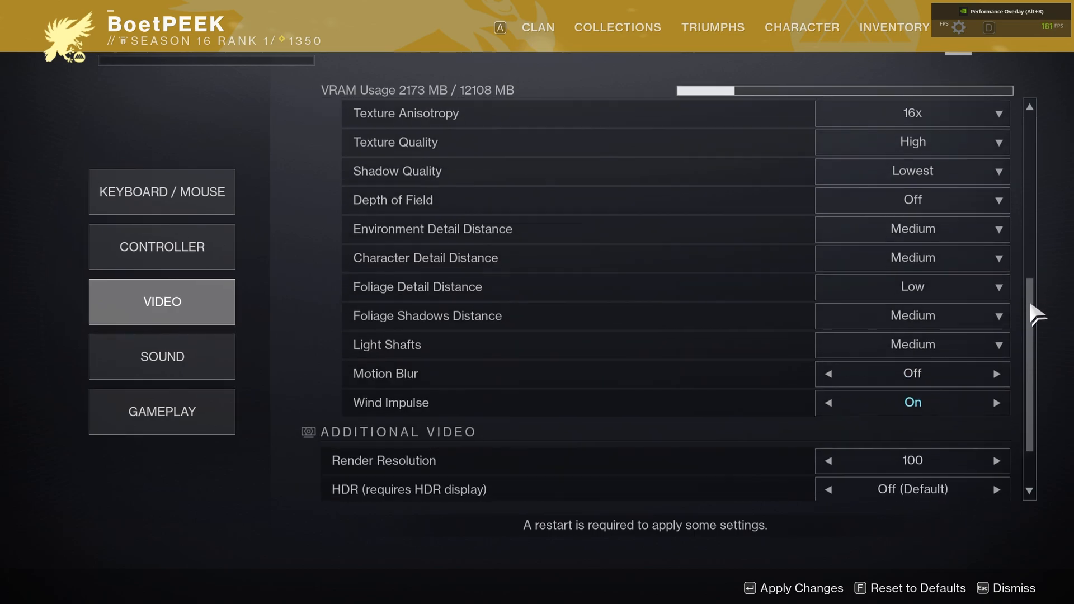
scroll("down", 3)
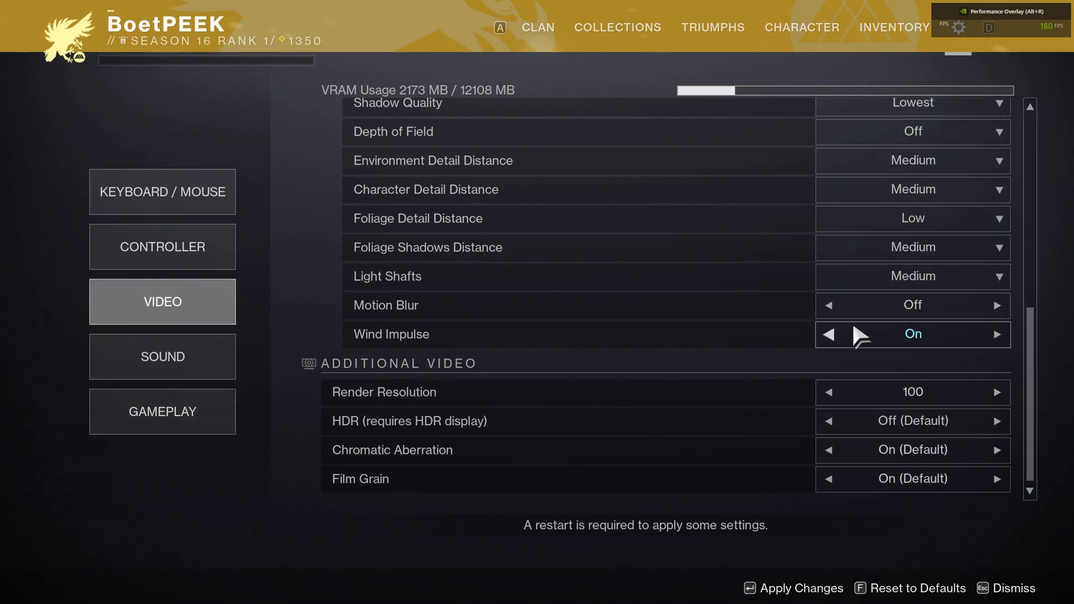
mouse_move(836, 335)
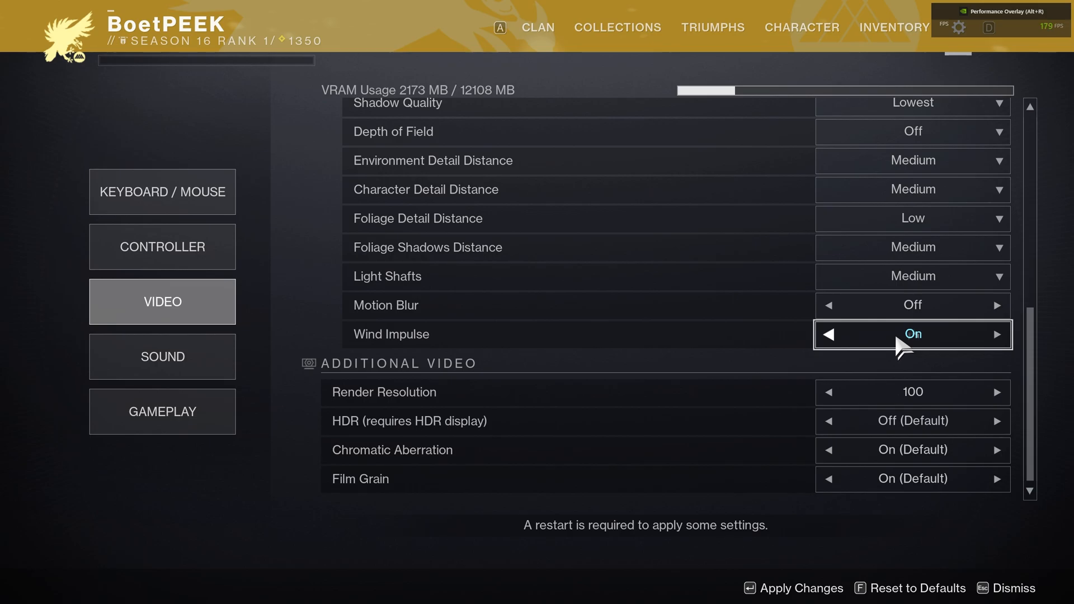
mouse_move(886, 412)
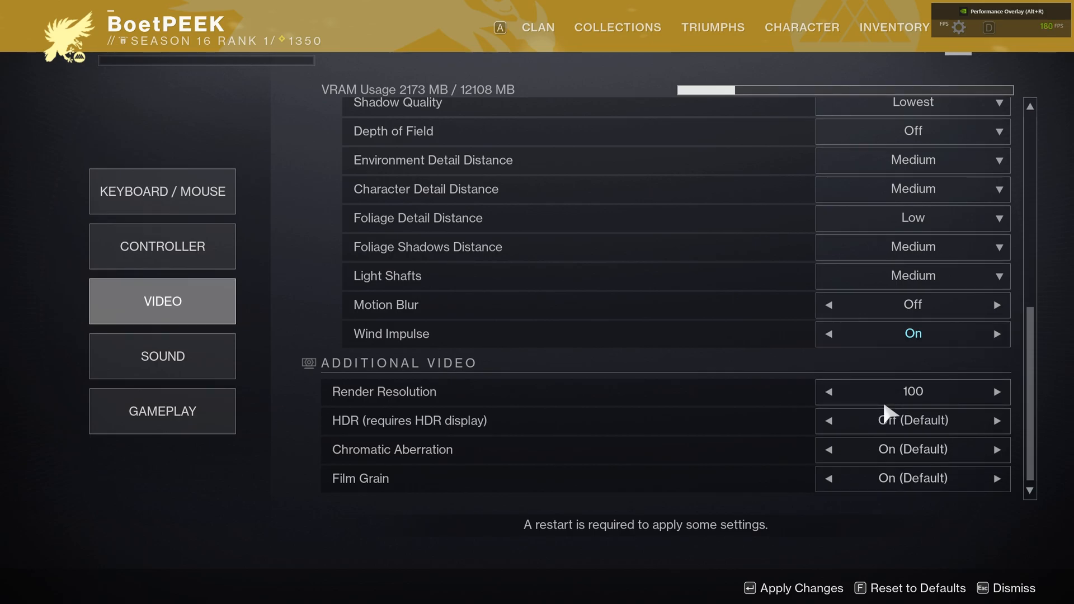
mouse_move(891, 404)
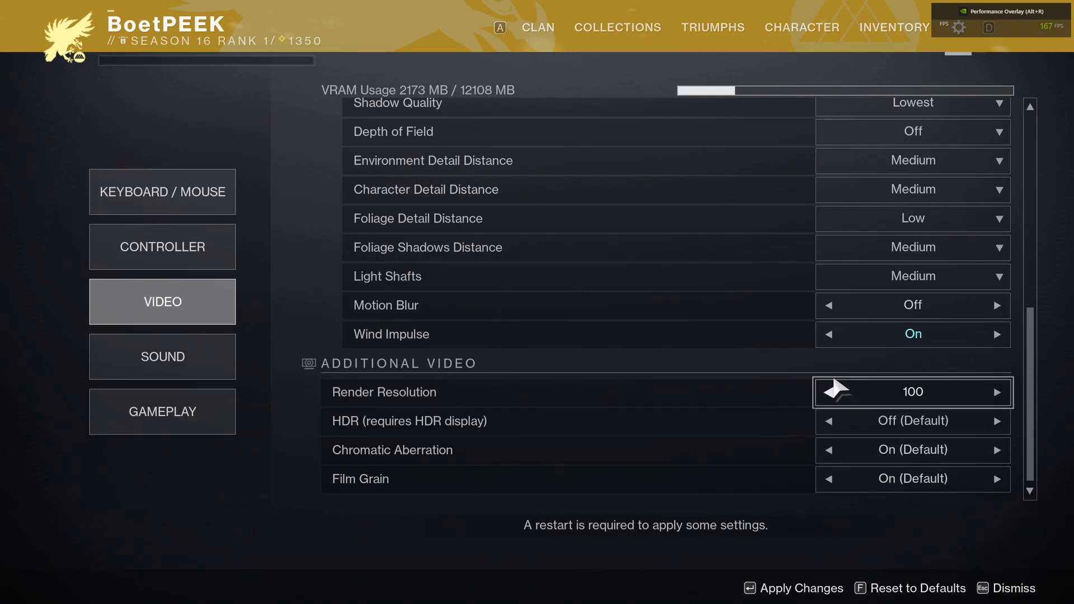
scroll("up", 3)
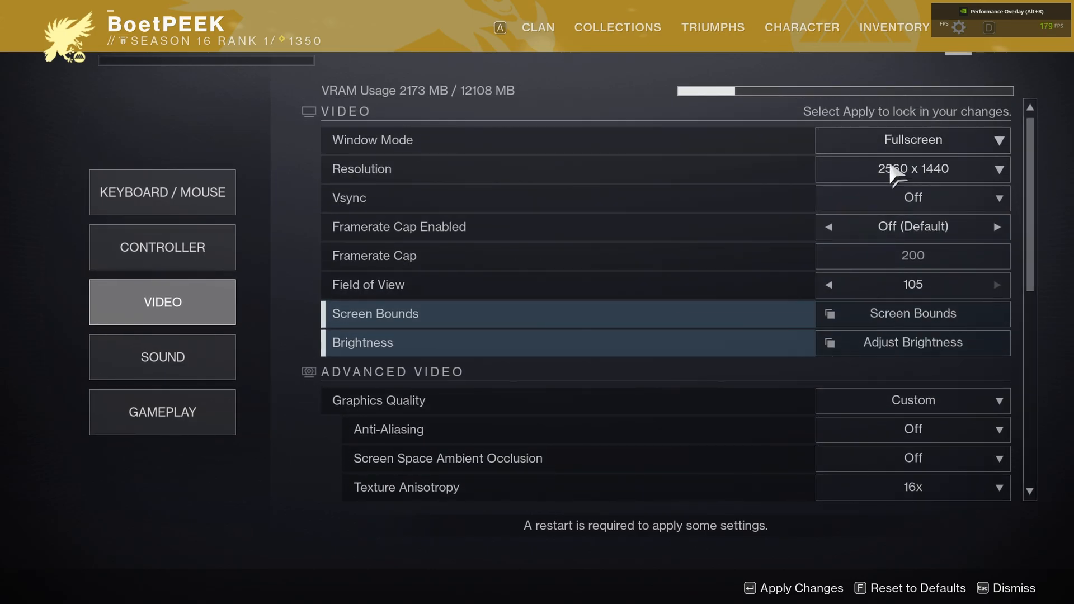
scroll("down", 3)
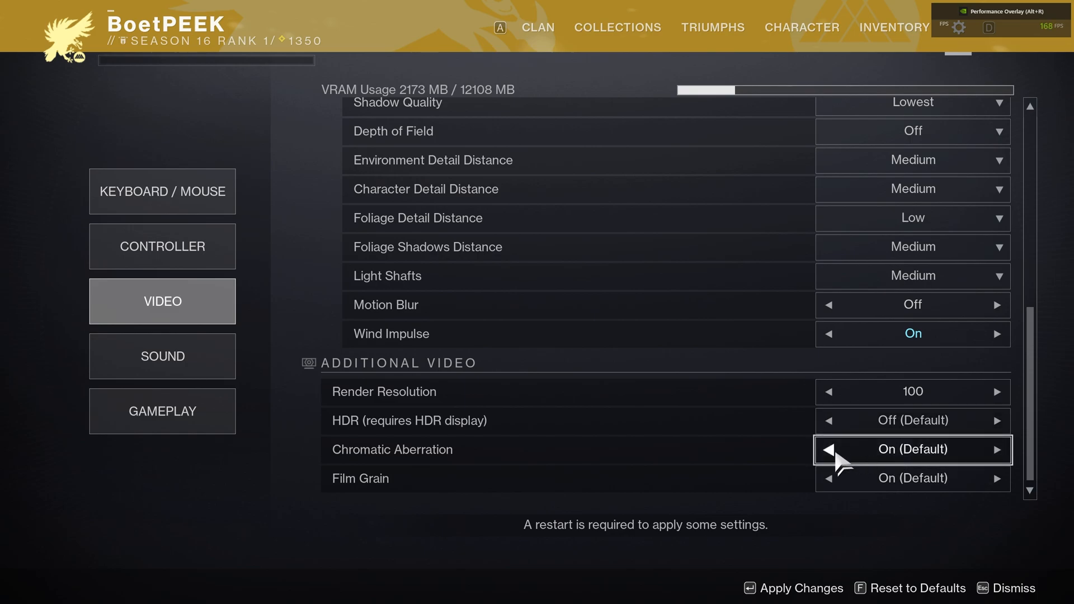
Step: Turn chromatic aberration Off, keep film grain at its default On, and move to Sound settings
left_click(829, 449)
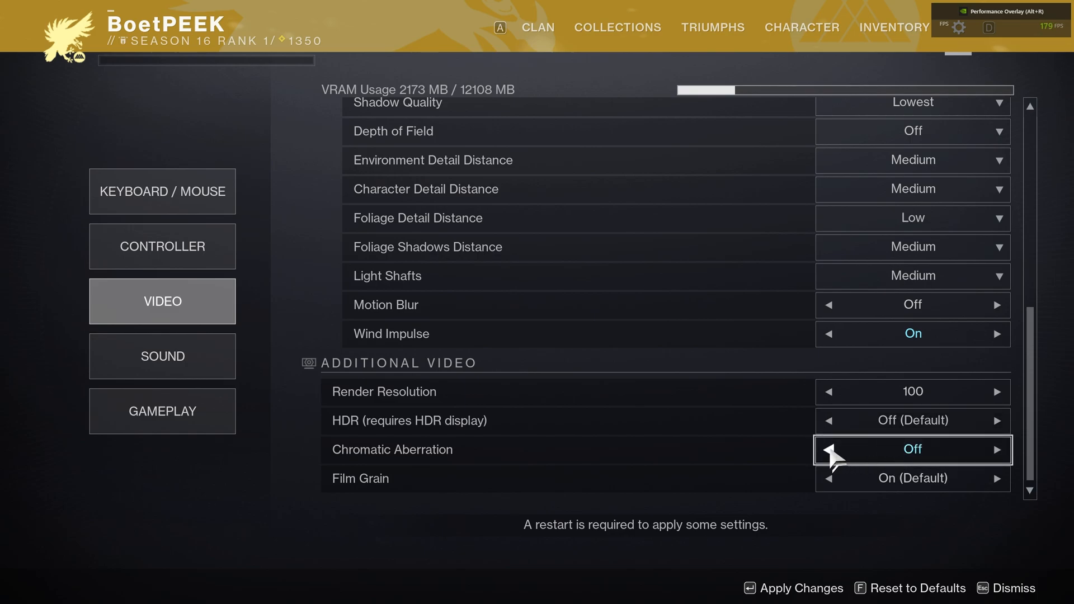
left_click(828, 478)
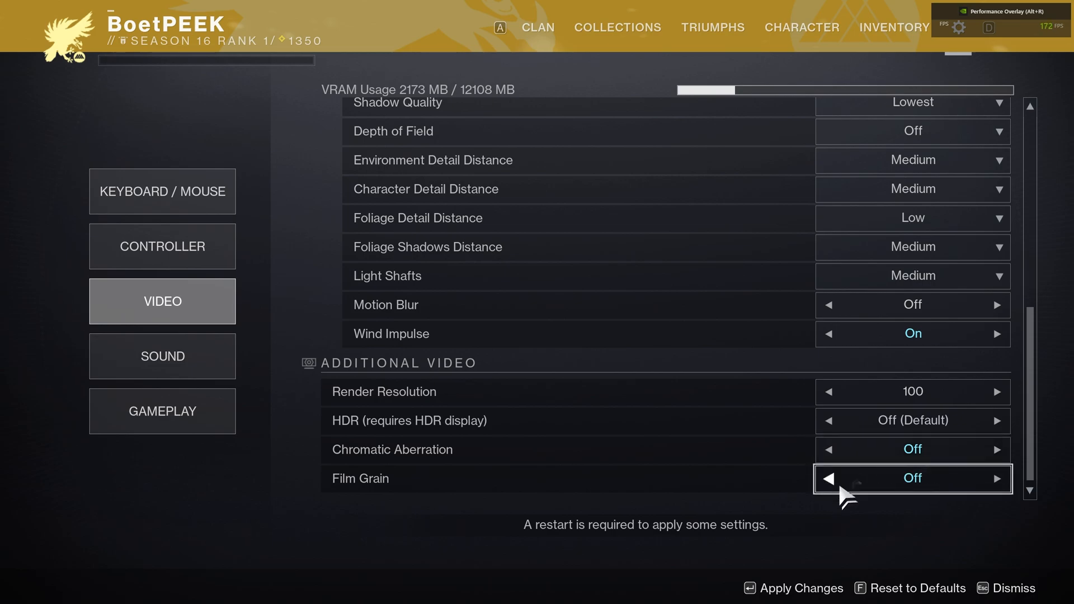
left_click(828, 478)
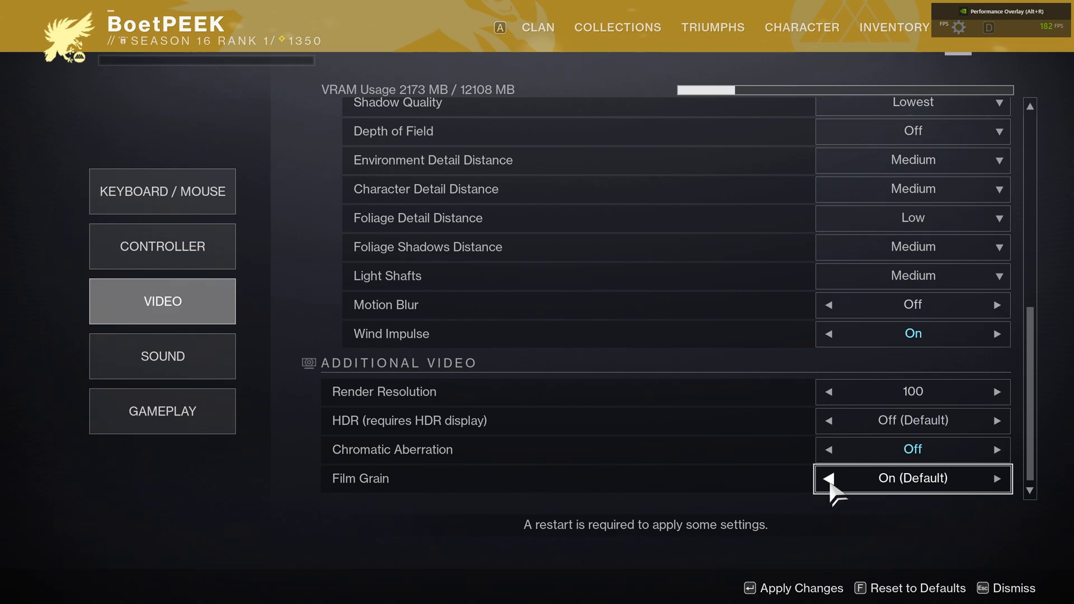
left_click(163, 357)
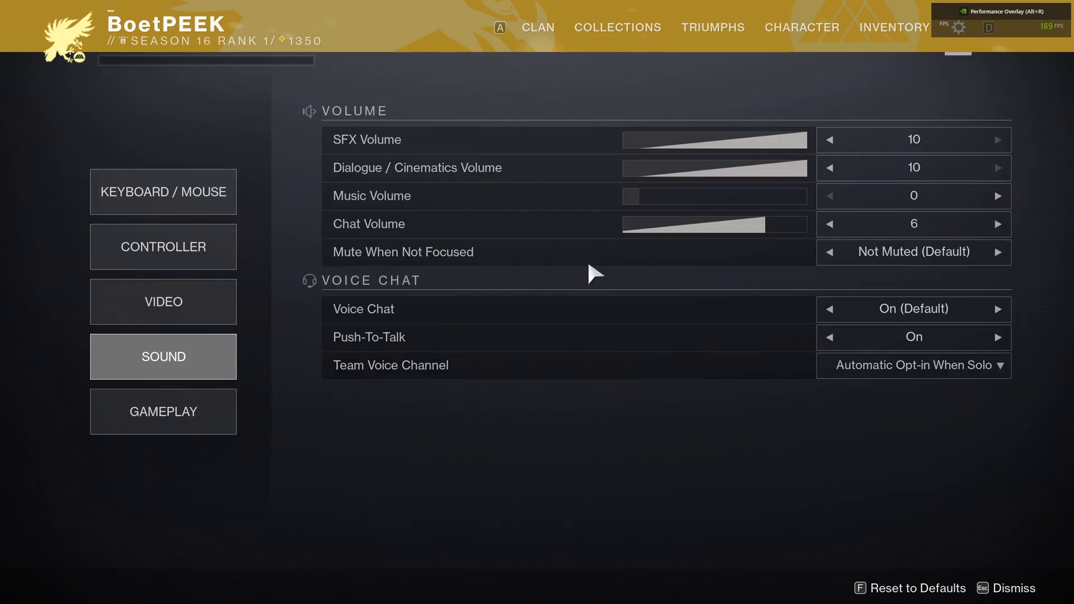
mouse_move(995, 205)
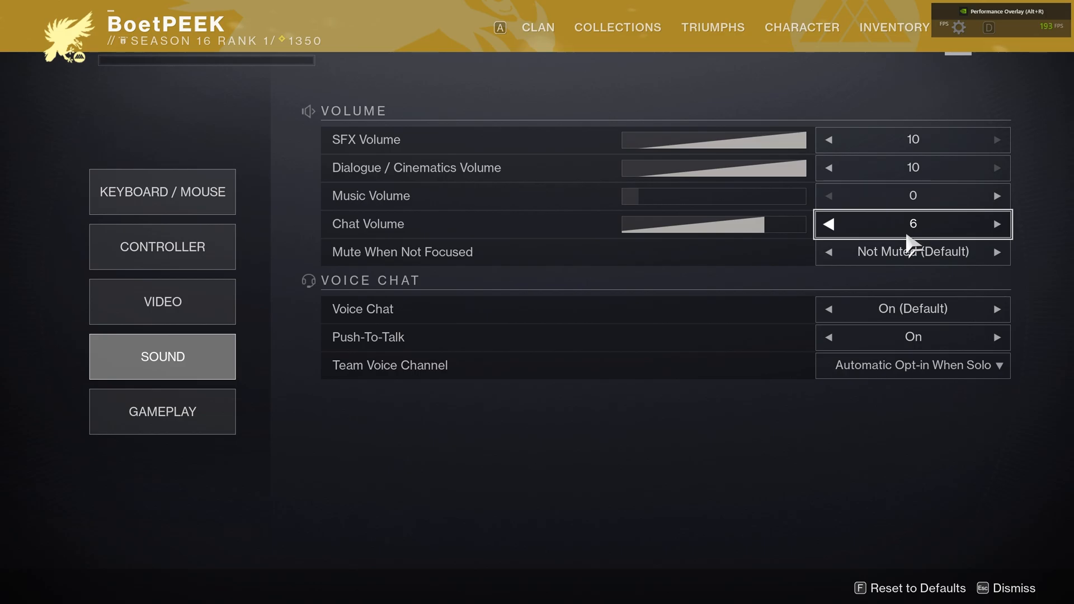
Step: Go to the Gameplay settings and set FPS Display back to Off
left_click(162, 411)
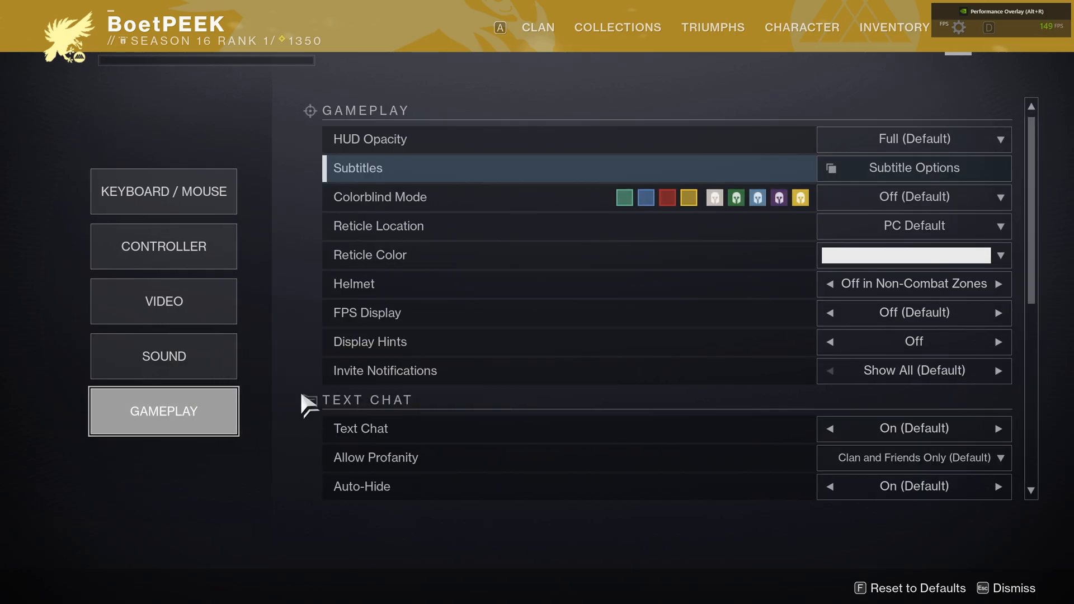
mouse_move(677, 319)
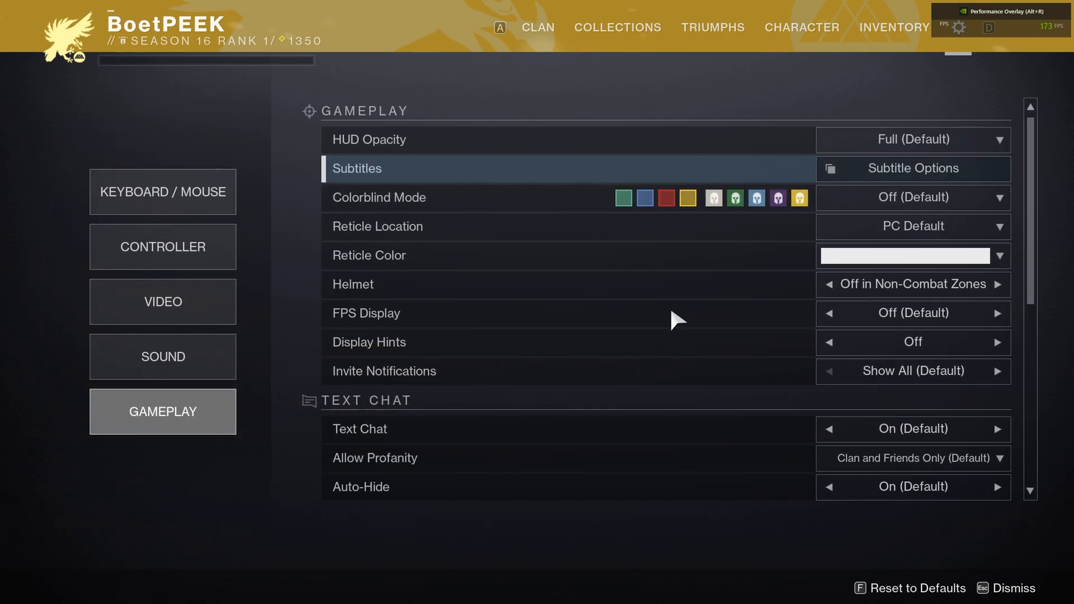
mouse_move(824, 314)
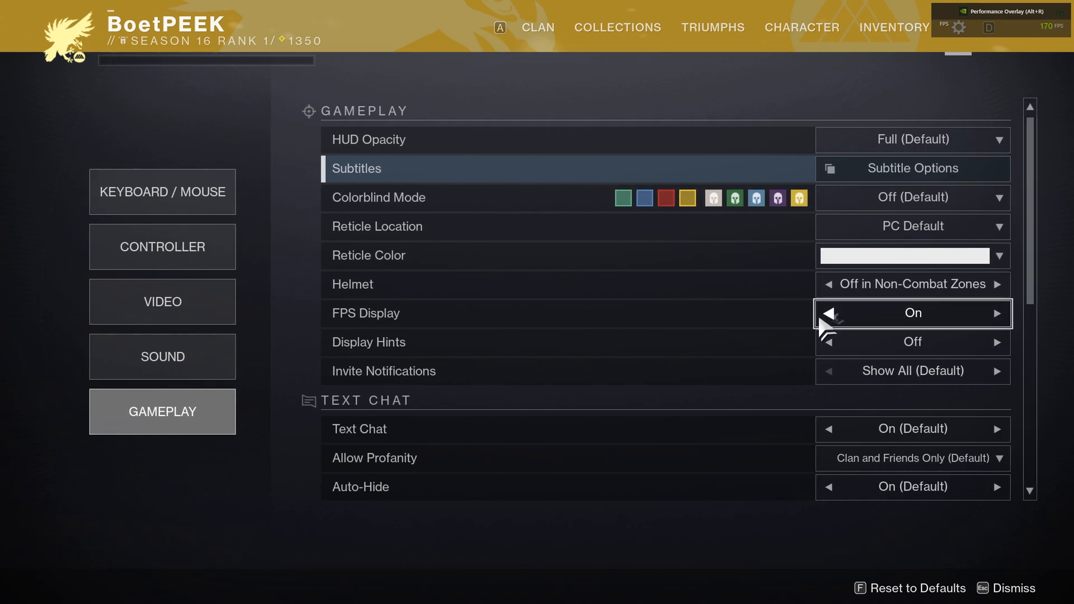
left_click(830, 313)
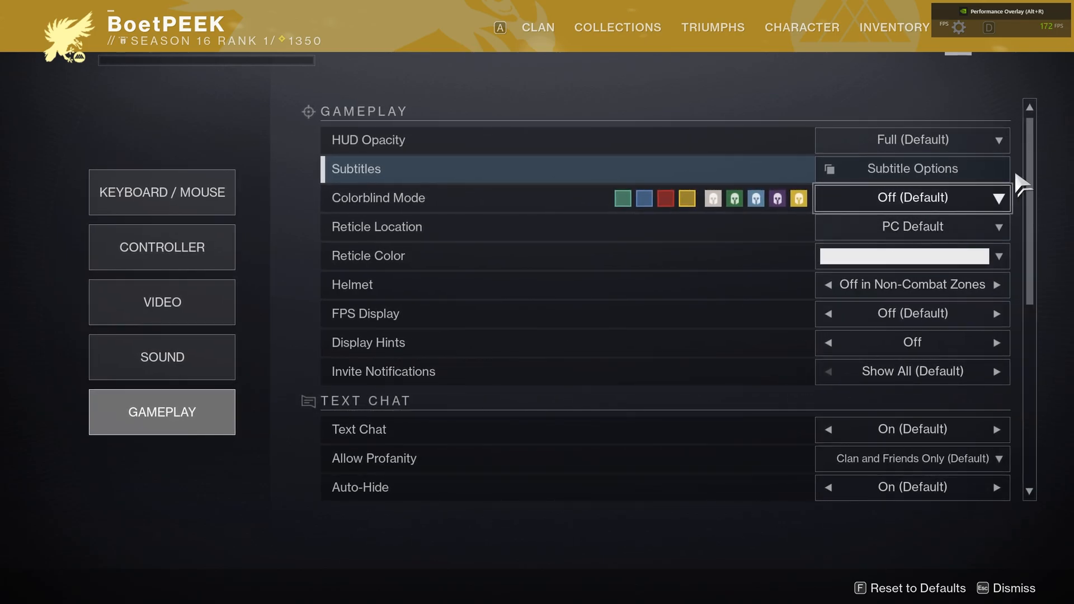
scroll("down", 3)
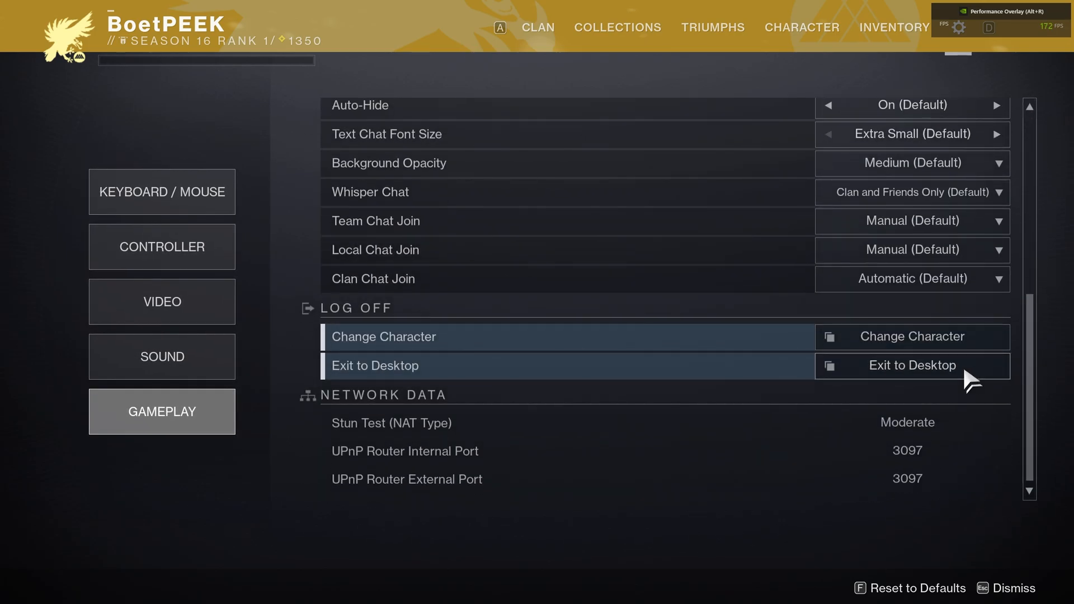
mouse_move(562, 411)
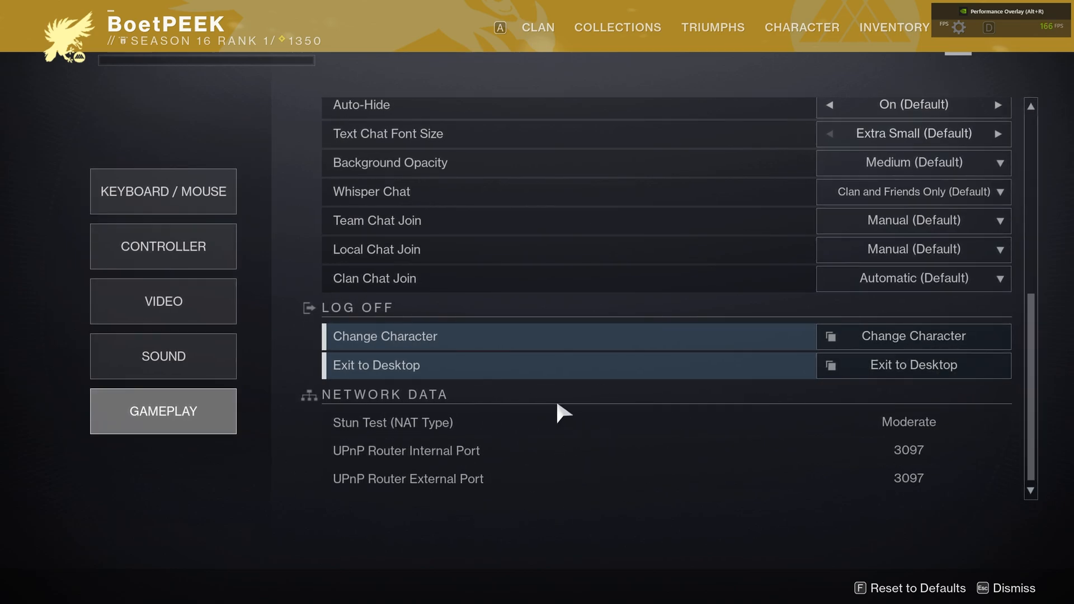
mouse_move(870, 434)
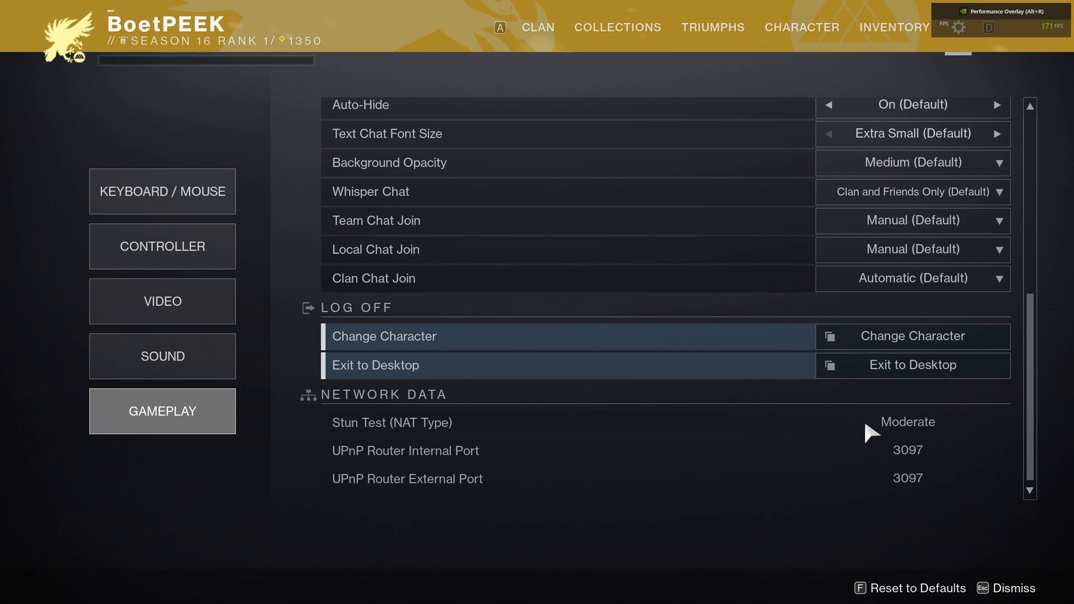
mouse_move(894, 432)
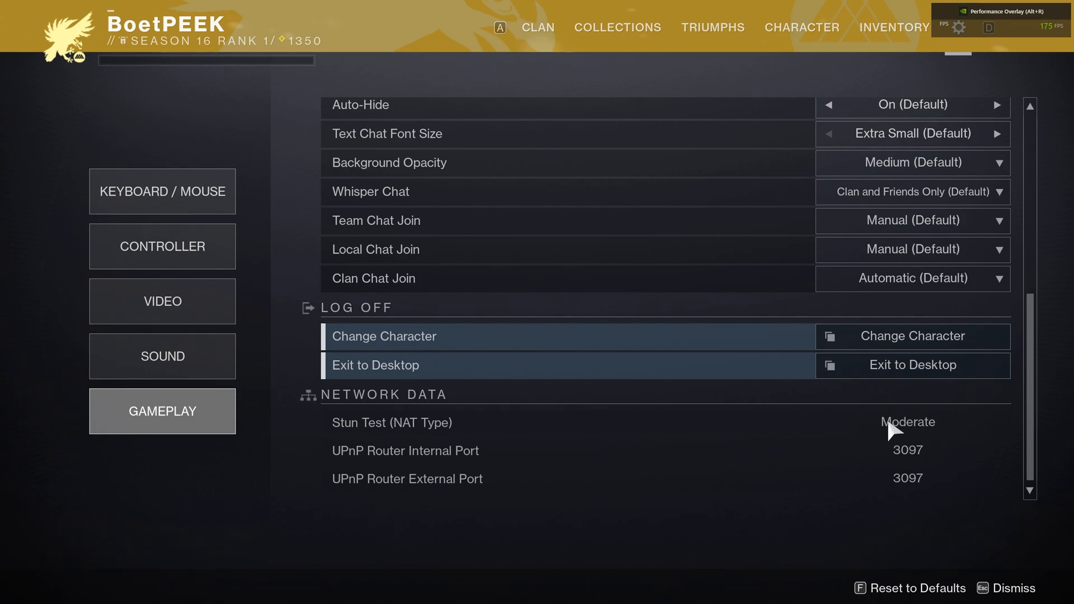
mouse_move(872, 437)
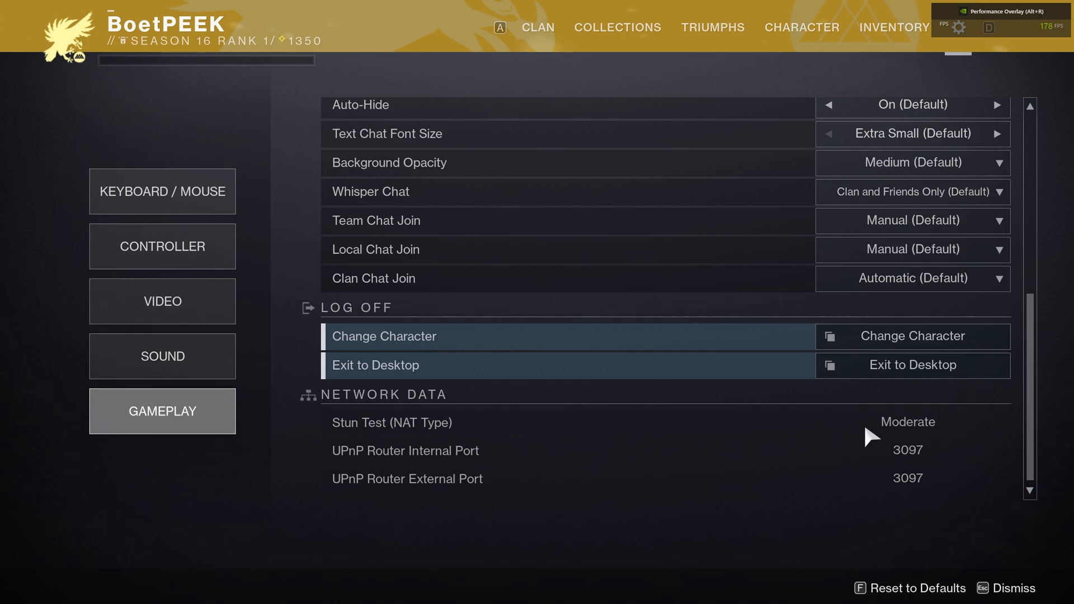
mouse_move(1036, 416)
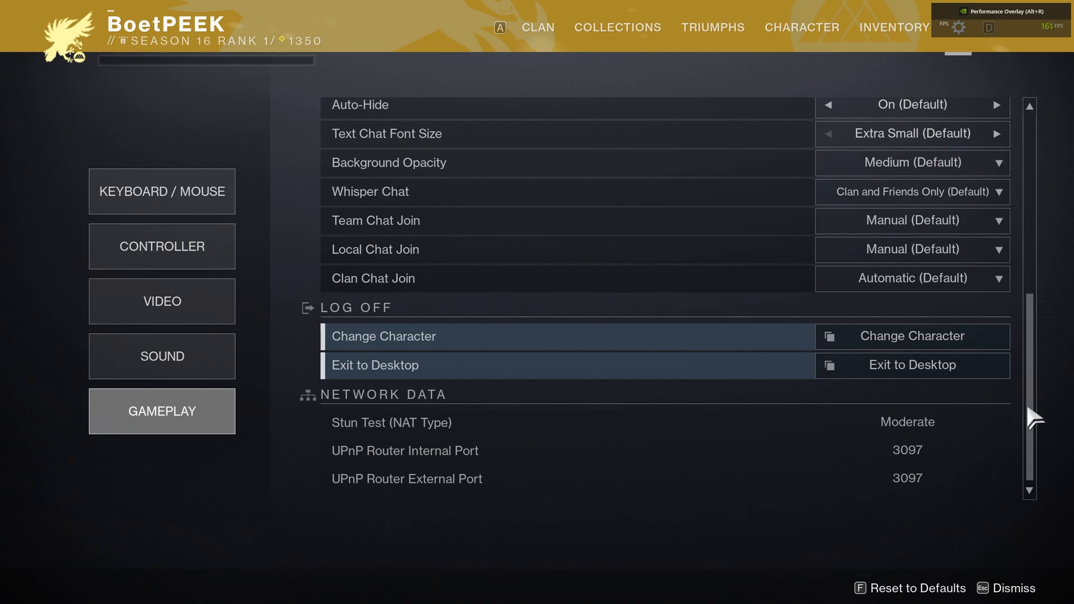
scroll("up", 3)
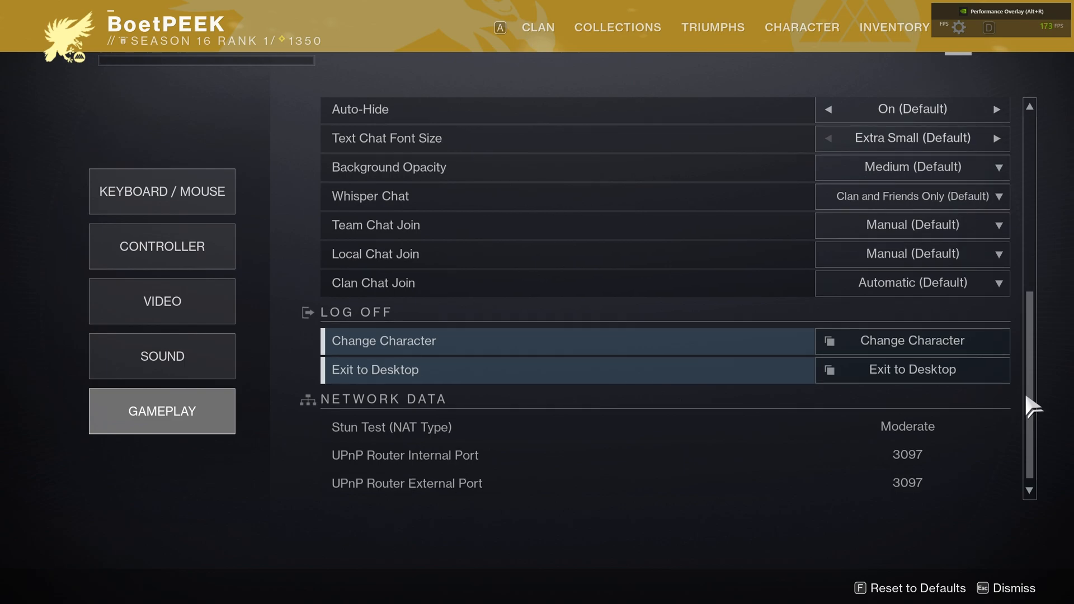
scroll("up", 3)
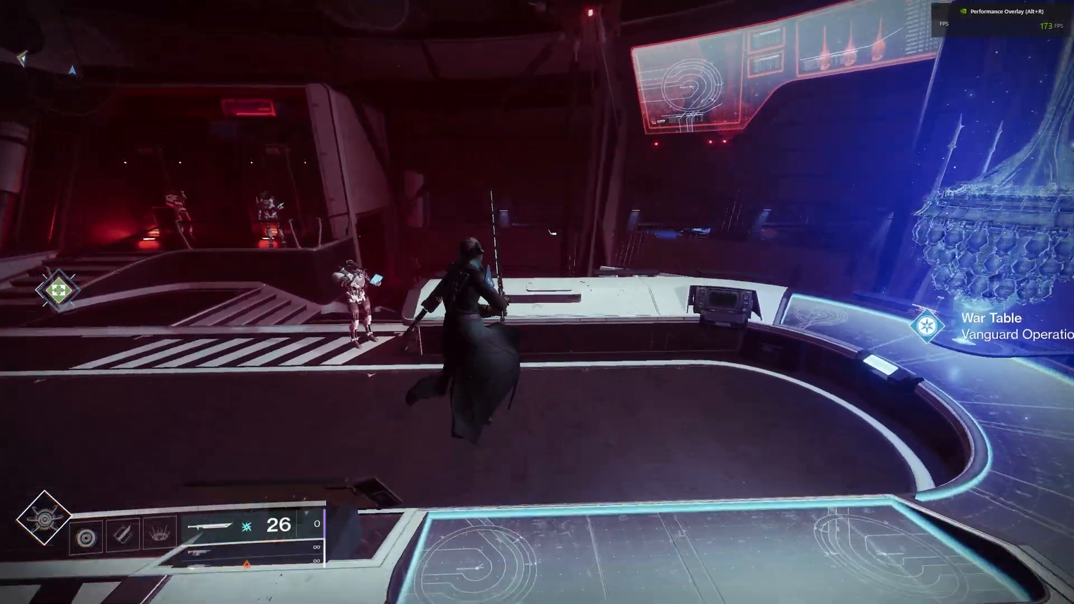
mouse_move(537, 302)
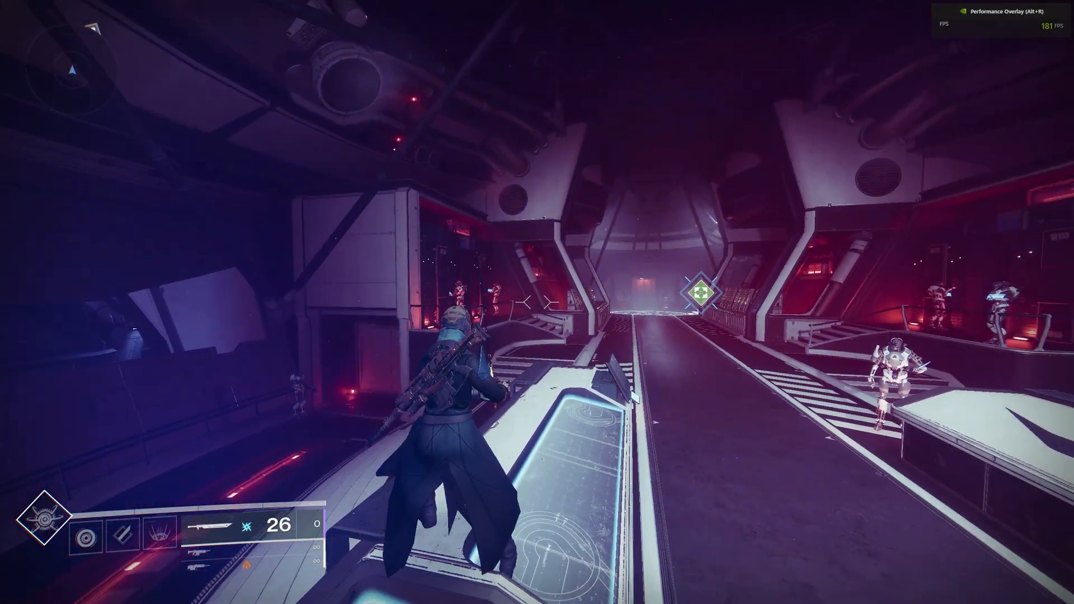
Step: Bring up the Game Options menu over the Tower with Esc
key("Escape")
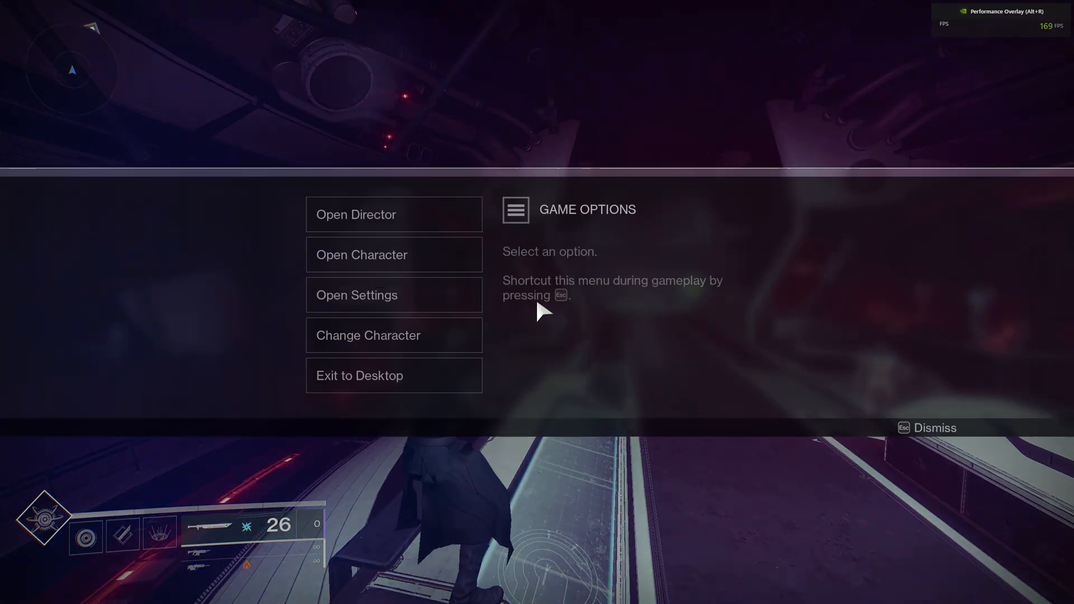